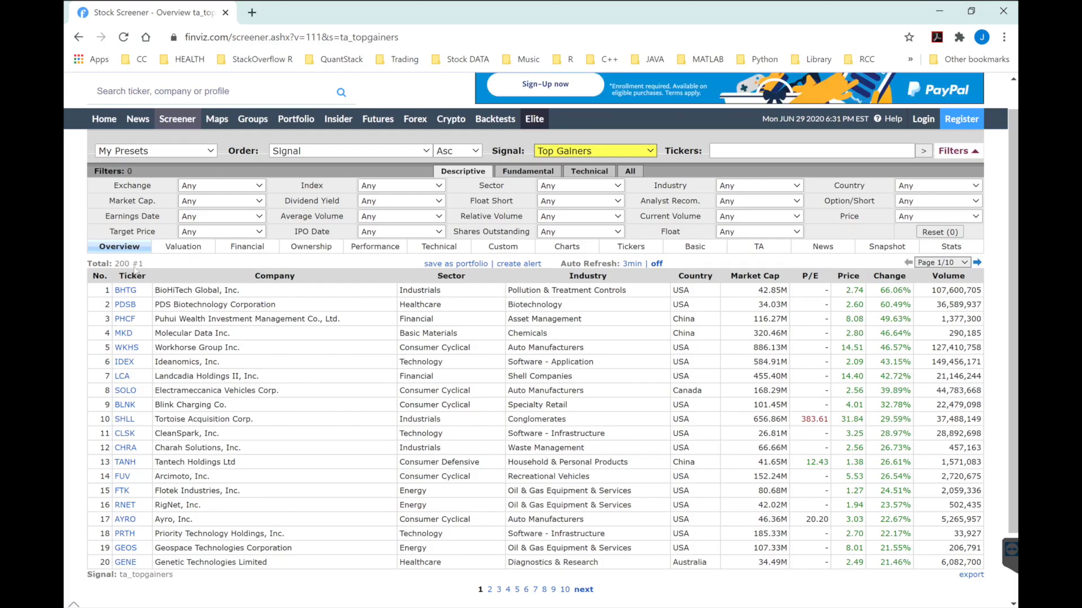
mouse_move(720, 328)
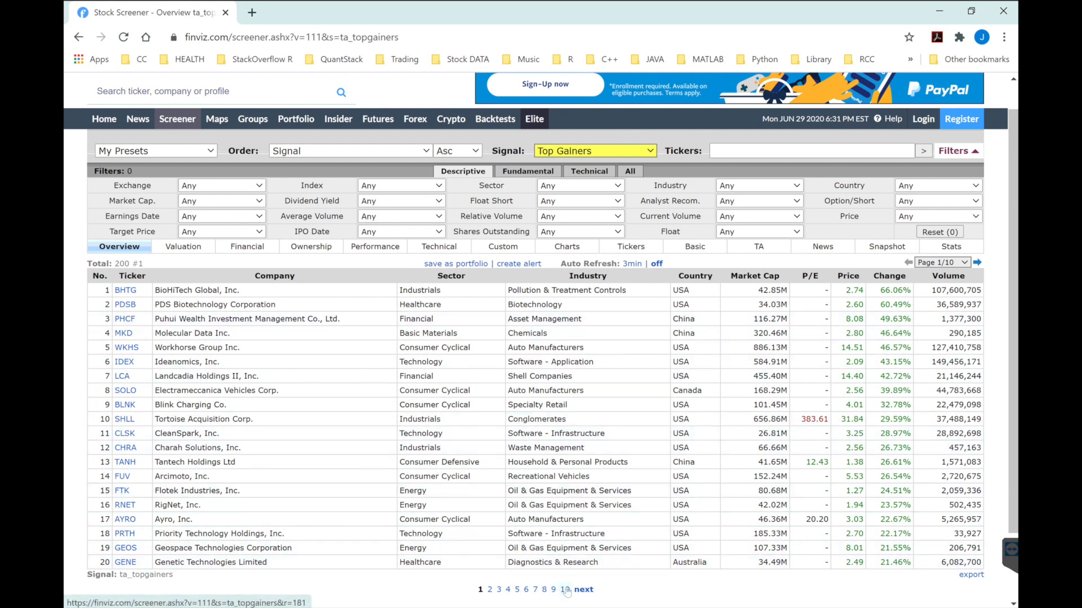
mouse_move(731, 585)
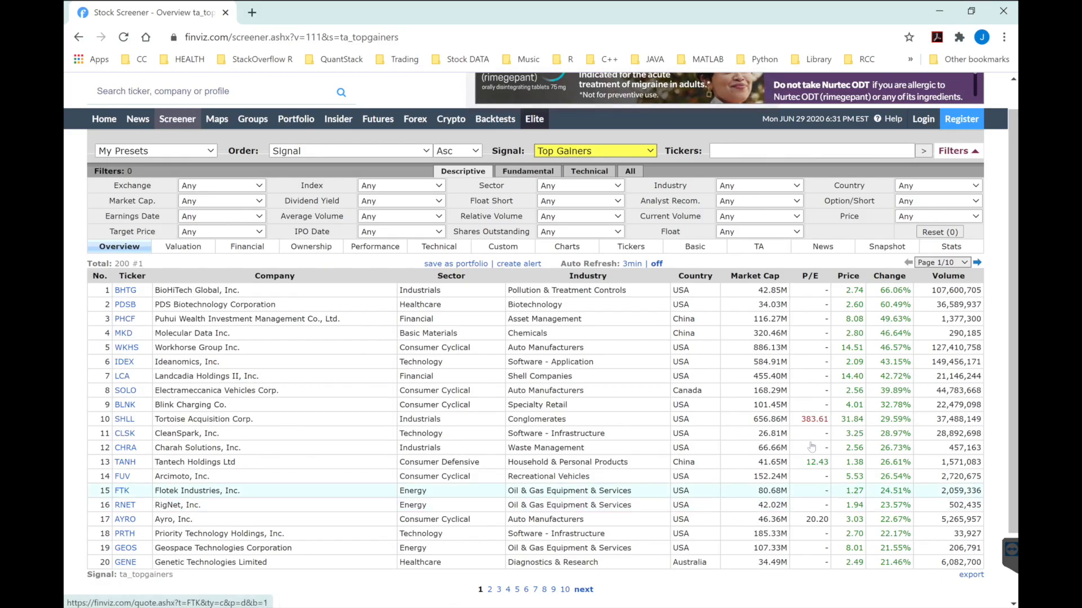
mouse_move(567, 447)
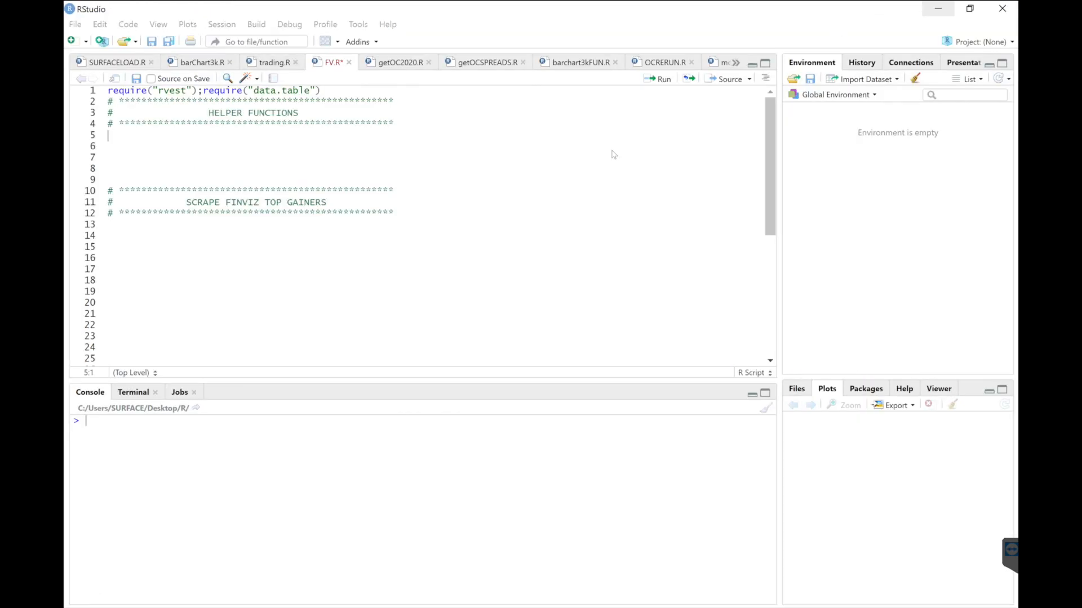
- Define toPct as round(as.numeric(gsub('%','',x)),4) to turn percent strings into numbers
type("toPct <-")
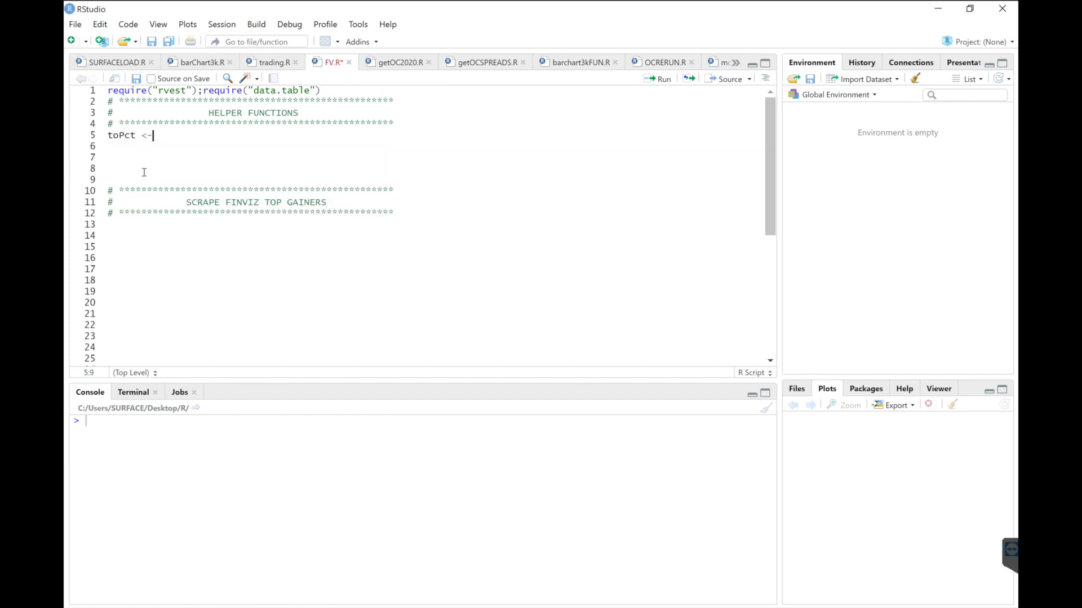
type("function(x)")
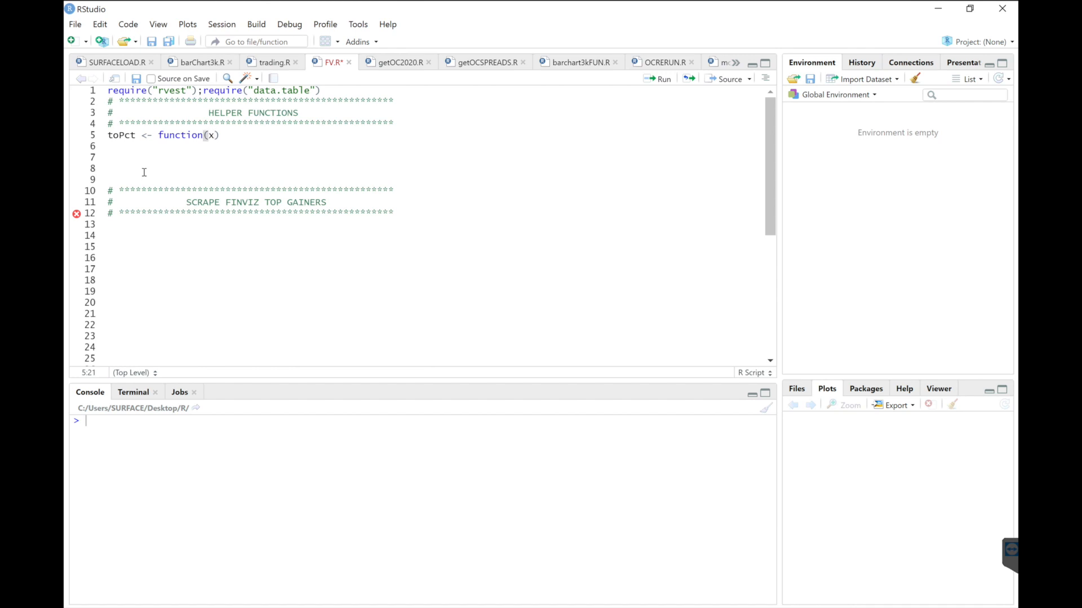
type("{round(as.")
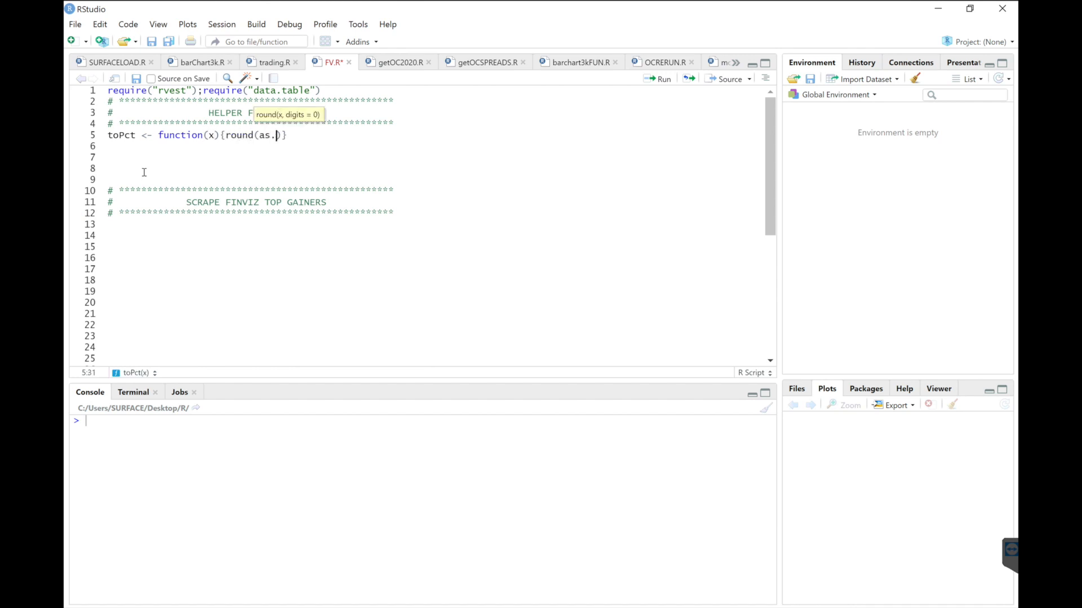
type("numeric(gsu")
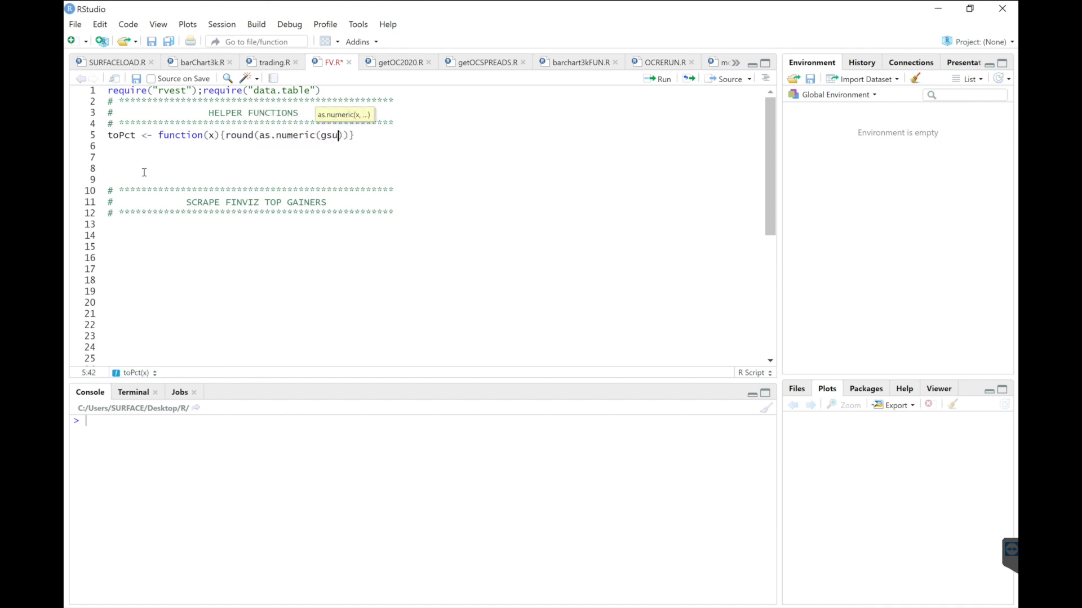
type("(")
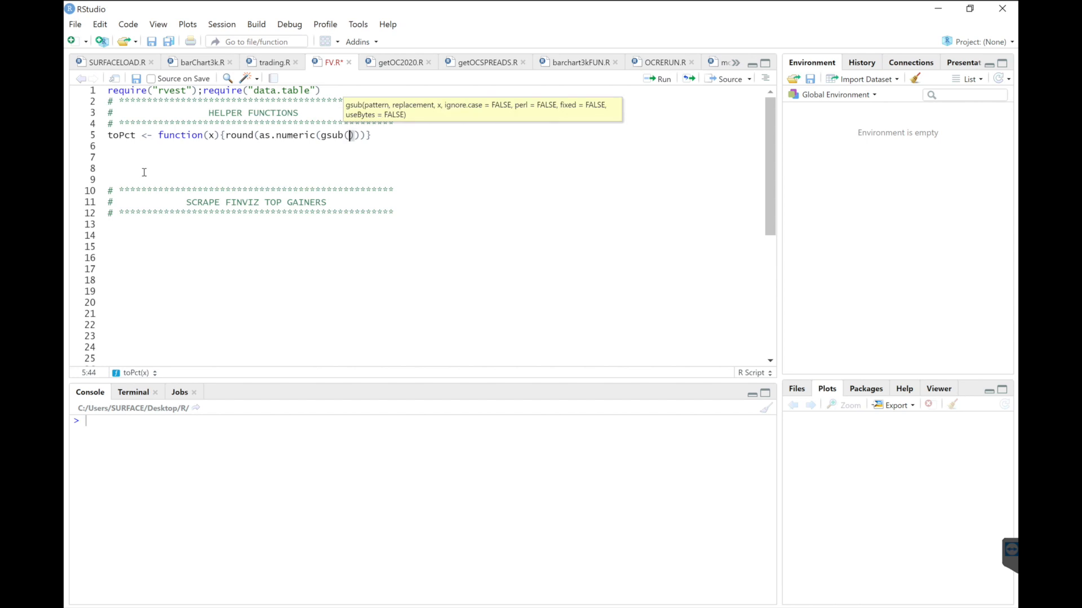
type("\"%\"")
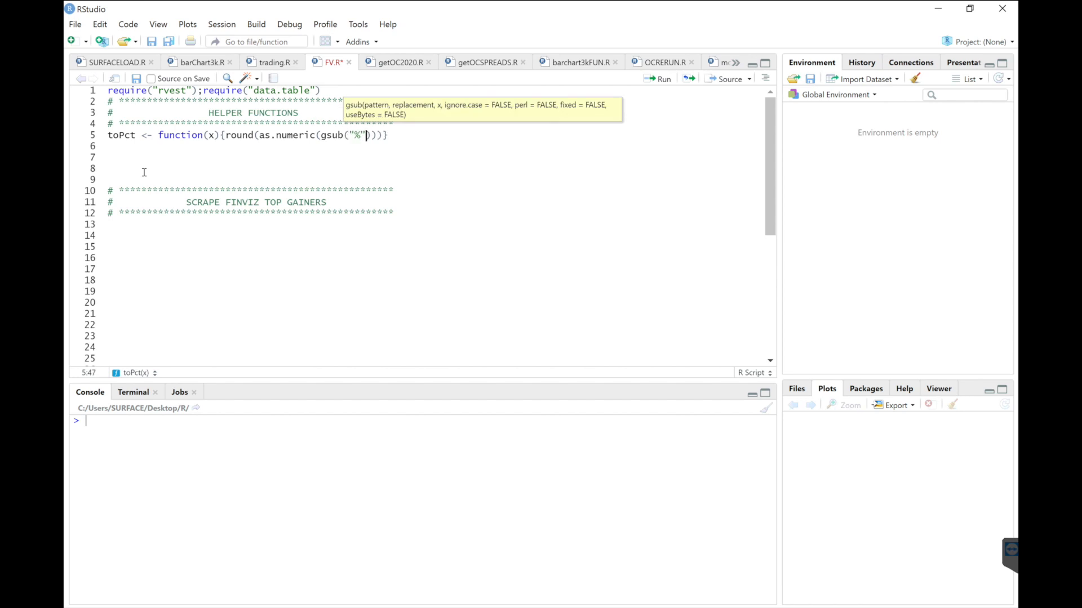
type(",\"\"")
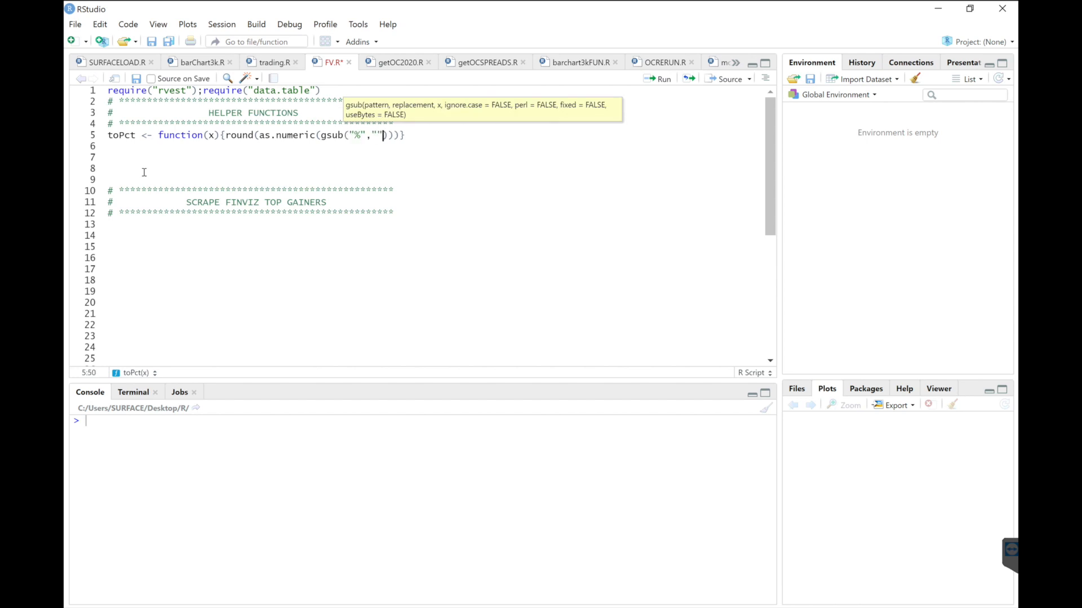
type(",x")
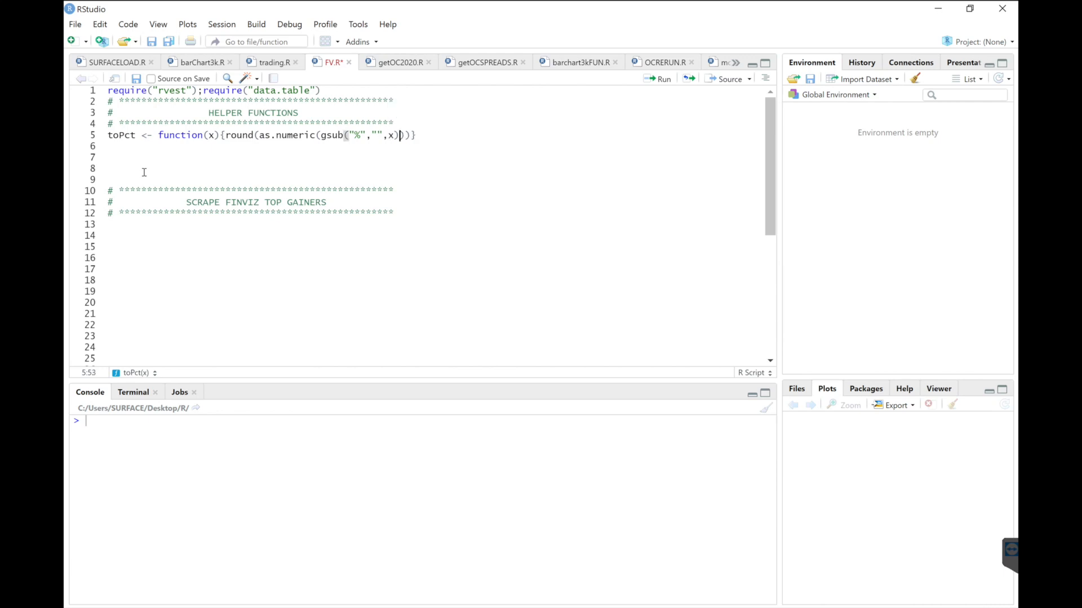
type(",4")
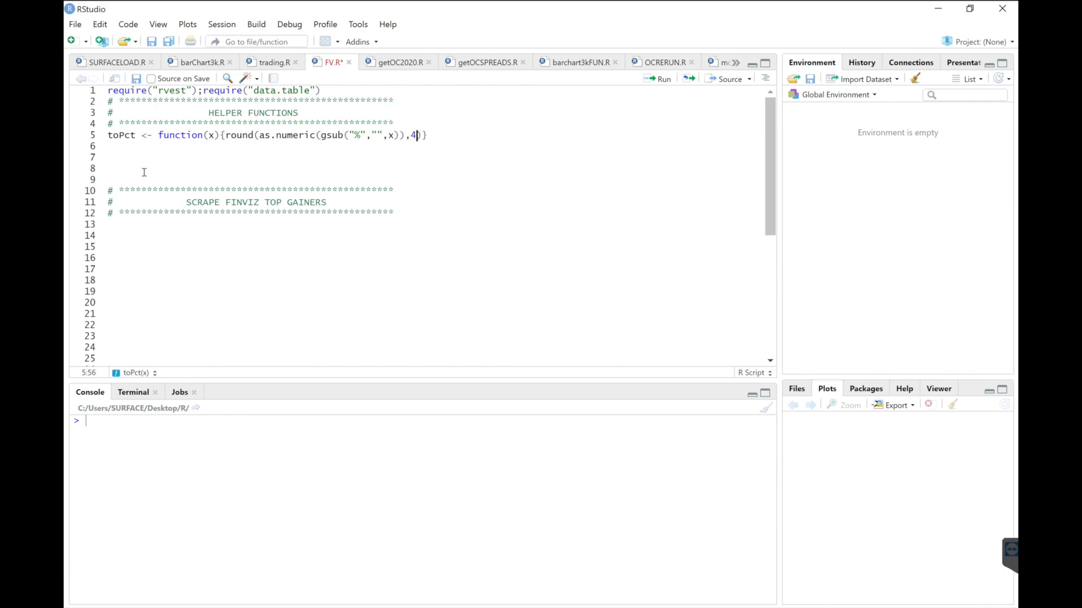
- Define formatVOL as as.numeric(gsub(',','',x)) and begin the formatKMB helper
type("forma")
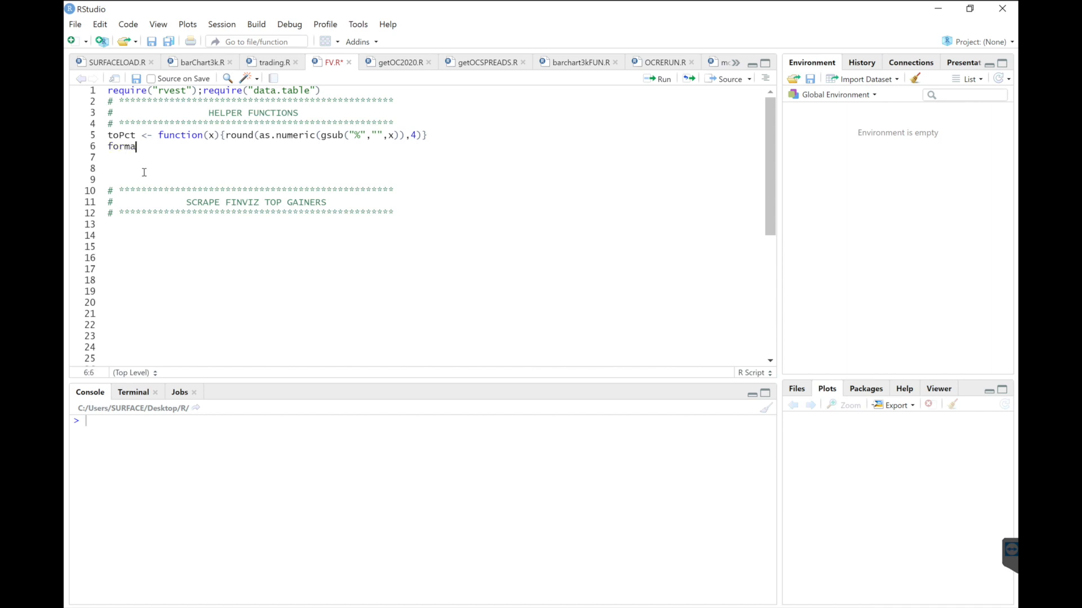
type("V")
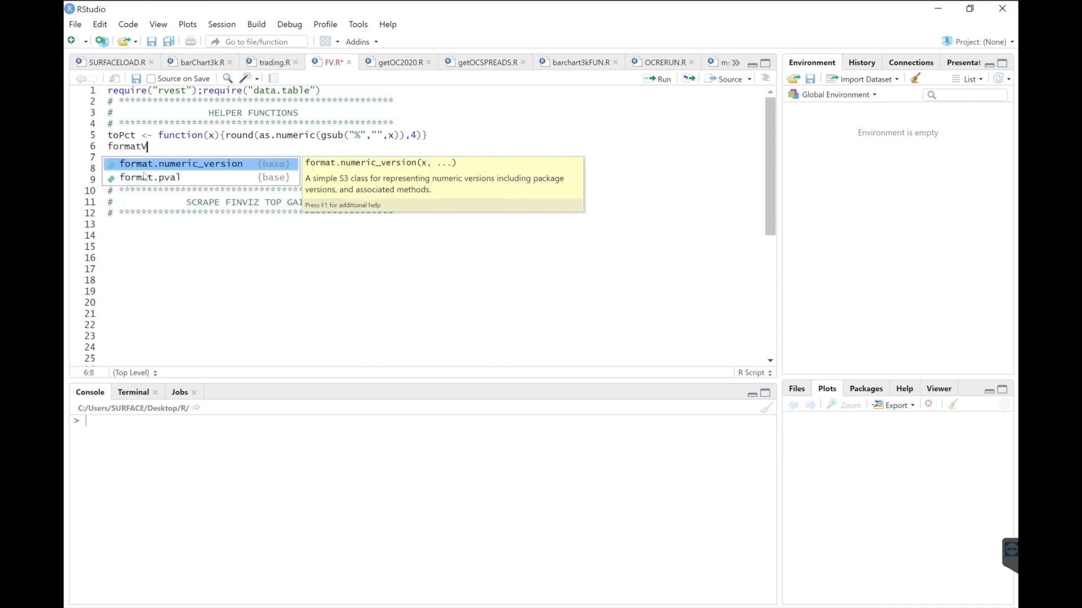
type("OL <- fun")
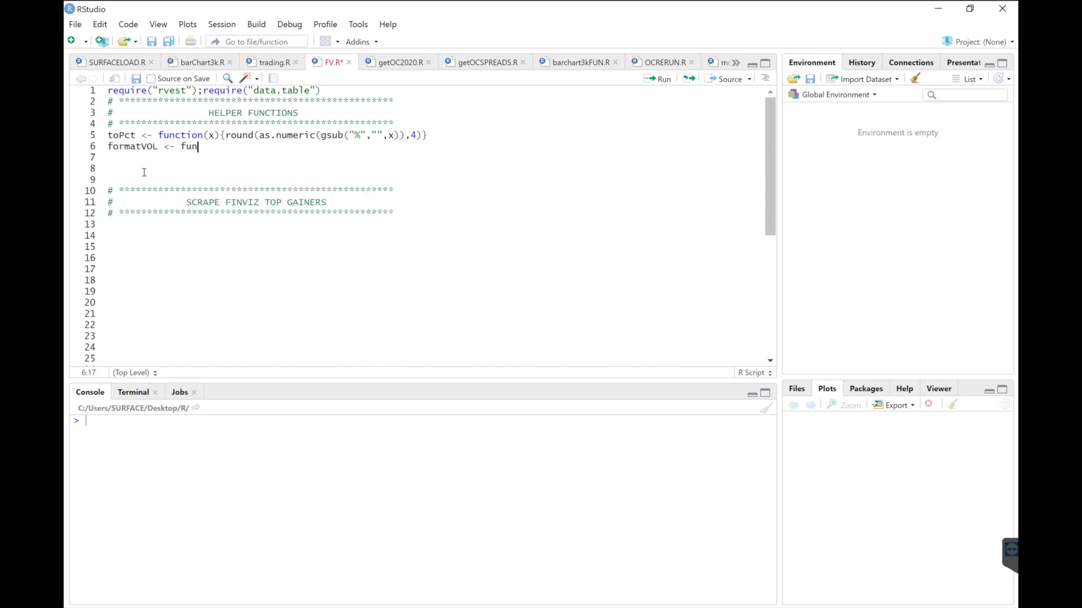
type("ction(X){")
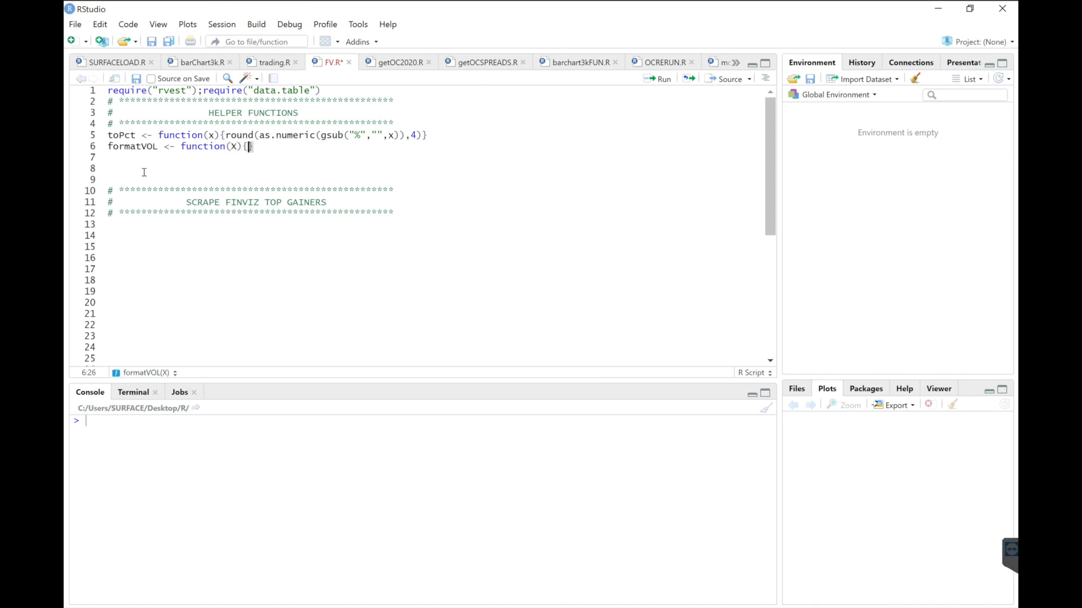
type("as.numeric(gsub(\",\",\"")
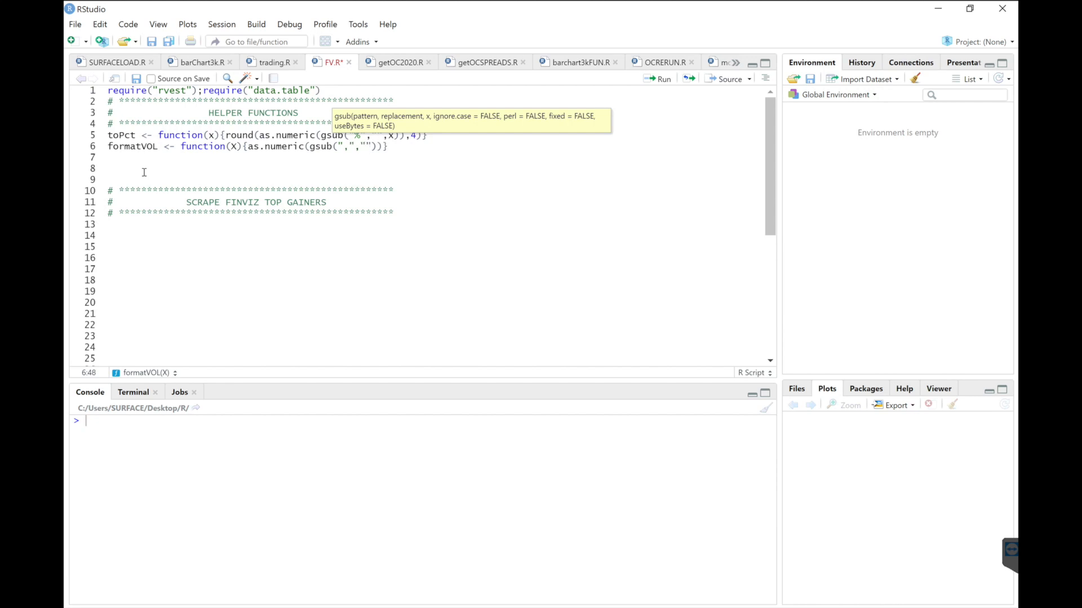
type(",x")
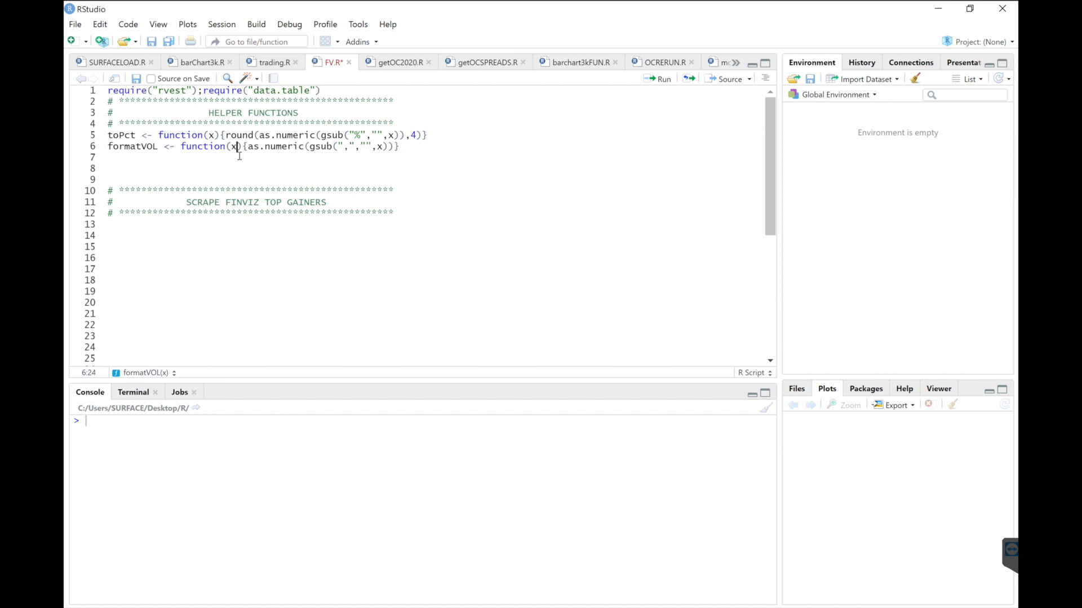
type("formatKMB")
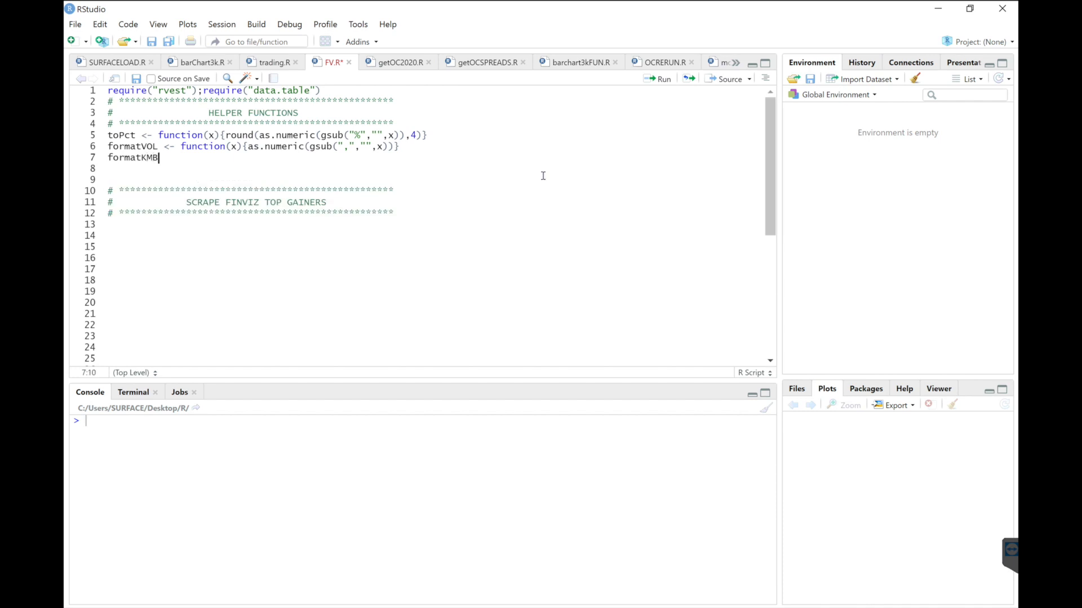
- Write the formatKMB function signature and tmp <- gsub('K','e3',x) for thousands
type("<- fun")
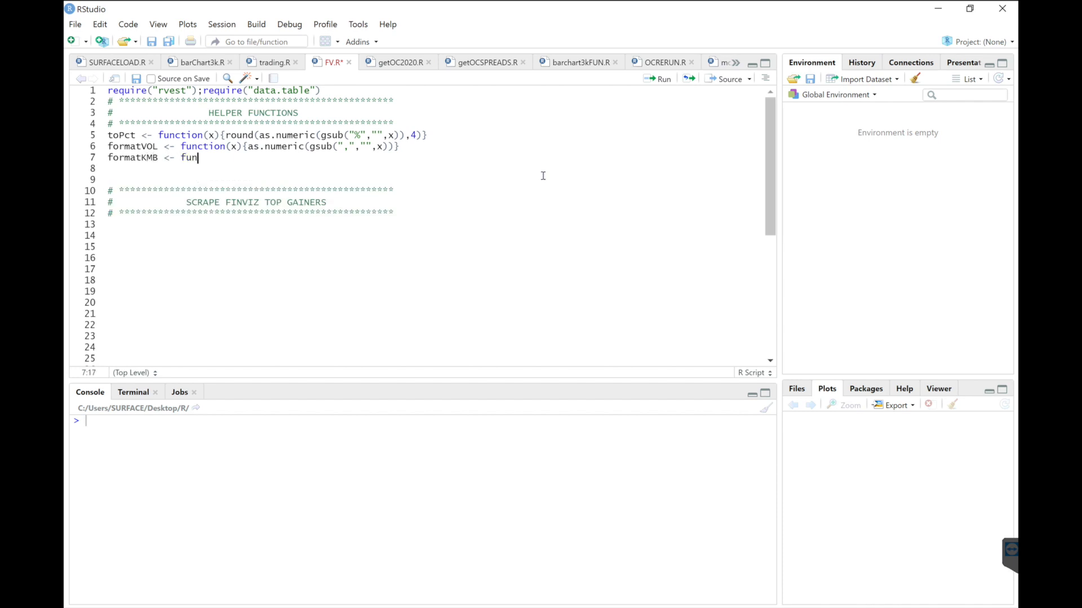
type("ction(x")
left_click(434, 168)
type("{")
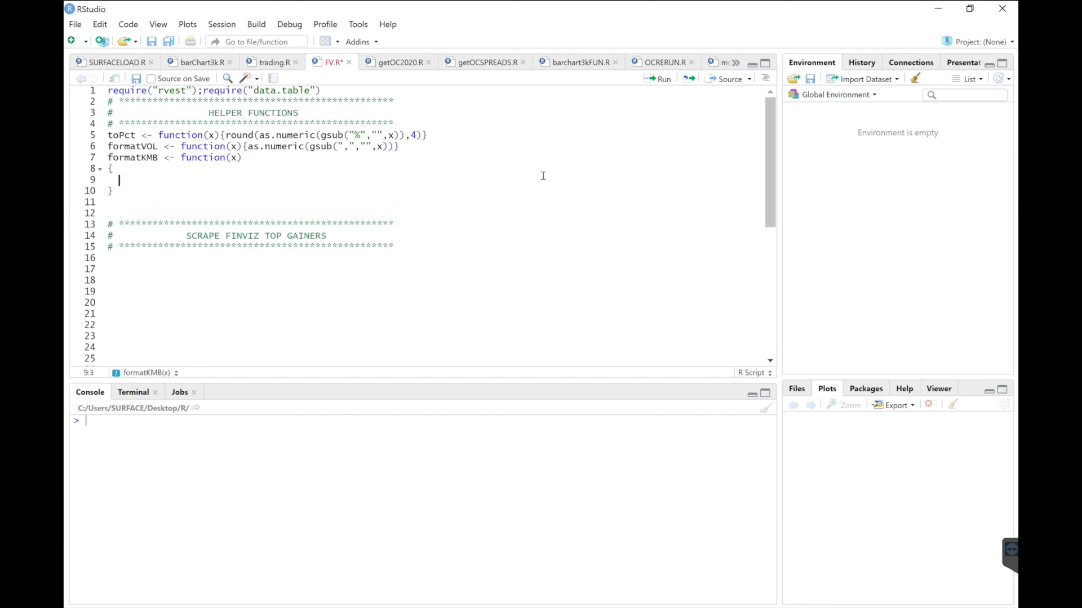
type("tmp <- gsub")
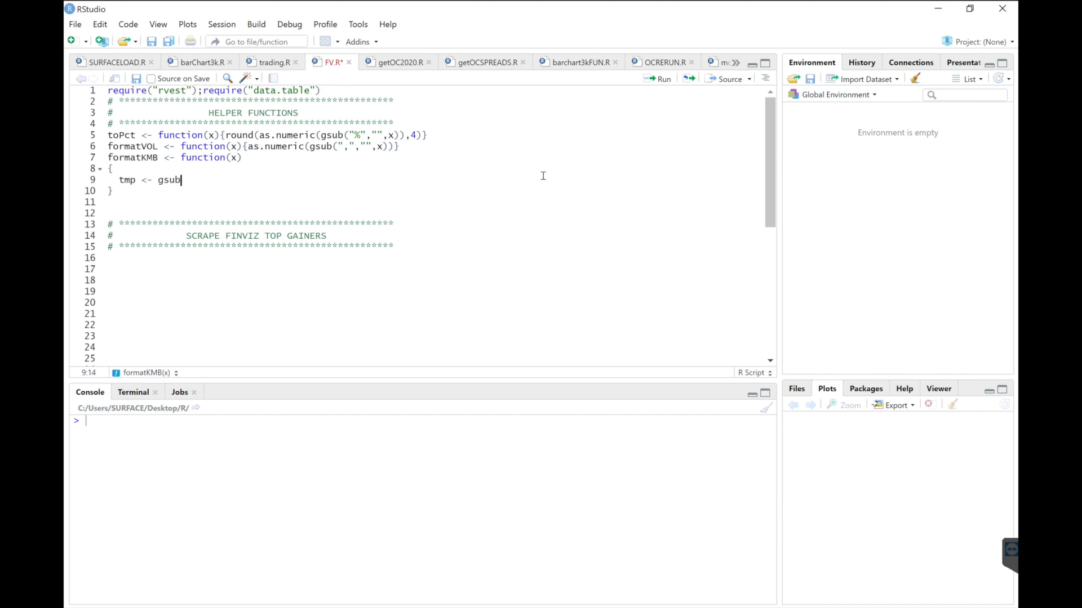
type("(\"K\"")
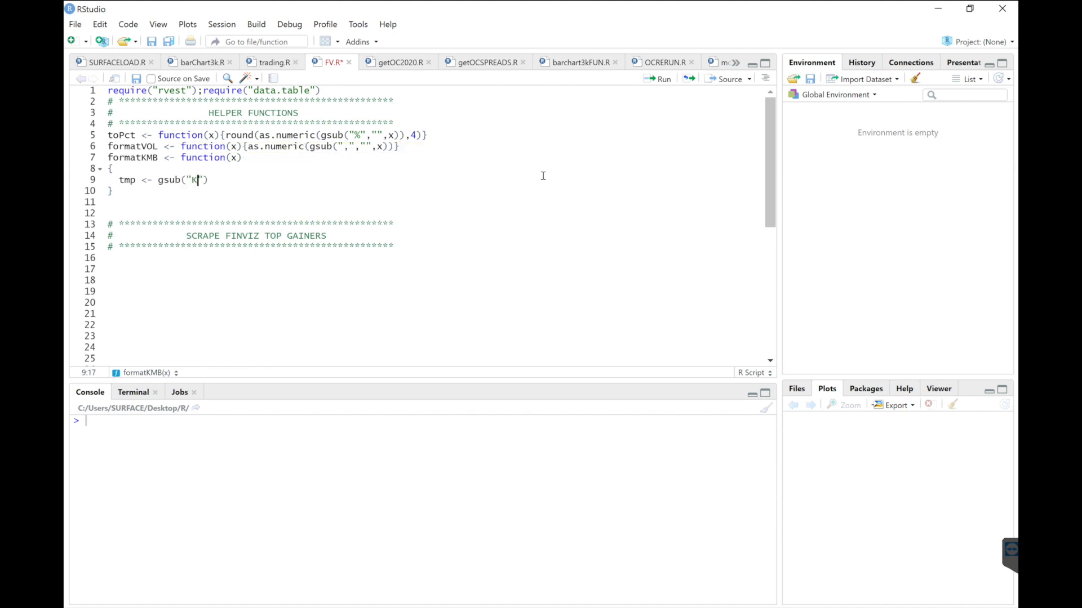
type(",\"")
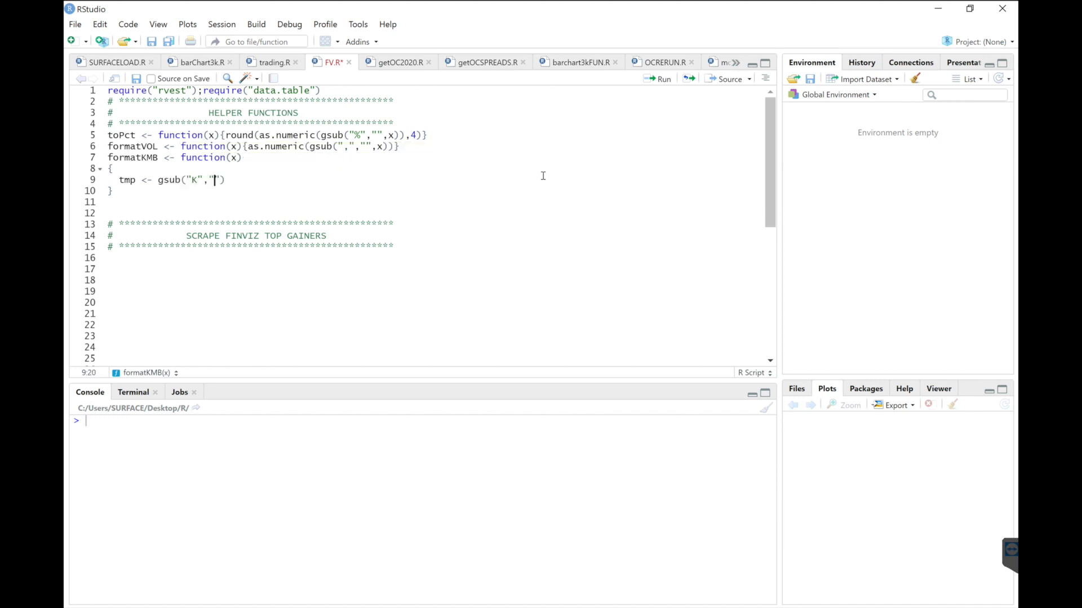
type("e3")
type("tmp <- gsub(")
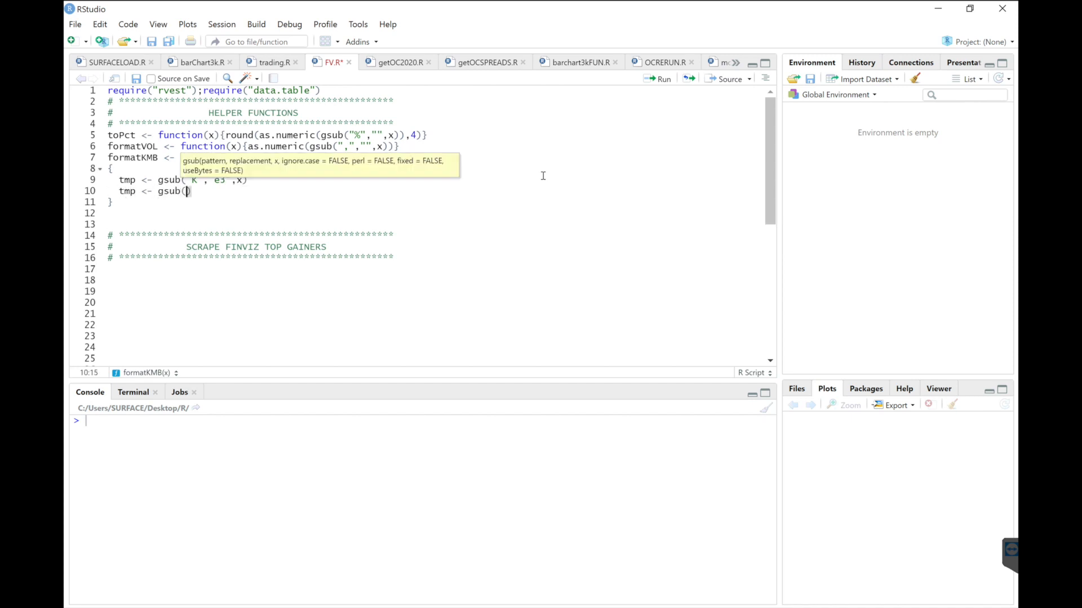
- Add gsub lines swapping M for e6 and B for e9, returning as.numeric(tmp)
type("\"M\"")
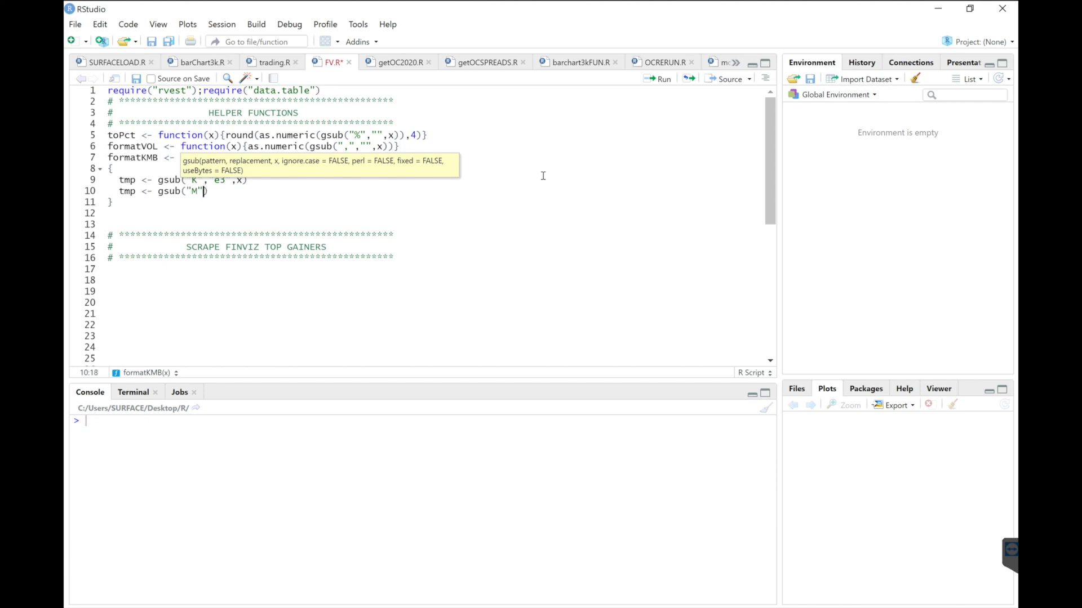
type(",")
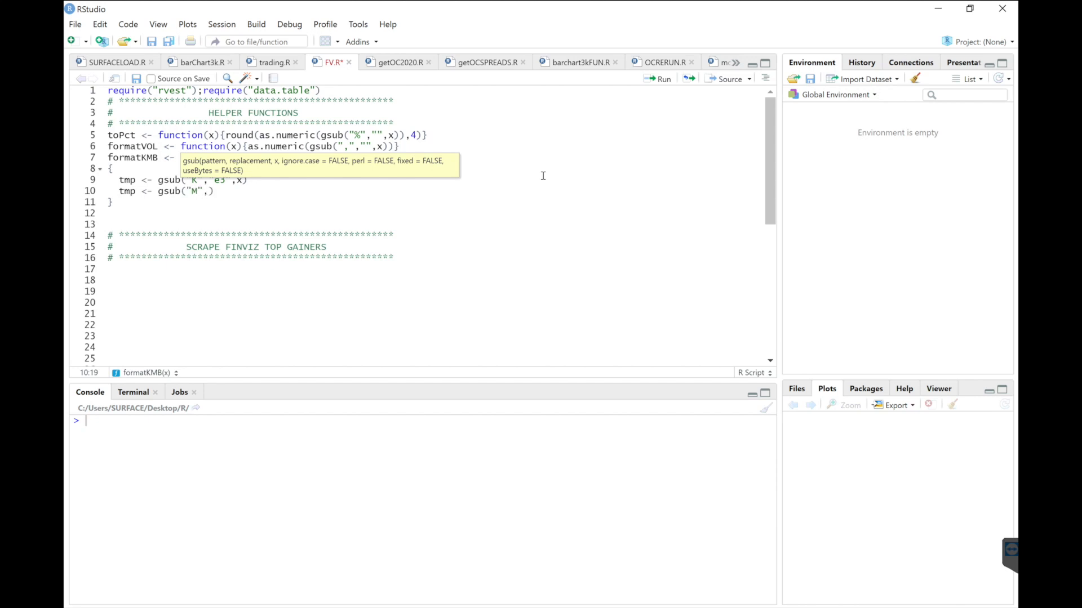
type("\"e6\",tmp")
type("tmp <- gsub(\"B\",")
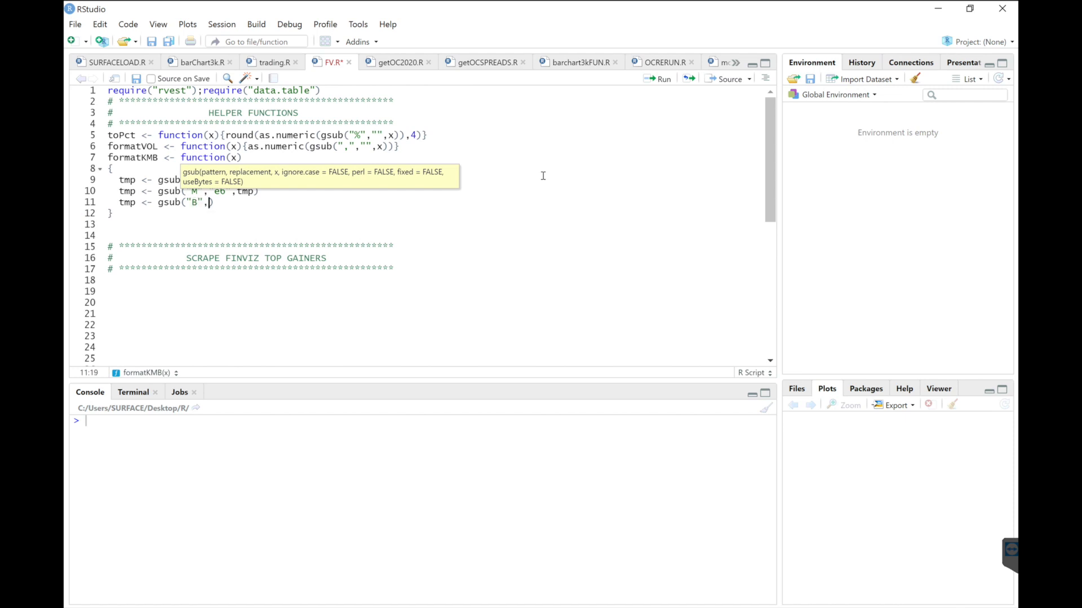
type("e9\",tmp")
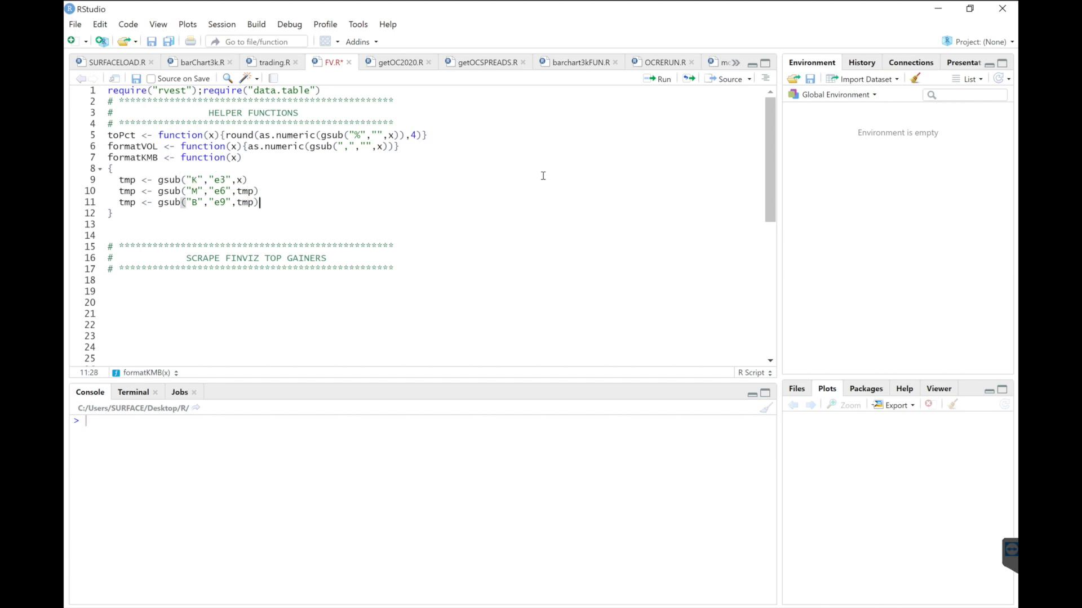
type("as.numer")
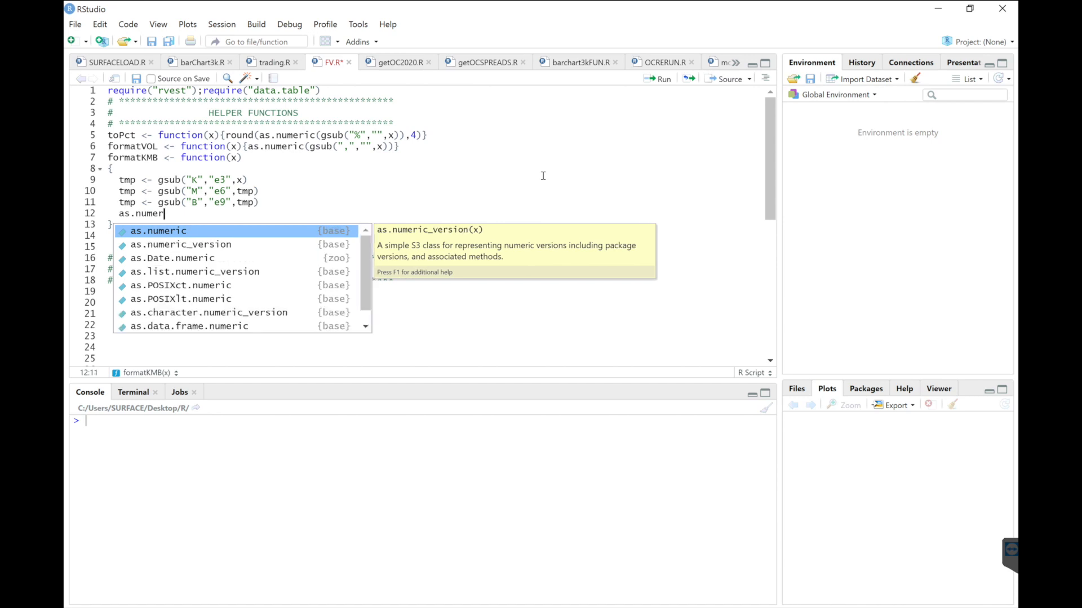
type("as.numeric(tmp)")
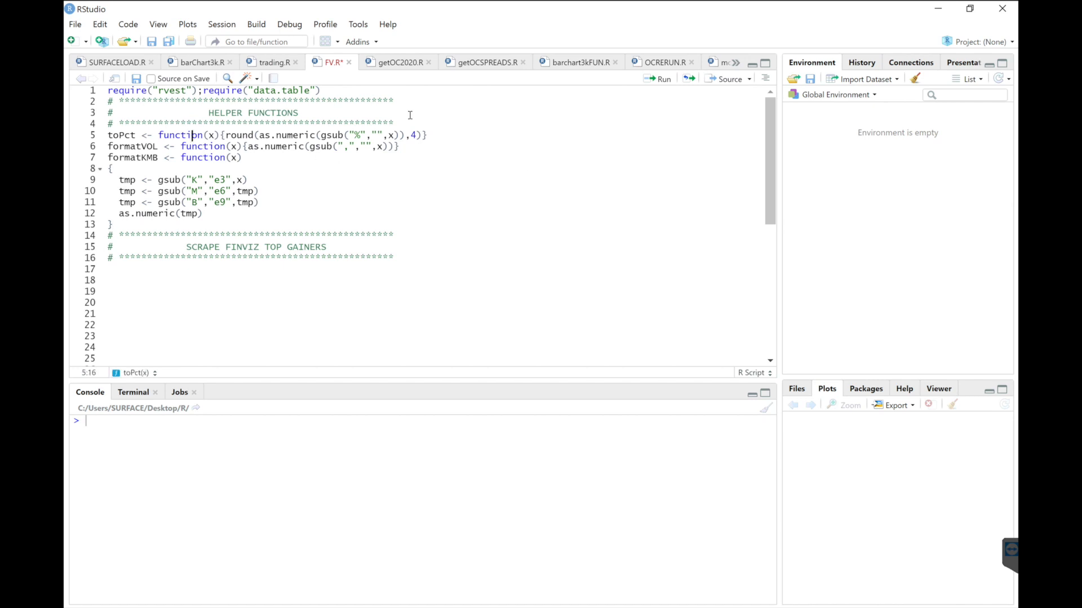
- Run the toPct, formatVOL and formatKMB definitions into the Global Environment
left_click(660, 79)
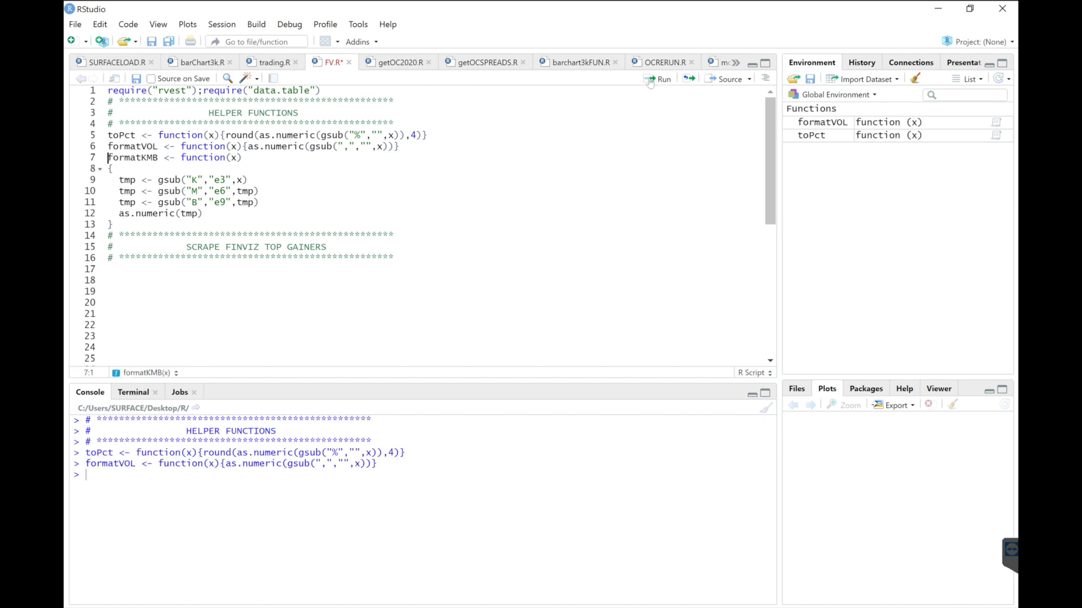
left_click(659, 79)
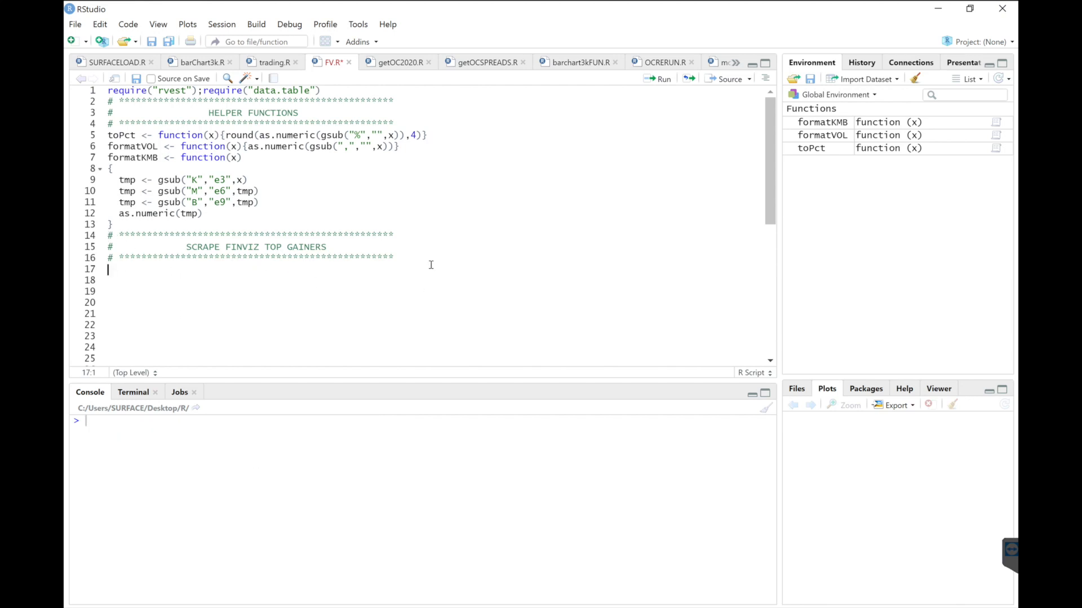
- Store the Finviz top gainers link in url, run it, and write data <- read_html(url)
type("url <-")
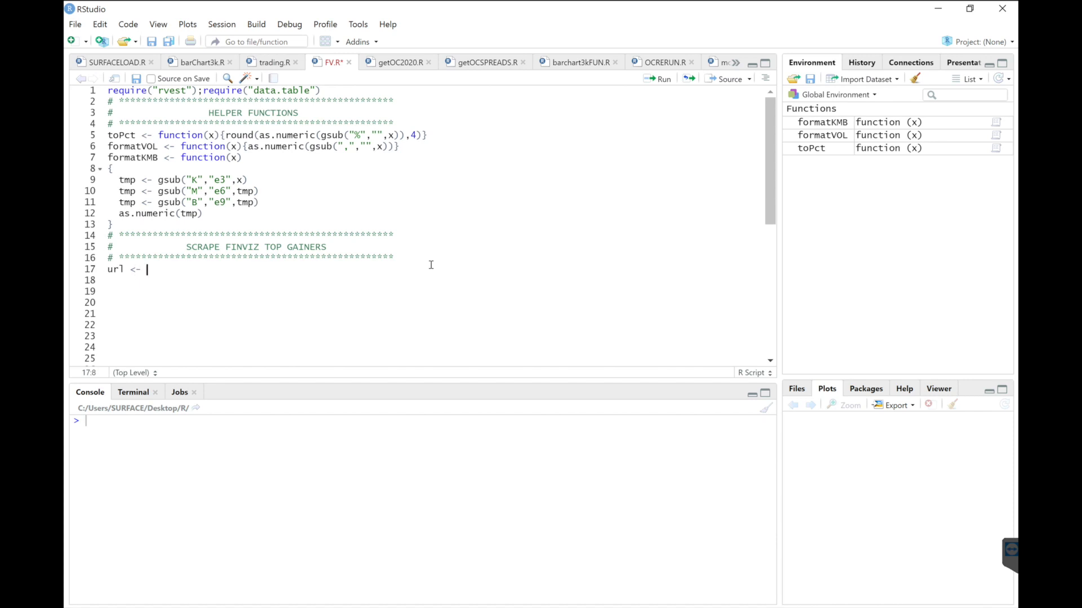
type("\"\"")
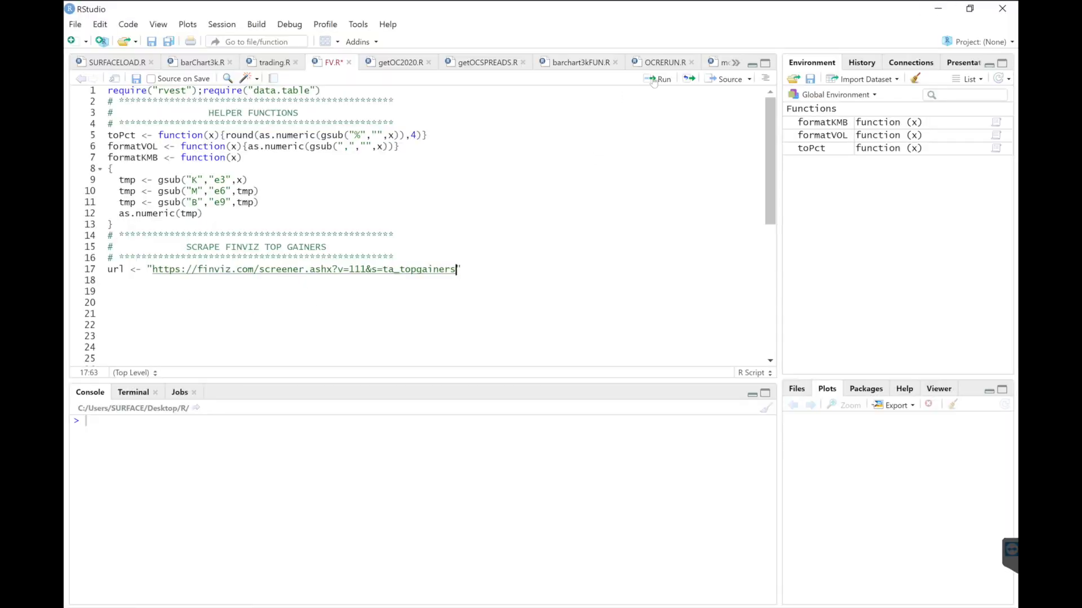
left_click(659, 79)
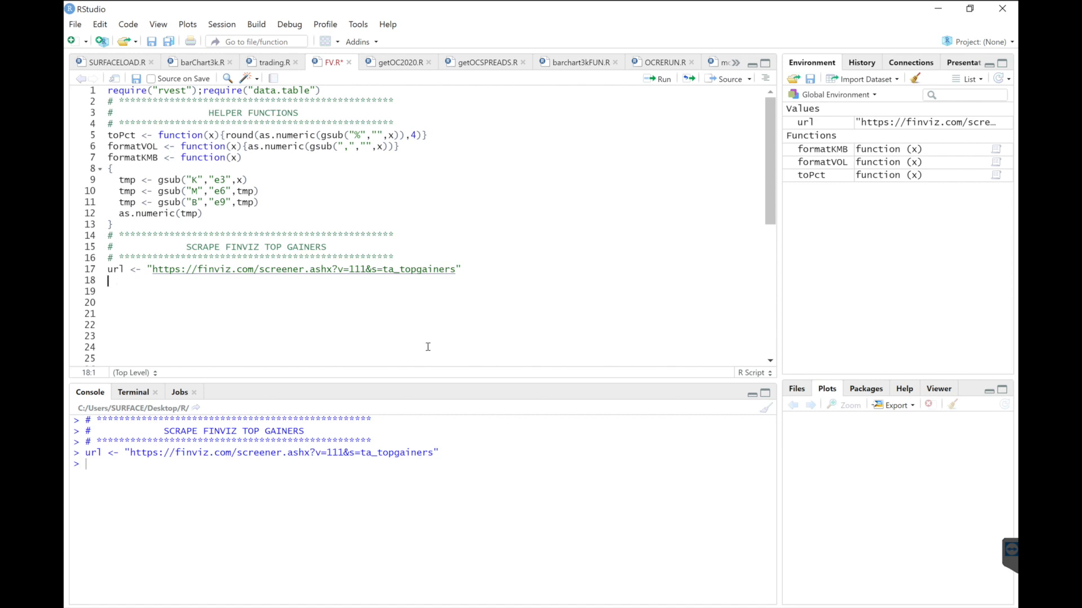
type("data")
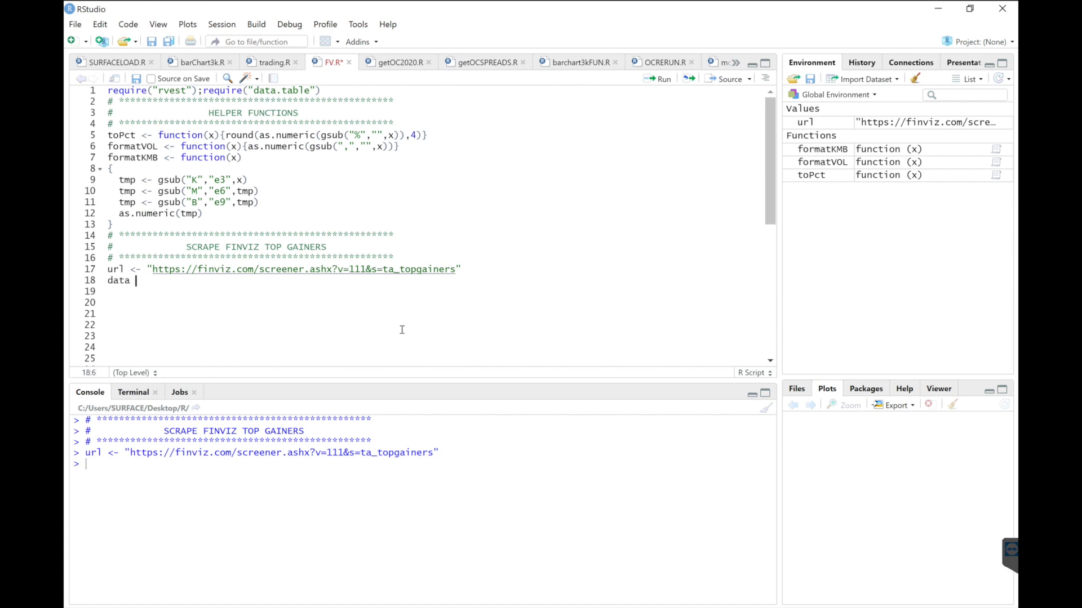
type("<-")
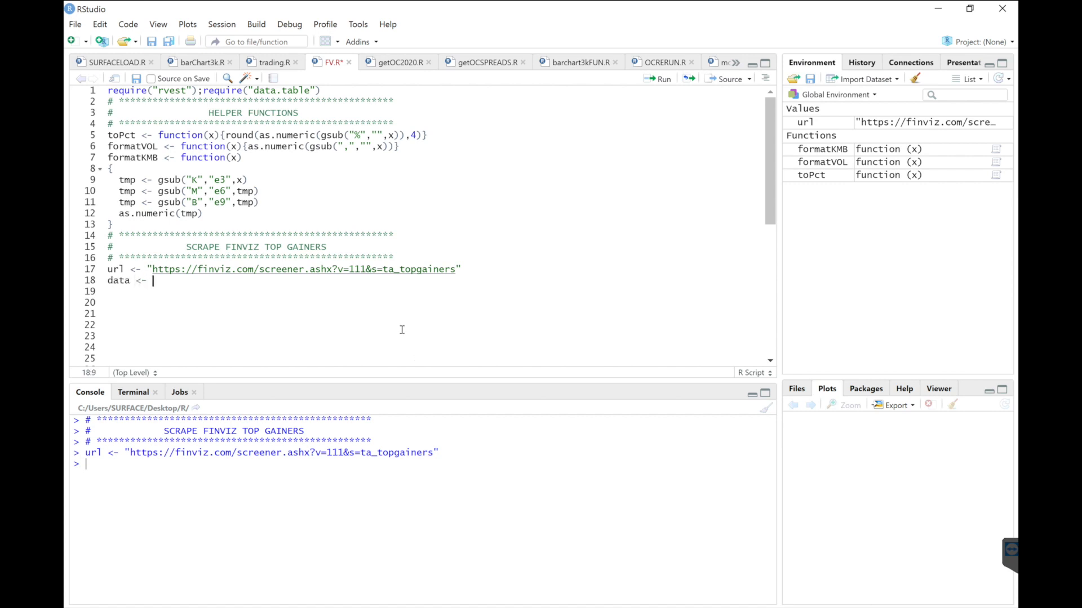
type("read_")
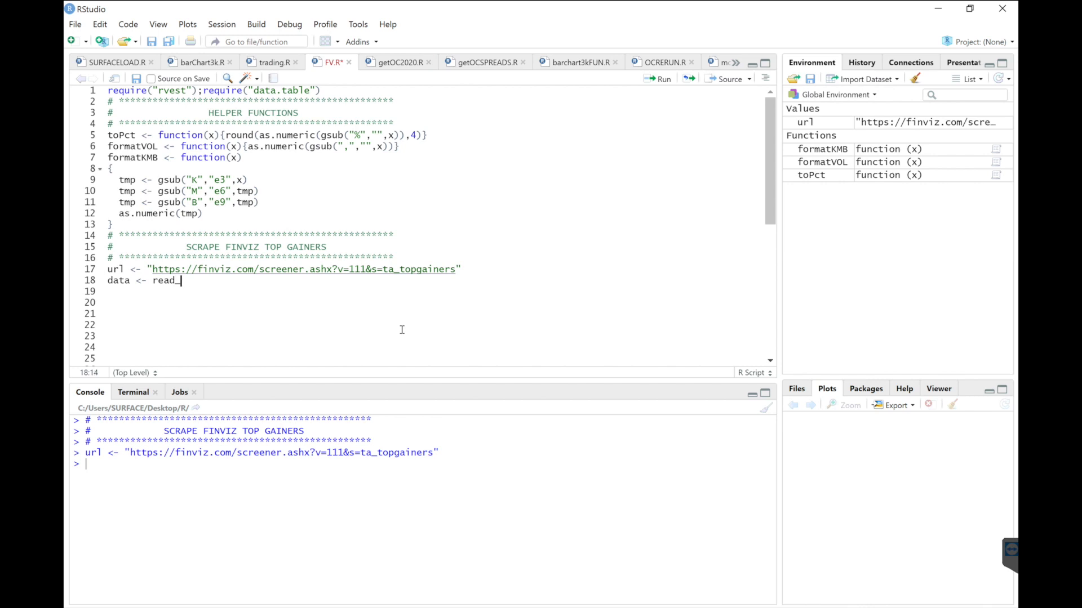
type("_html(")
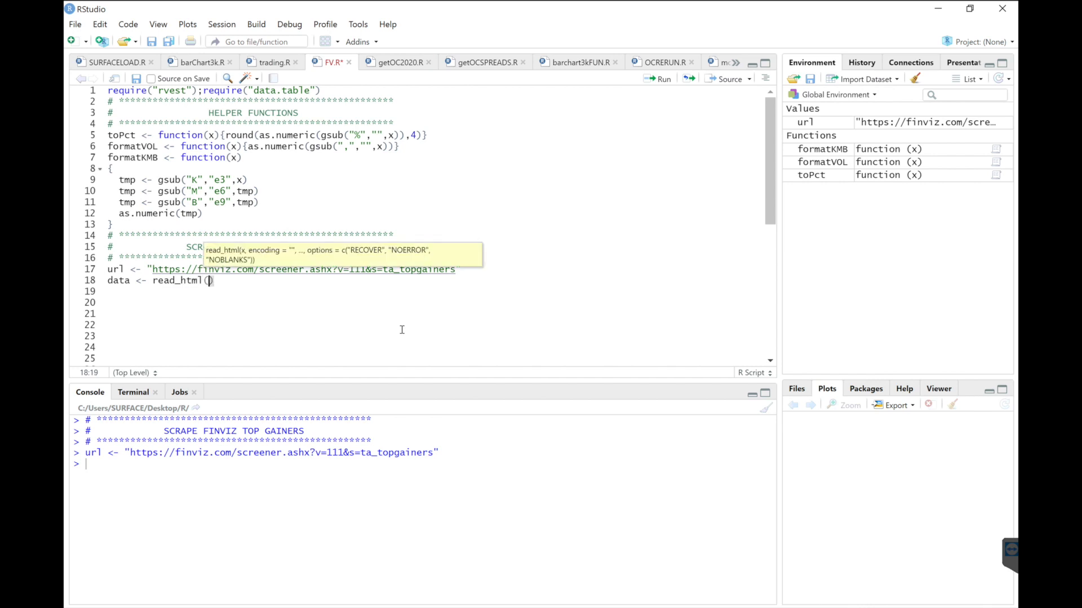
type("url")
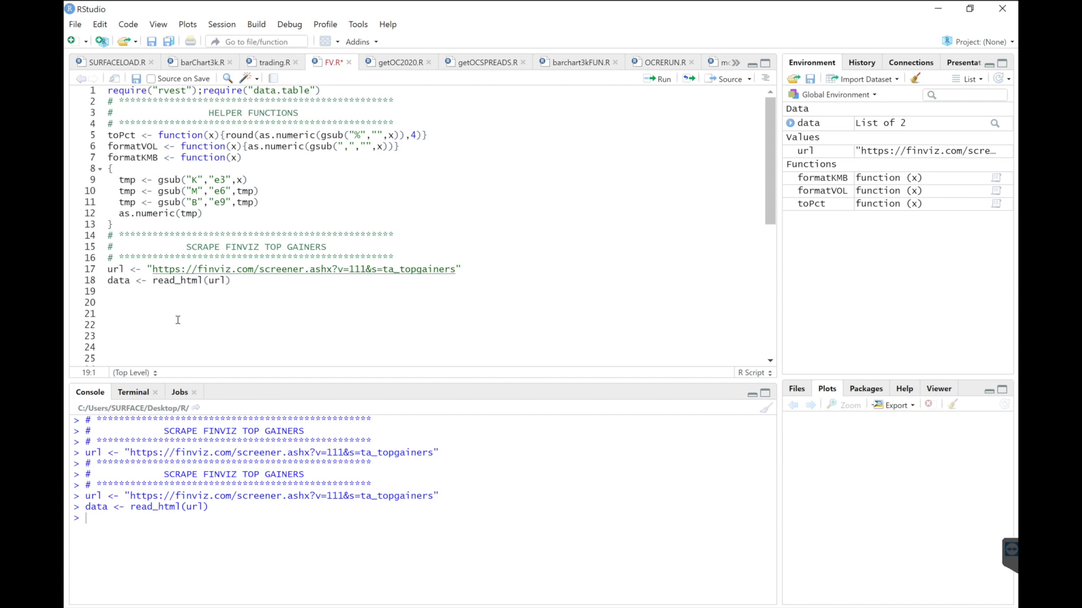
- Compute PAGES as data %>% html_nodes('.screener-pages') %>% length() and run it
type("PAGES <-")
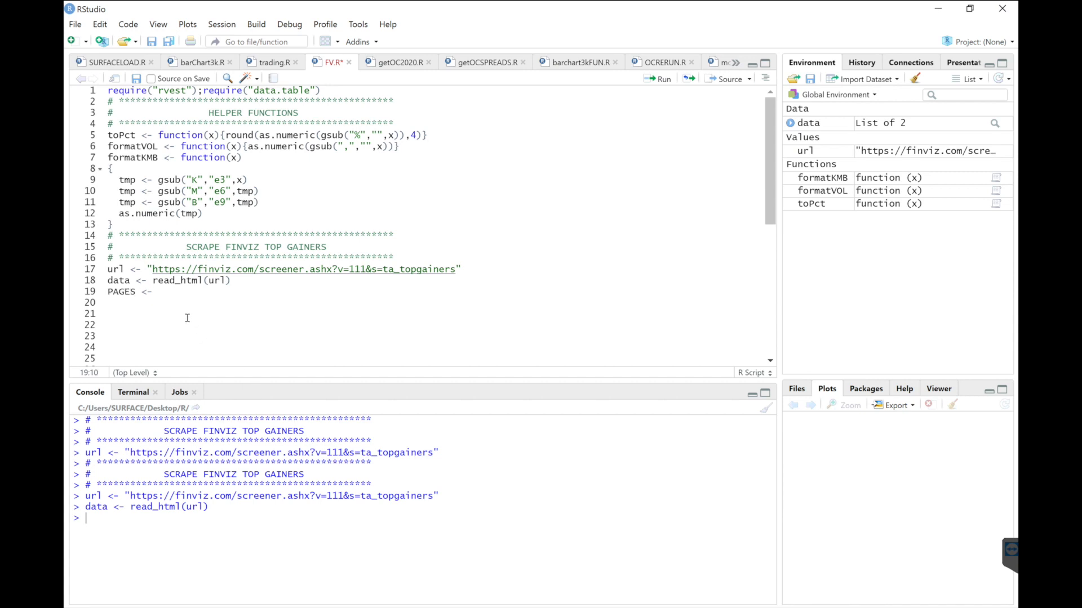
type("data")
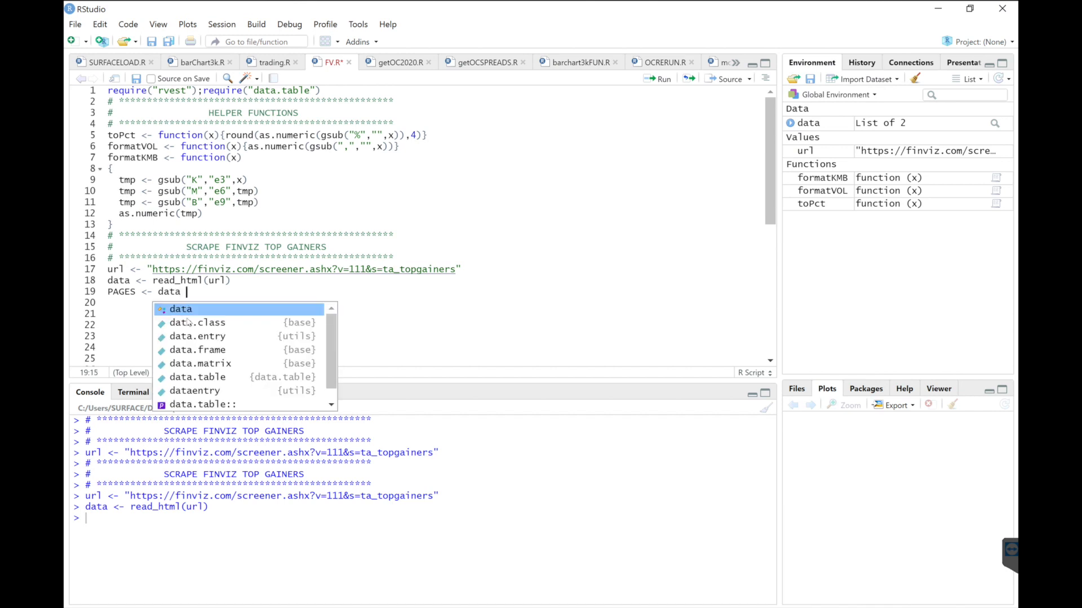
type("%>%")
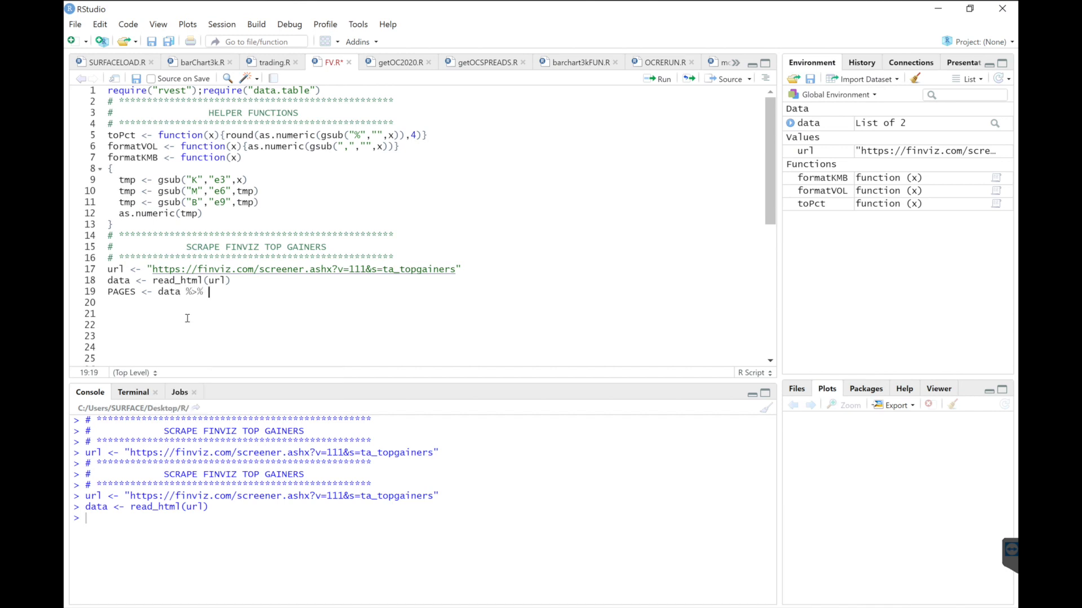
type("html_nodes(")
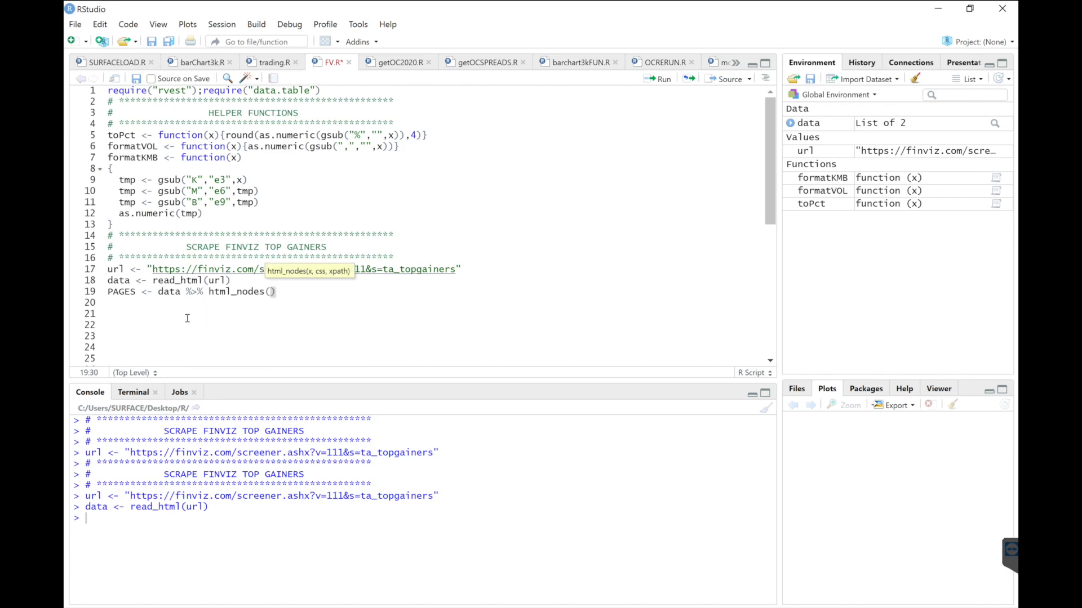
type("\".s")
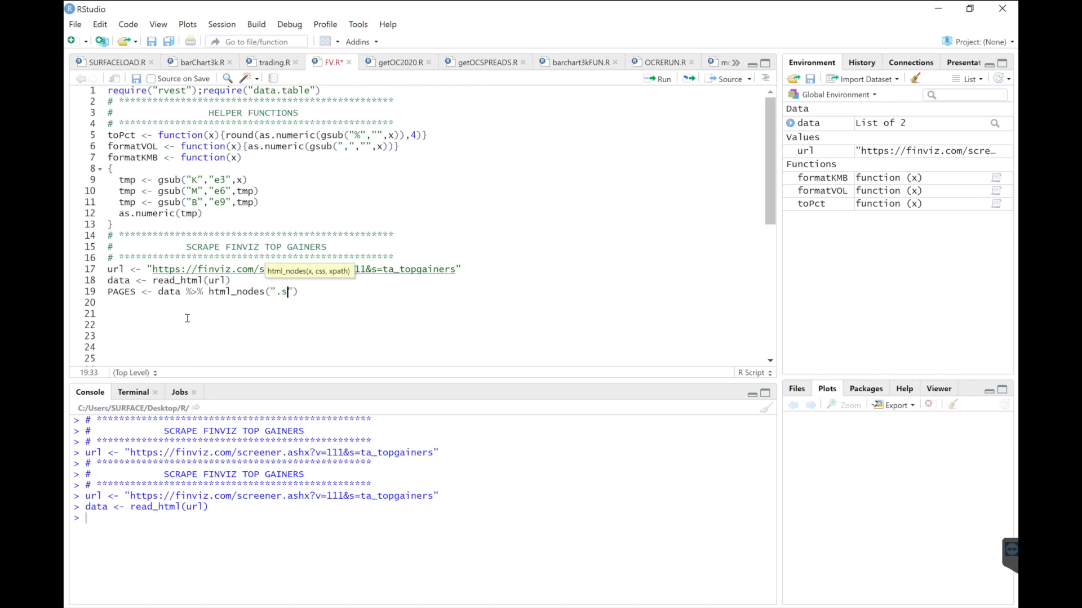
type("creener\"")
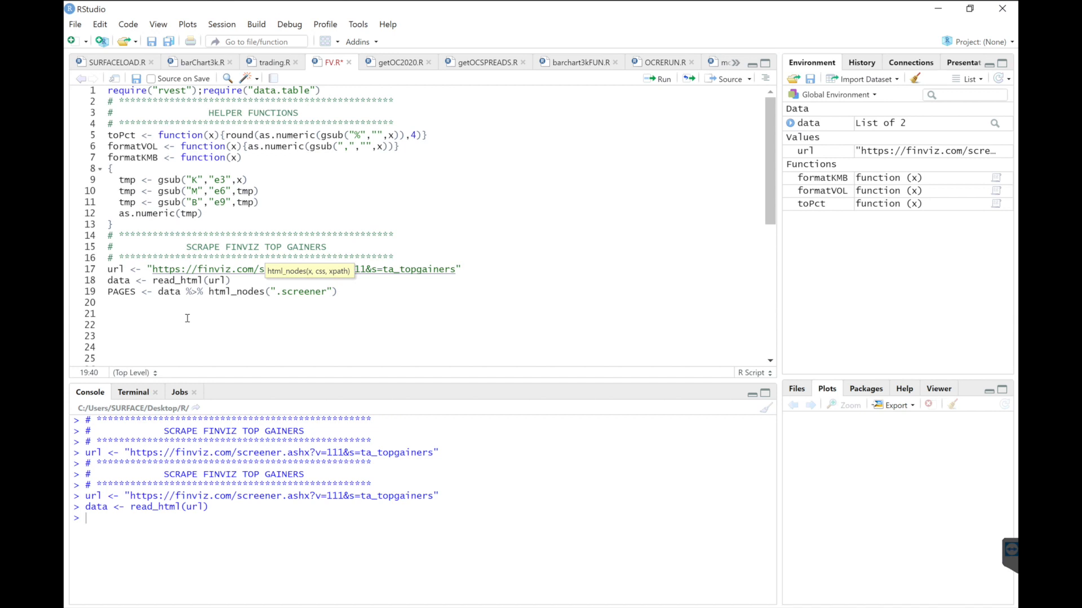
type("-pages")
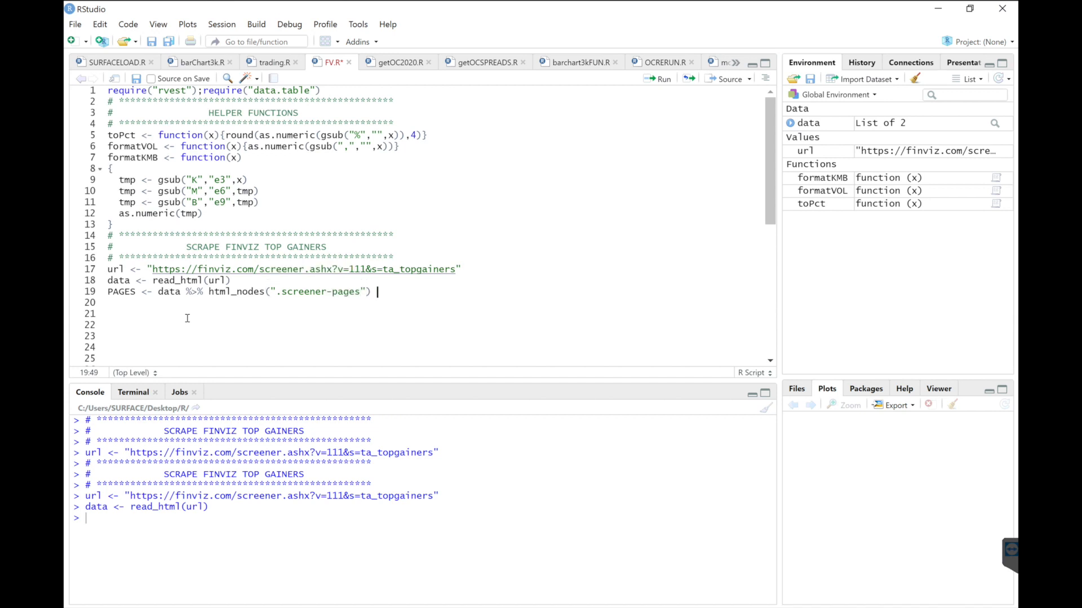
type("%>%")
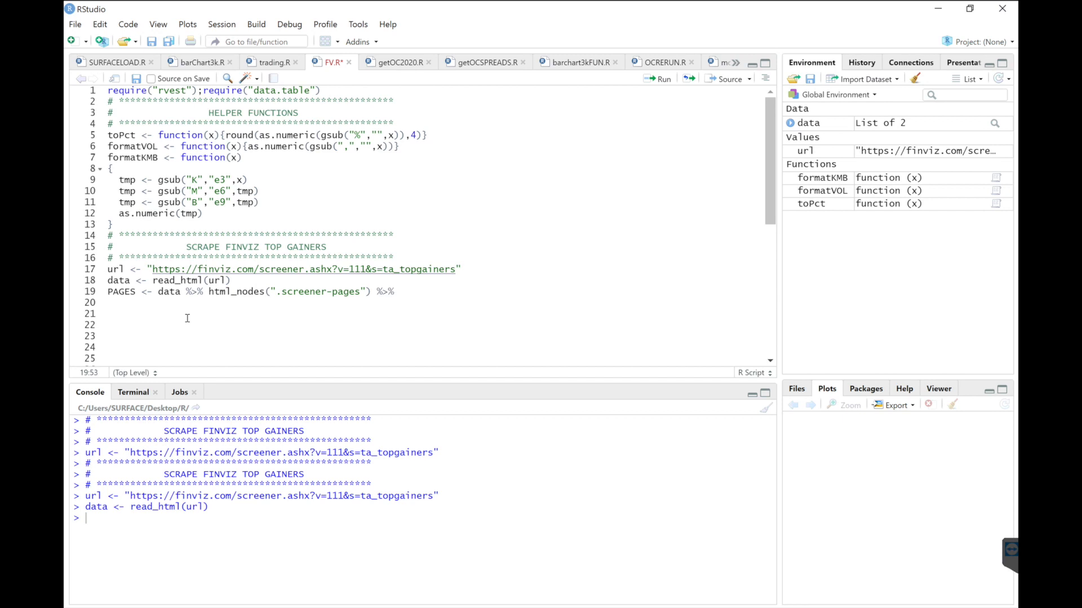
type("length()")
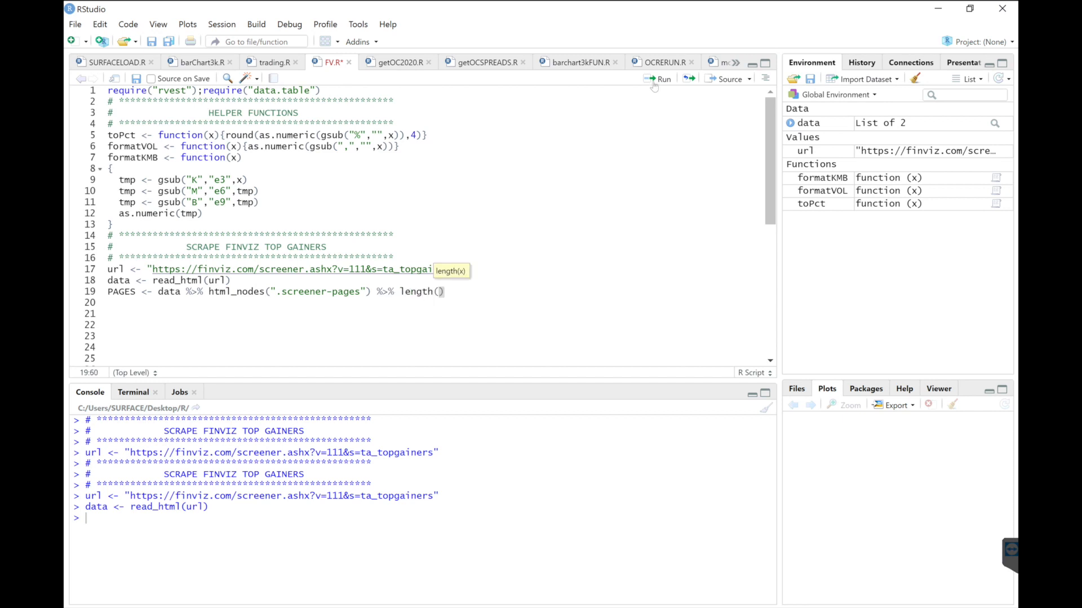
left_click(660, 78)
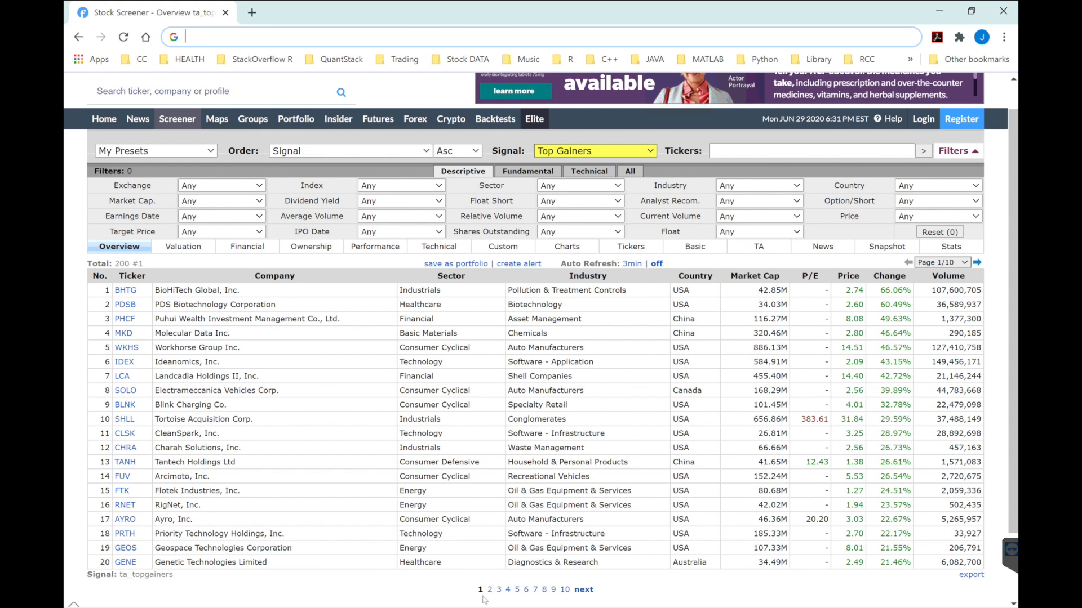
mouse_move(564, 589)
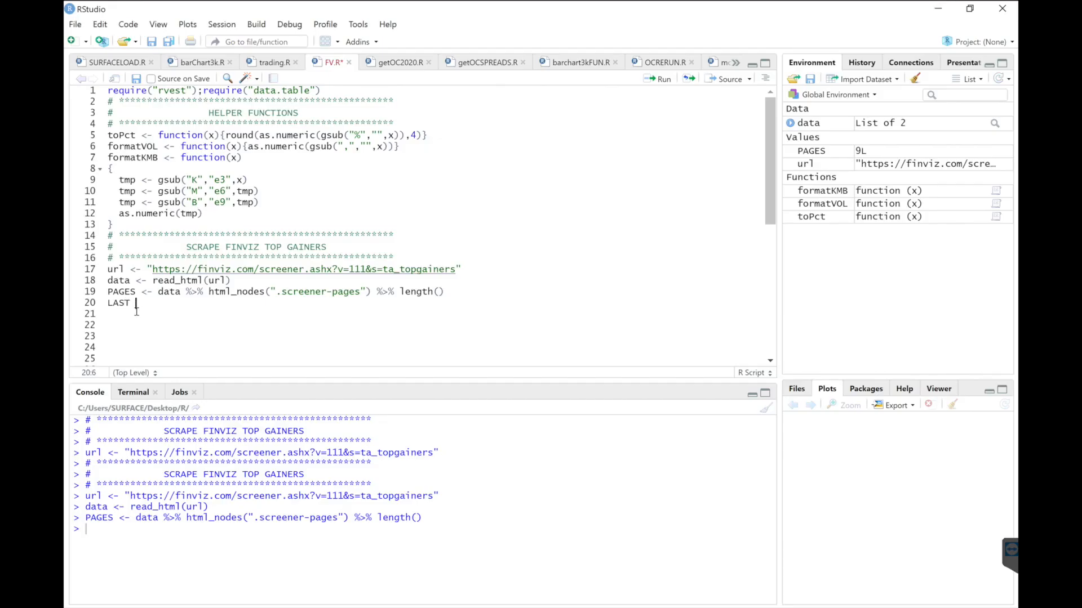
- Write LAST <- 20*PAGES+1 as the final row offset
type("<- 20")
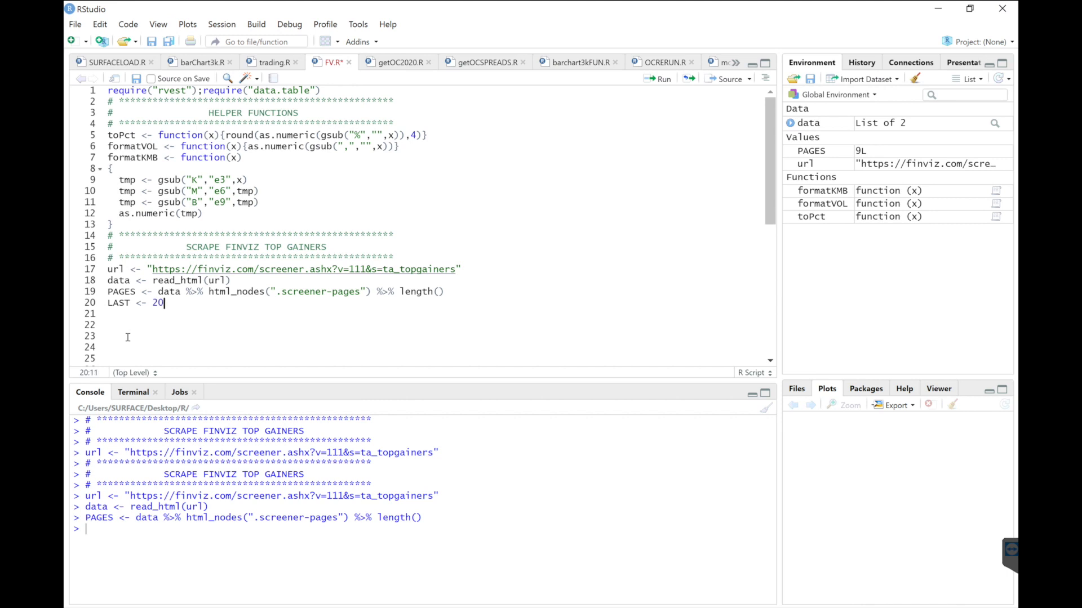
type("*")
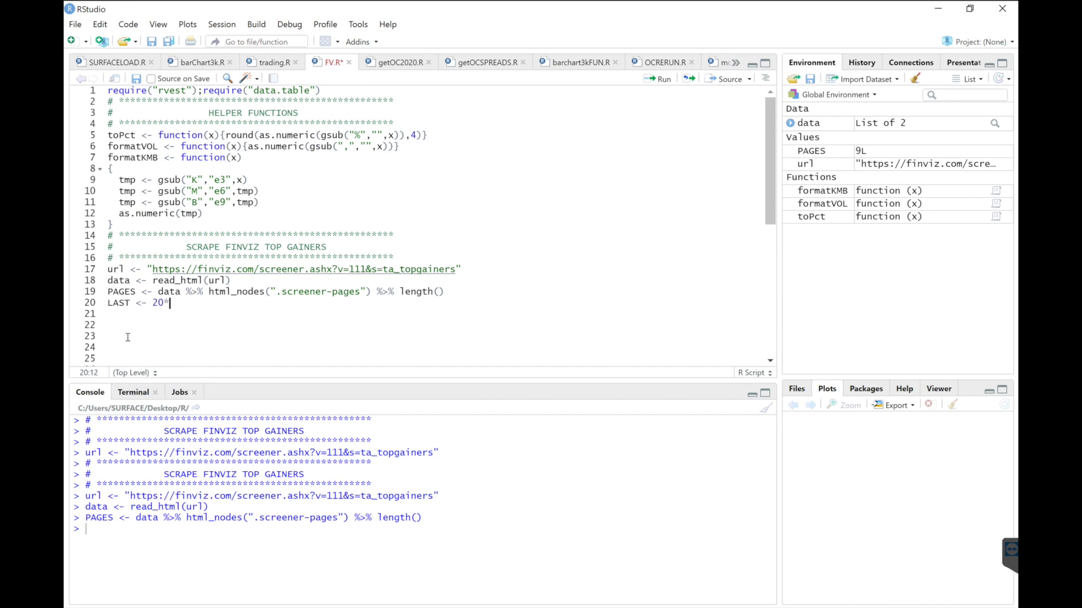
type("PAGES")
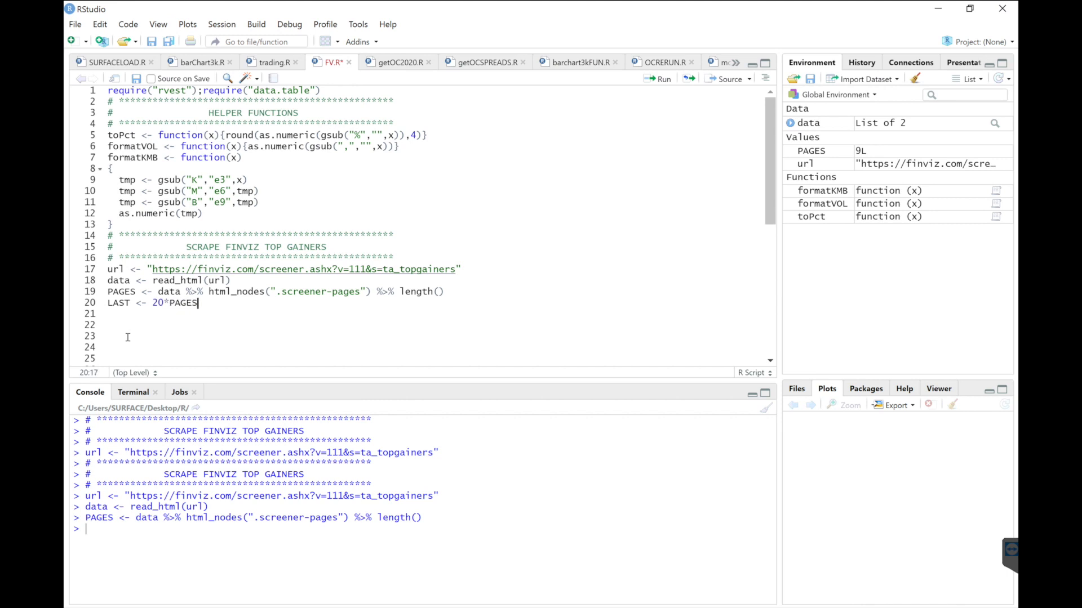
type("+1")
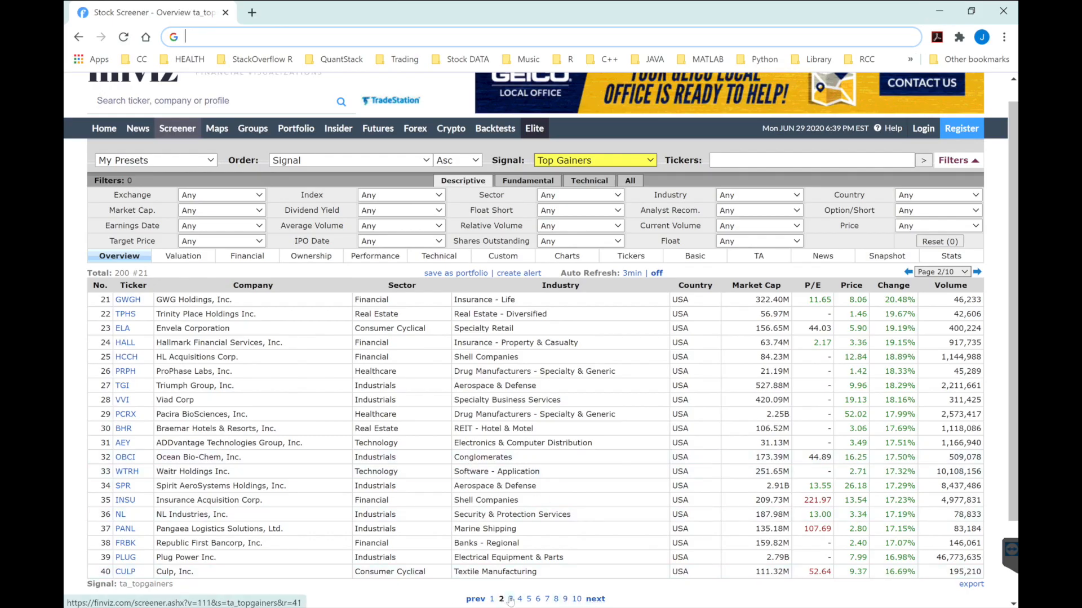
- Page through the Finviz Top Gainers screener to page 4, checking the r= offset in the address
left_click(509, 598)
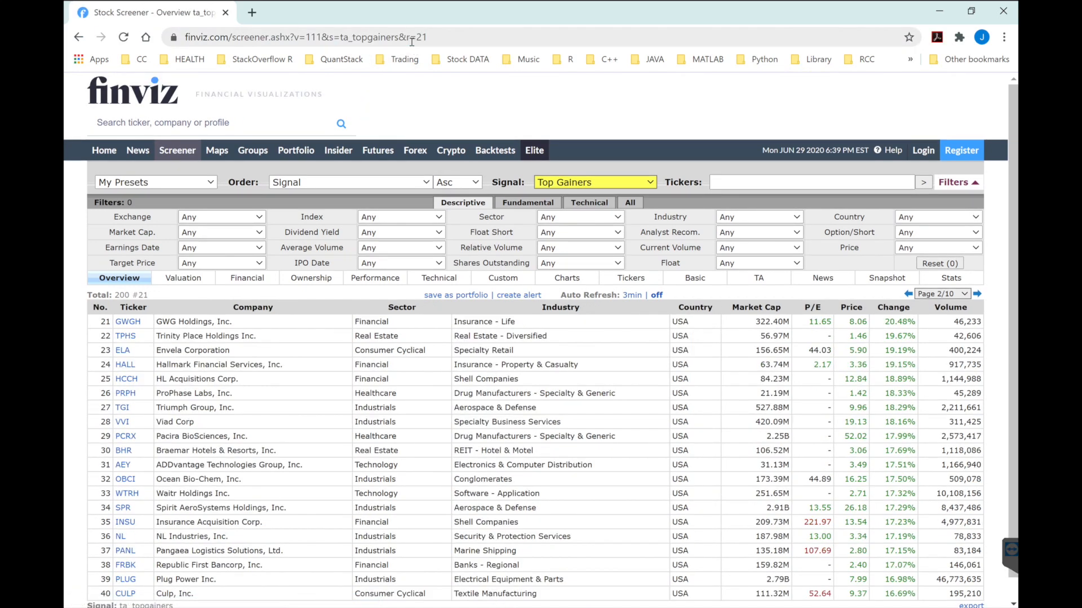
scroll("down", 3)
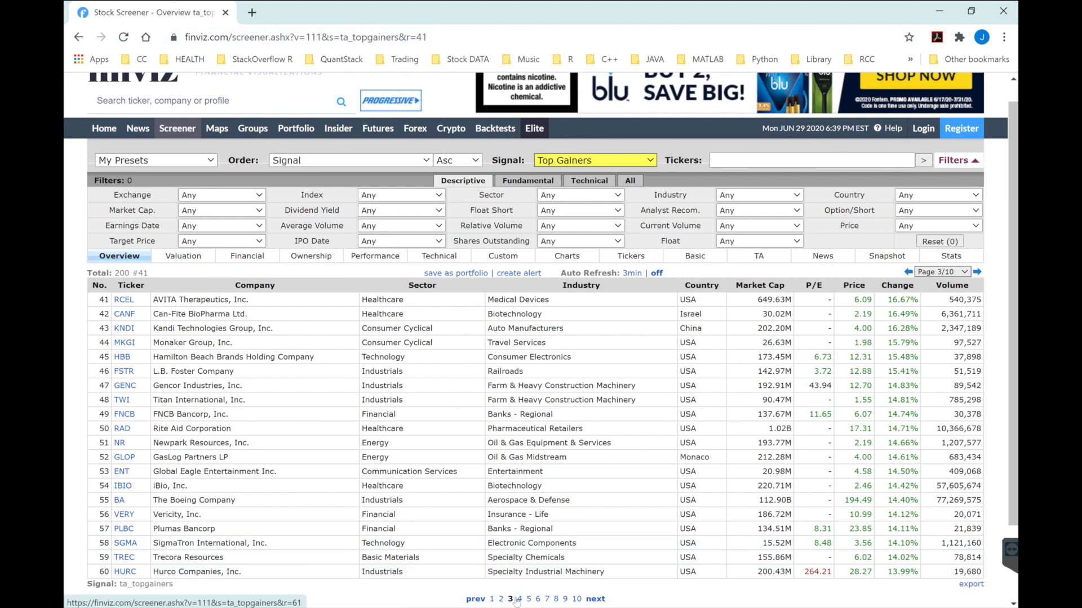
left_click(519, 598)
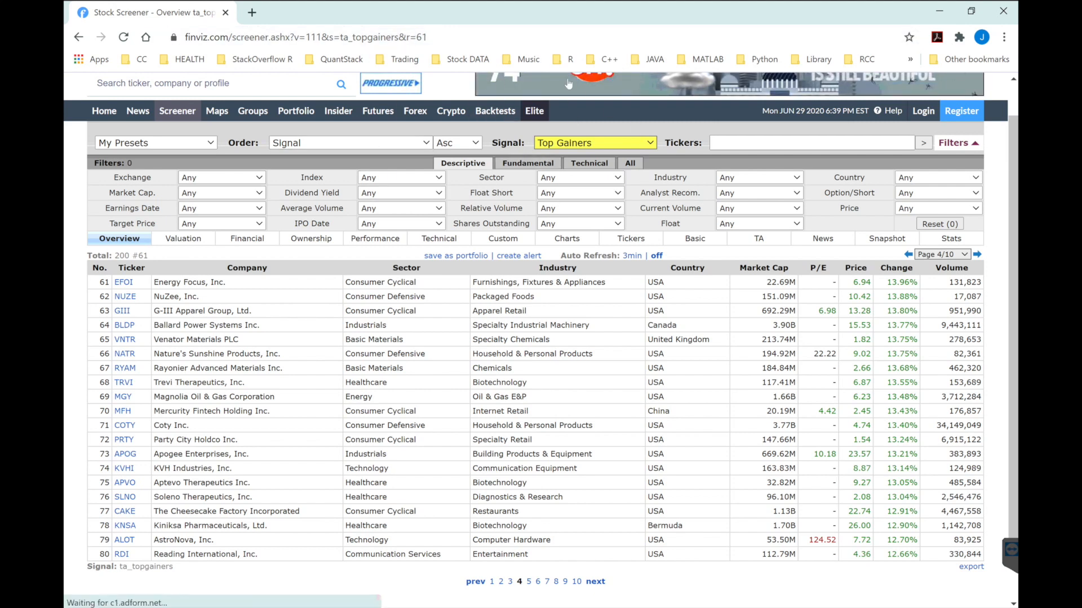
mouse_move(517, 412)
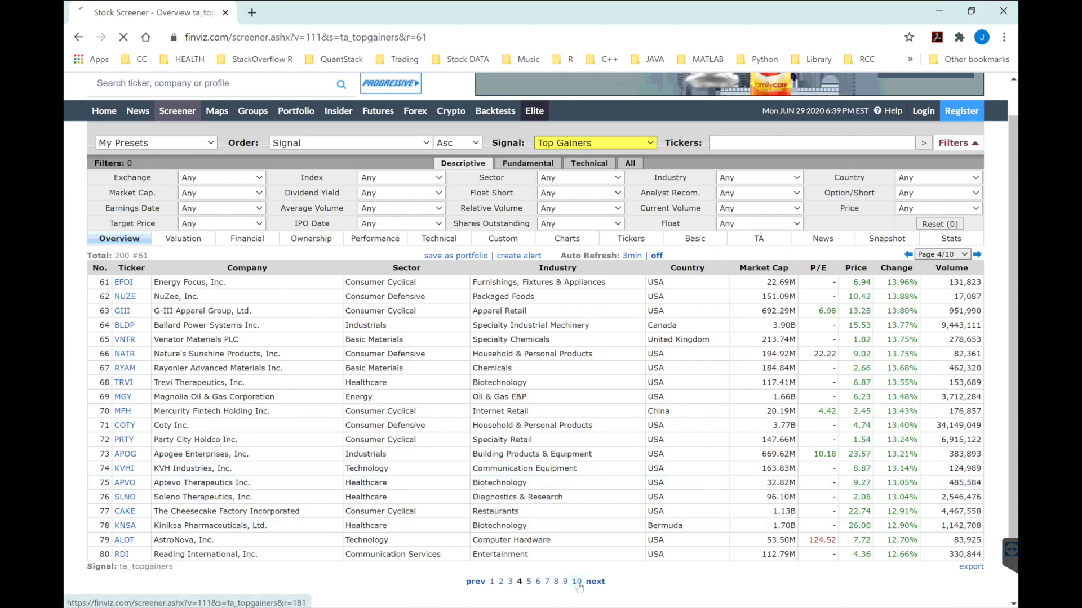
left_click(577, 581)
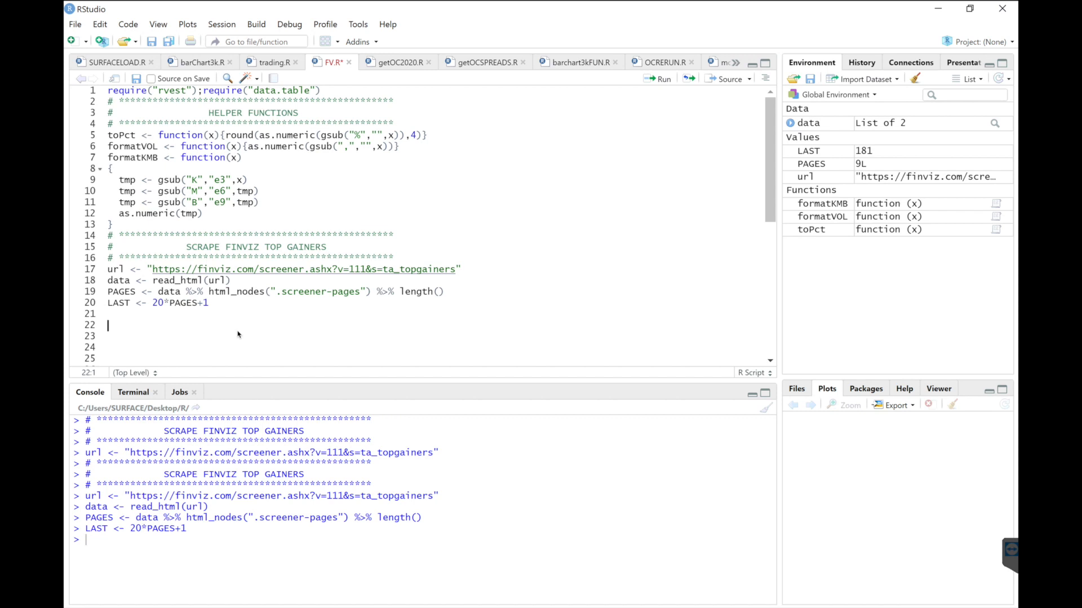
- Build accPAGES with lapply over seq(1,LAST,20), pasting url, '&r=' and each offset
type("acc")
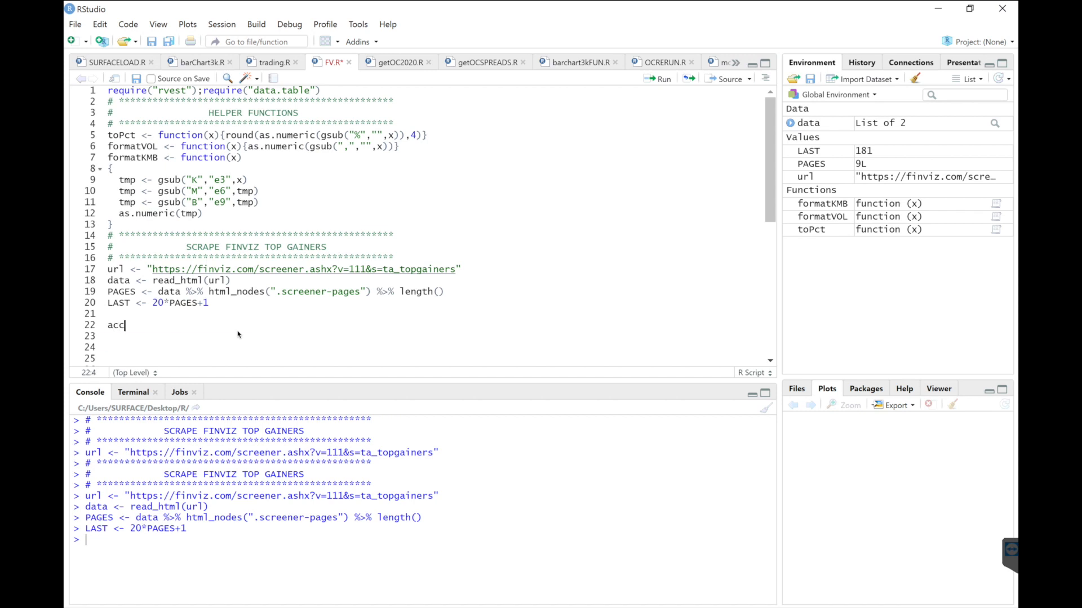
type("PAGES <-")
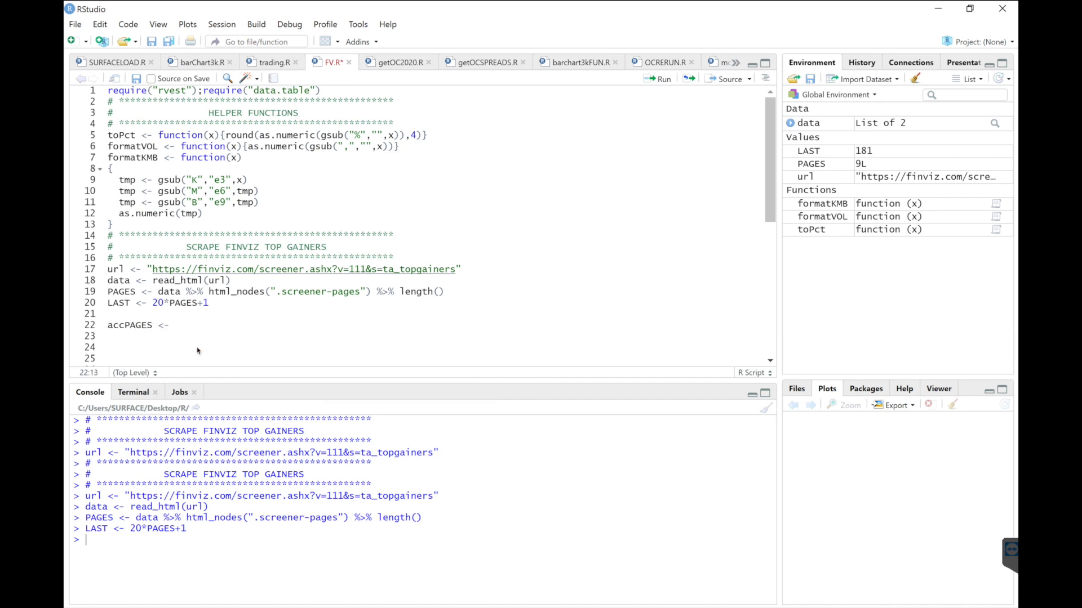
type("lap")
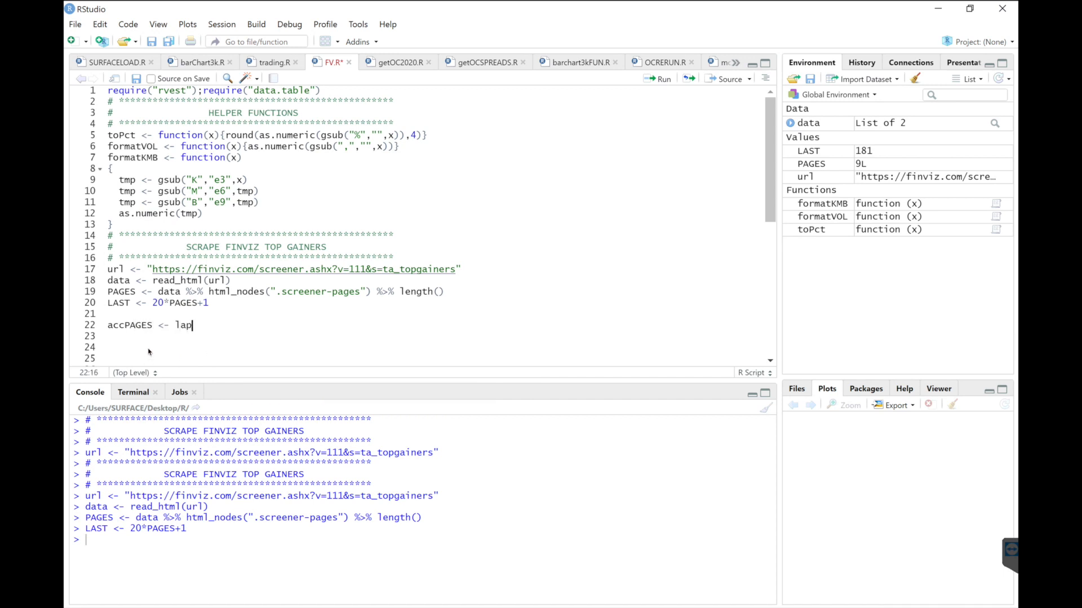
type("ply(as.lis")
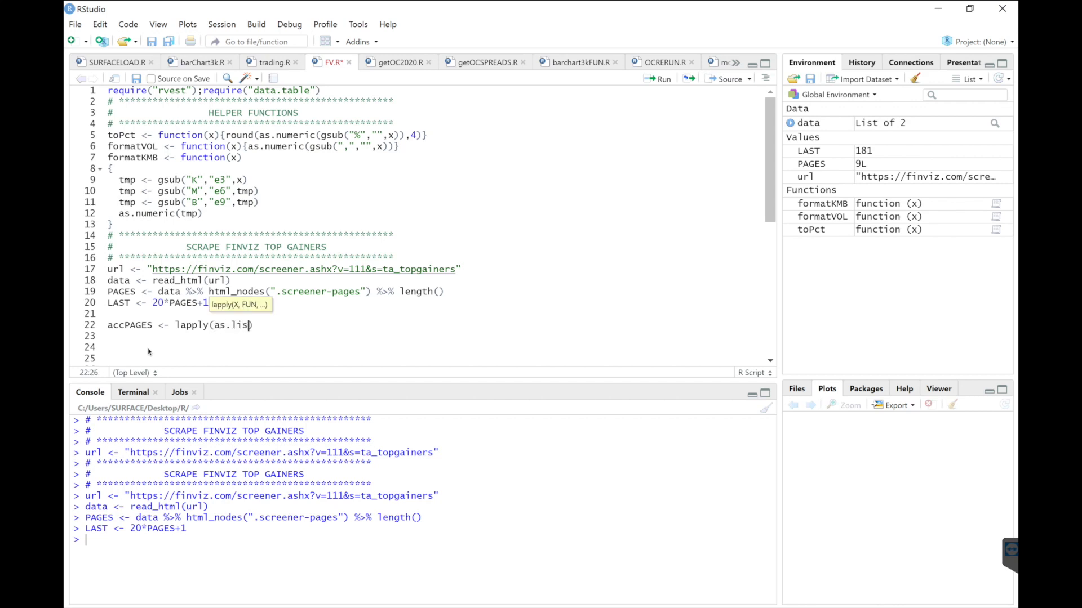
type("seq(1")
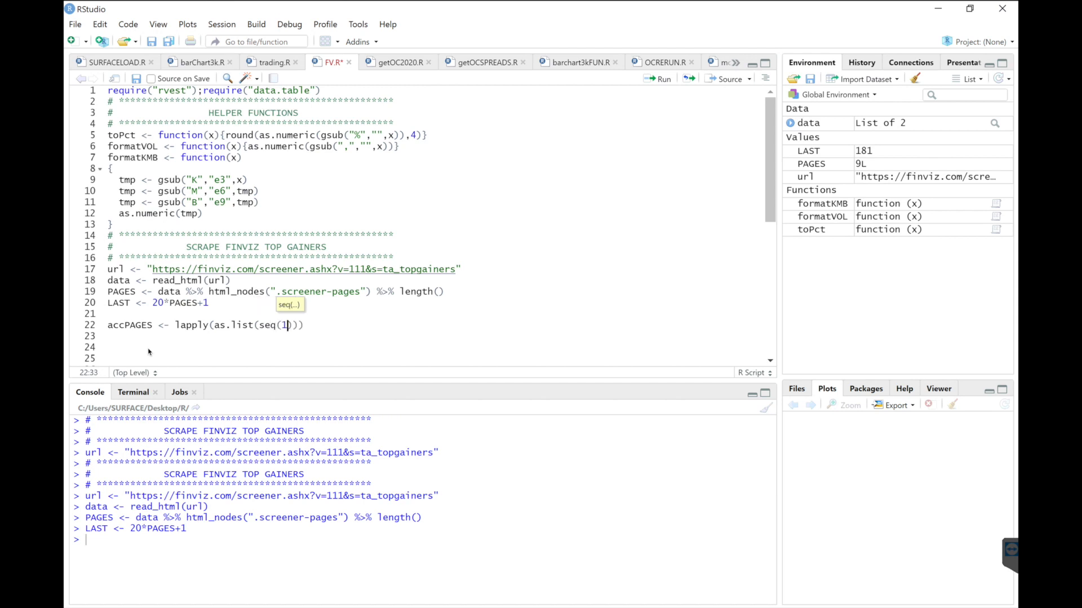
type(",LAST")
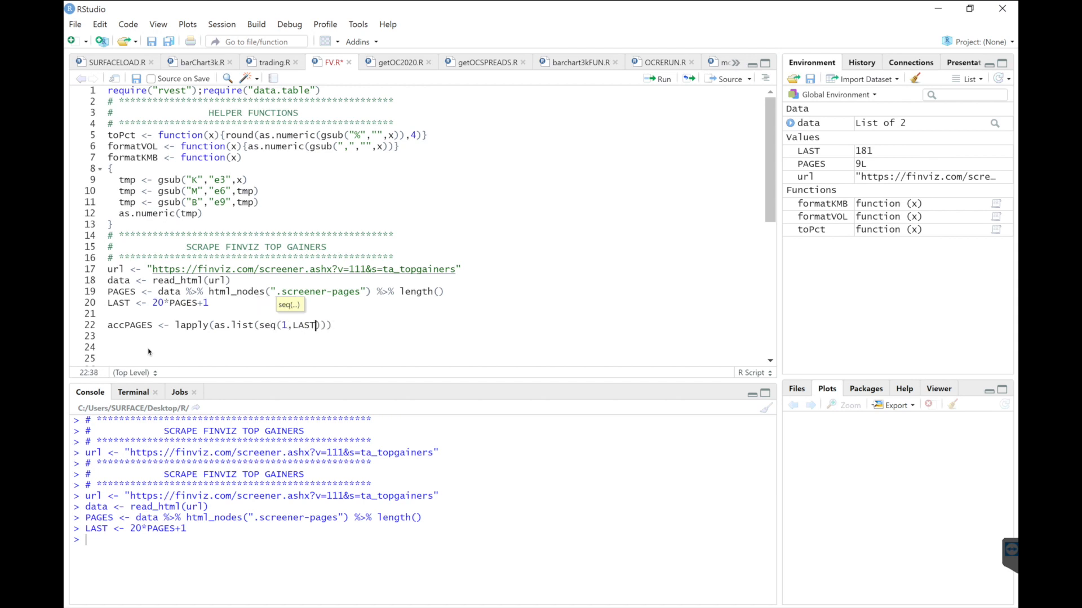
type(",20")
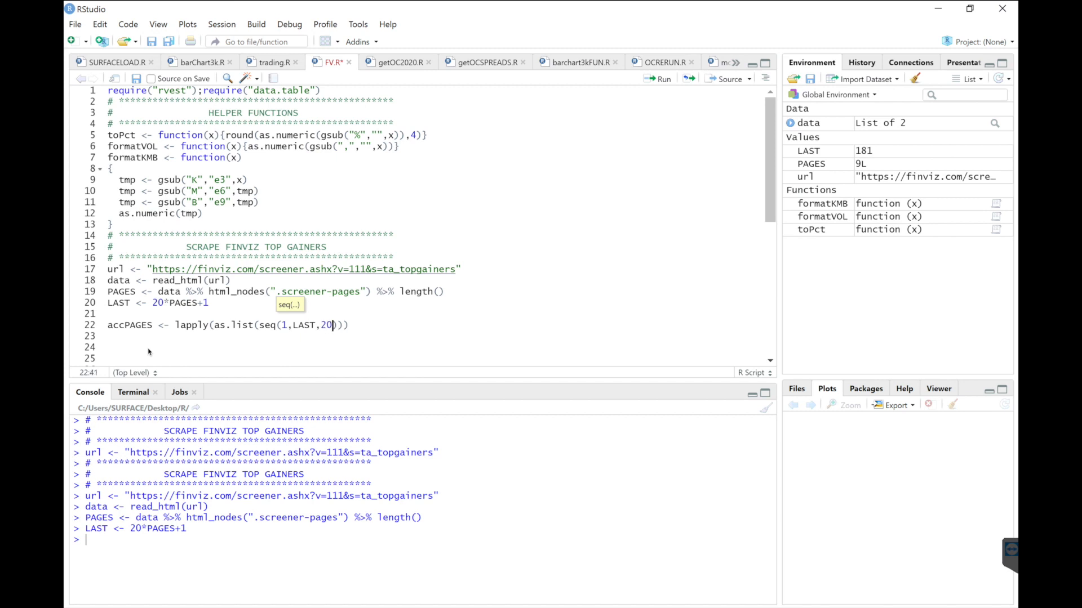
type("),")
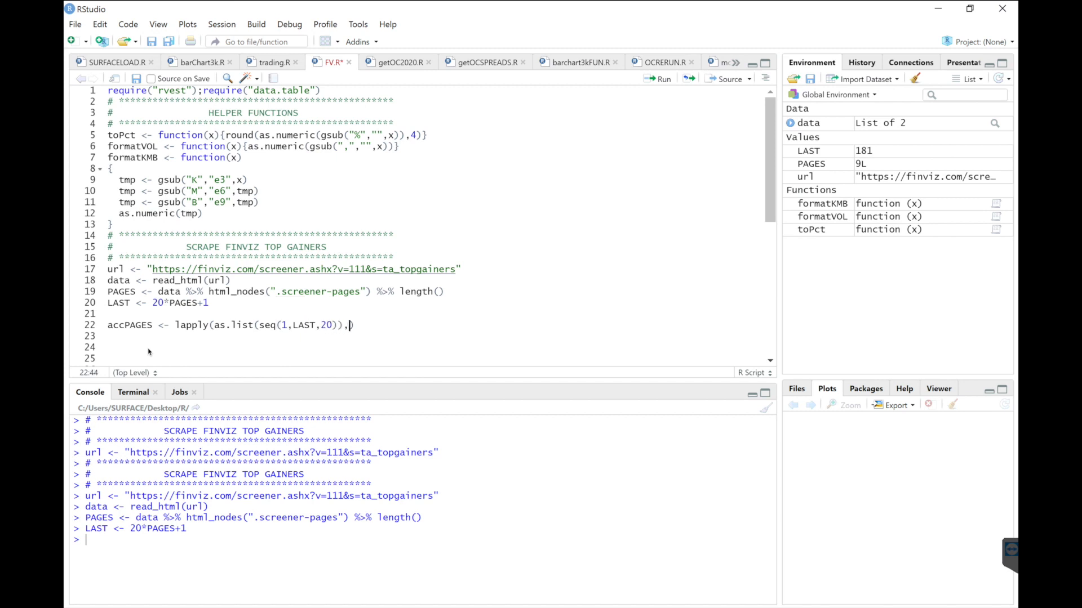
type("function")
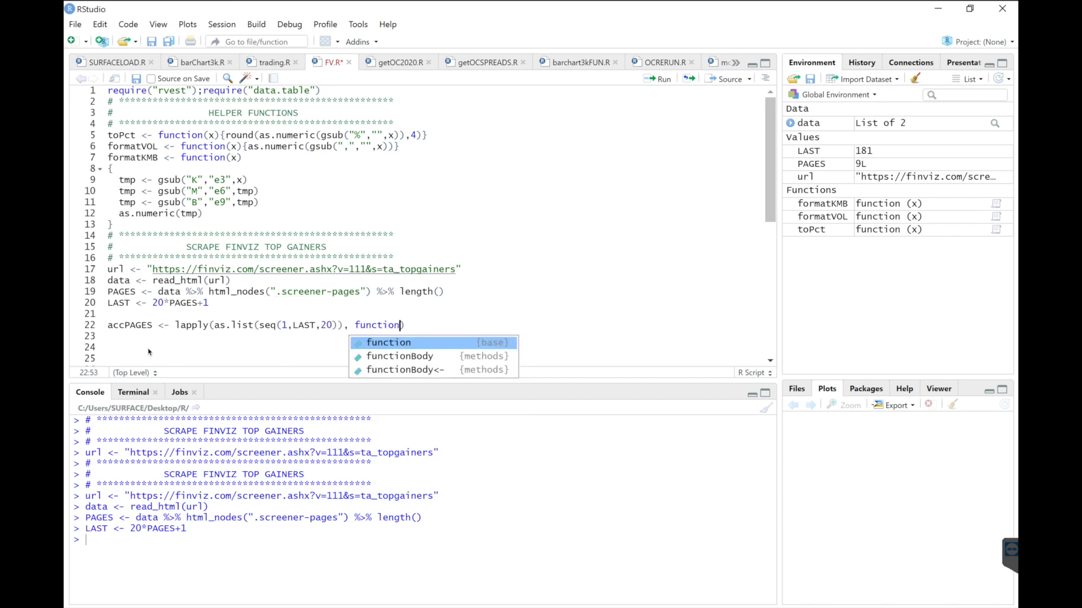
type("(x)")
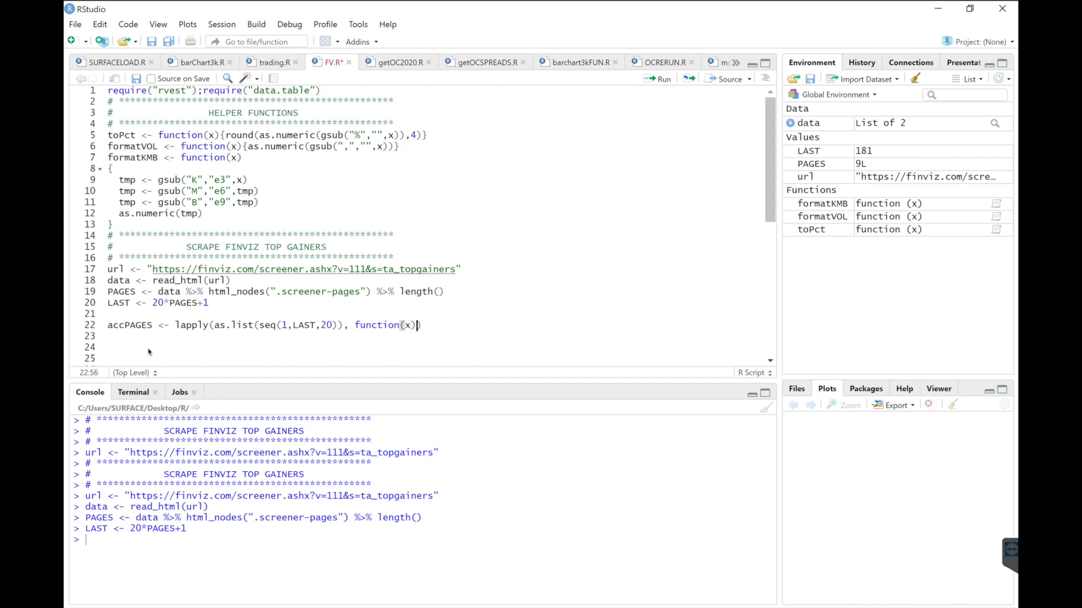
type("pas")
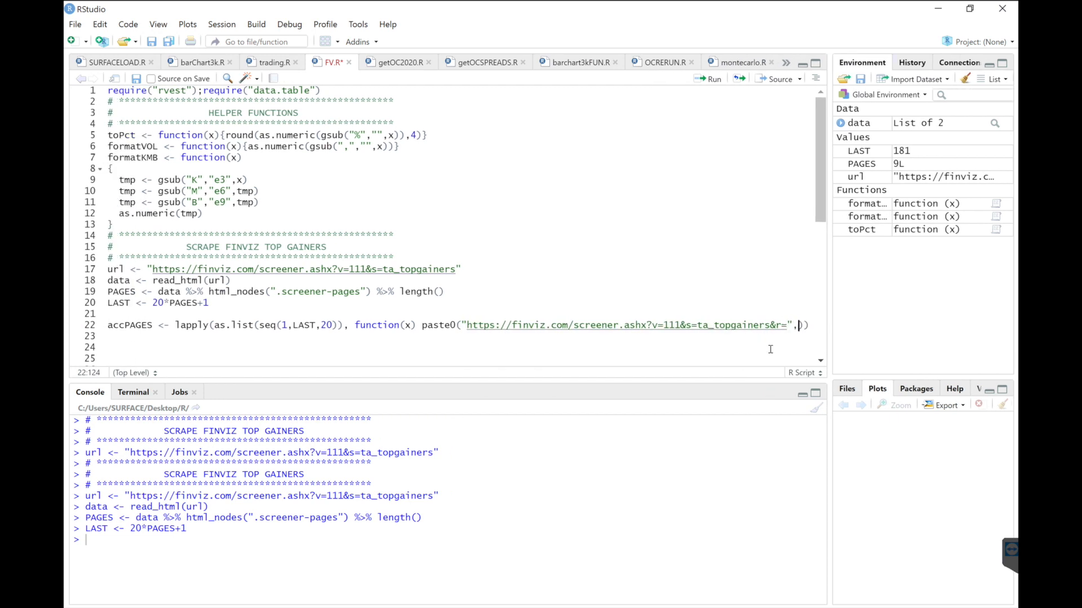
type("x,\"")
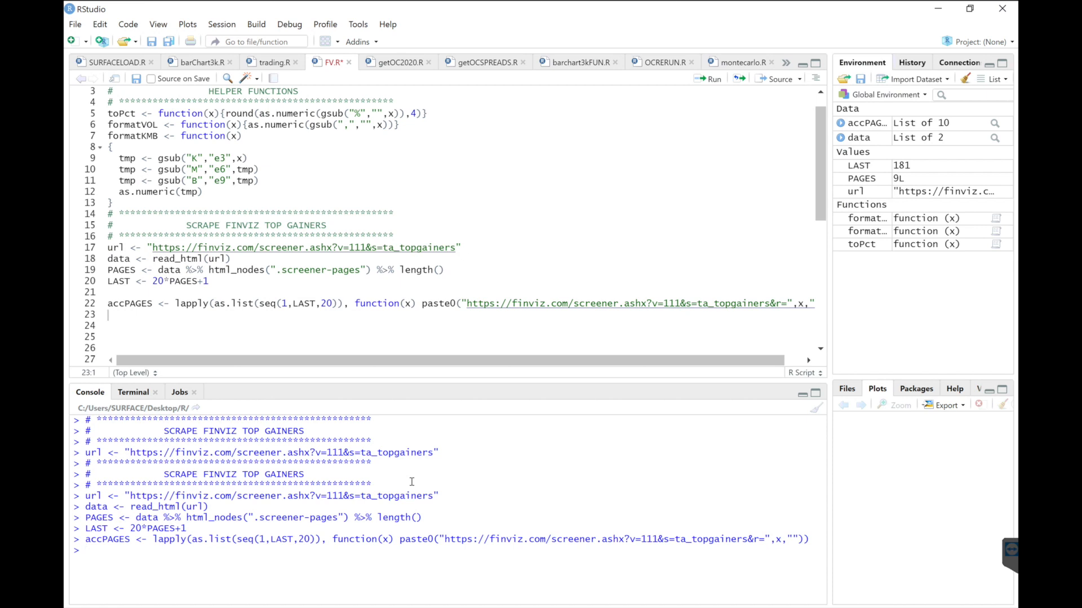
- Print accPAGES in the console to confirm the ten page URLs through r=181
type("acc")
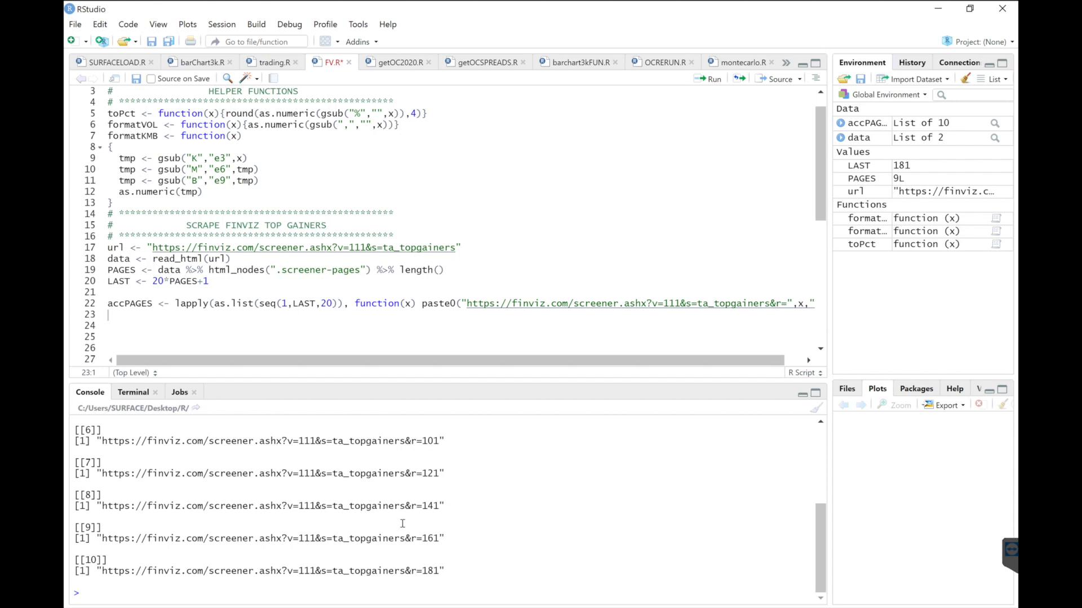
mouse_move(536, 502)
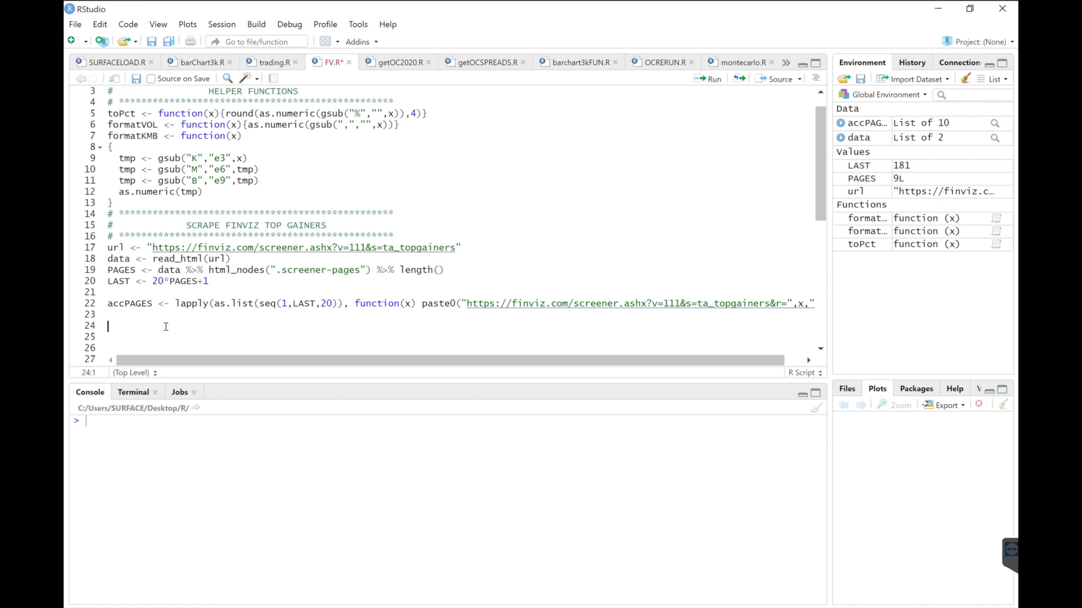
- Declare getFinViz = function(x){ as the page-scraping function
type("ge")
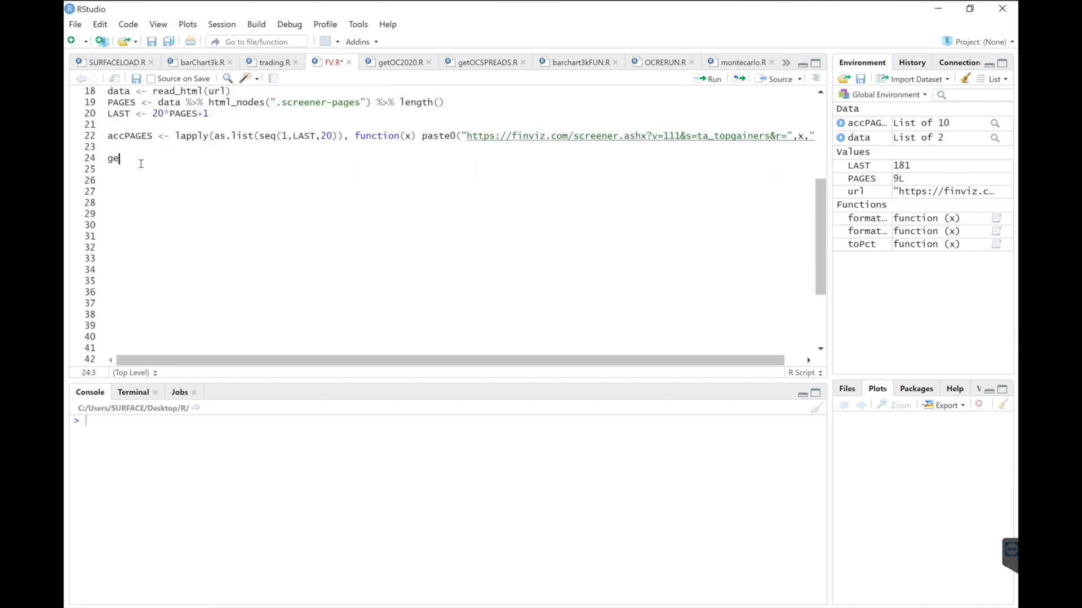
type("tFin")
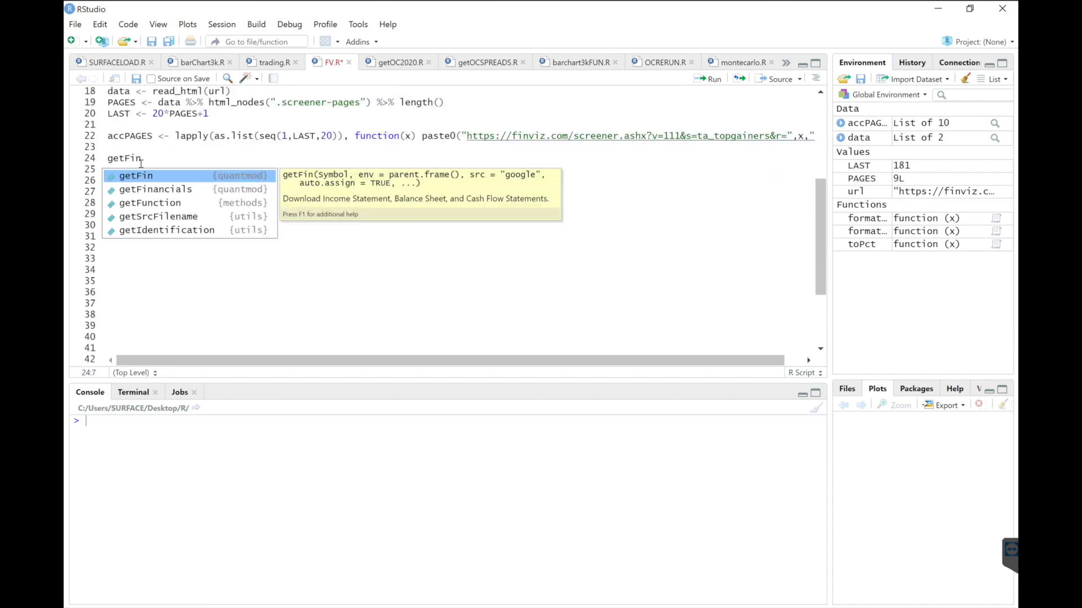
type("Viz =")
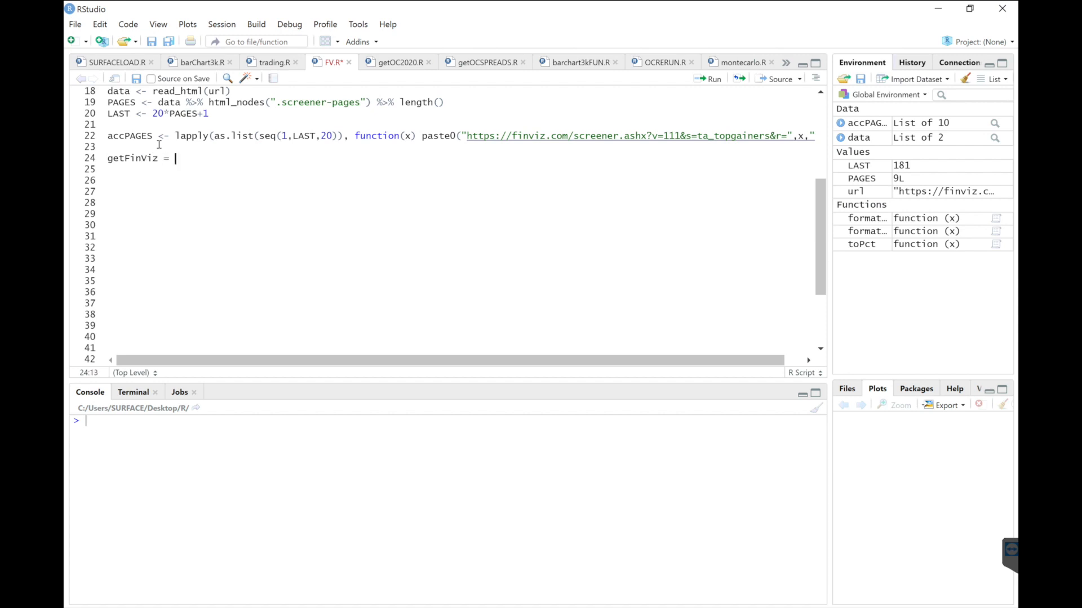
type("func")
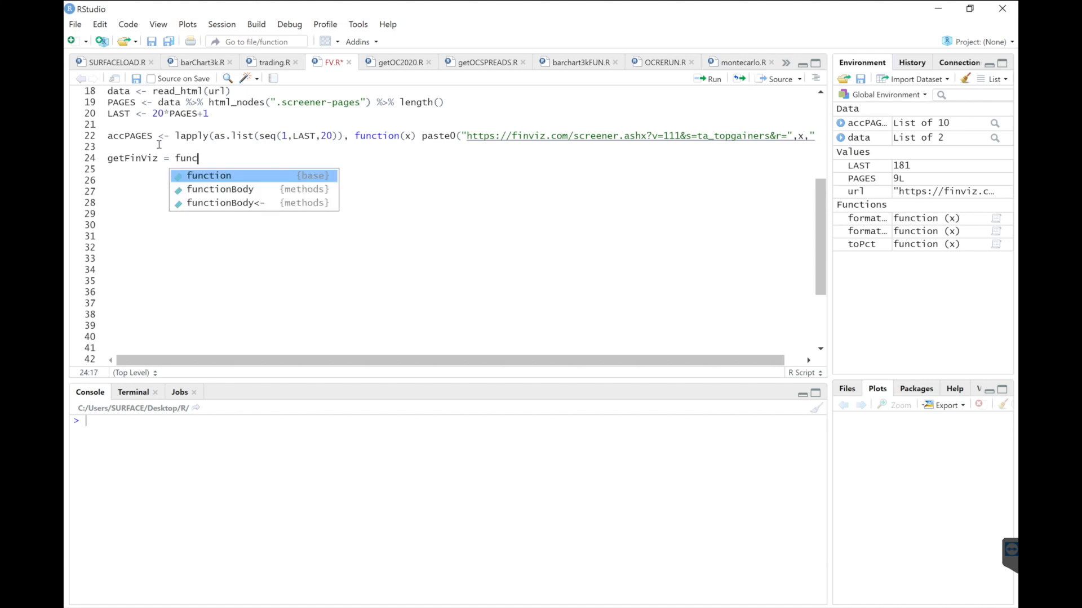
key("Tab")
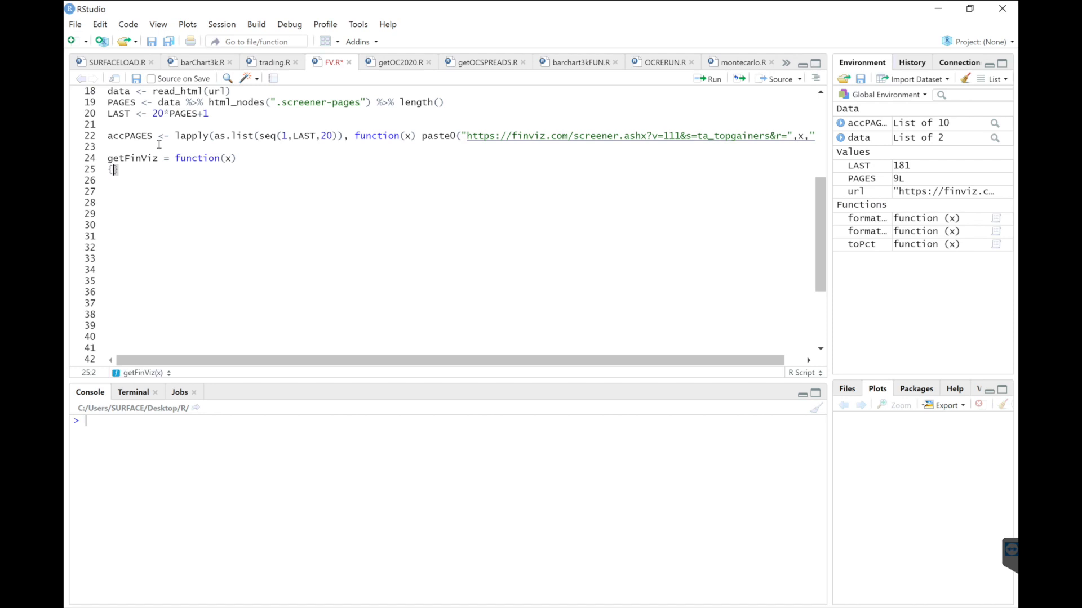
- Inside getFinViz, add Sys.sleep(10) and data <- read_html(x)
type("sy")
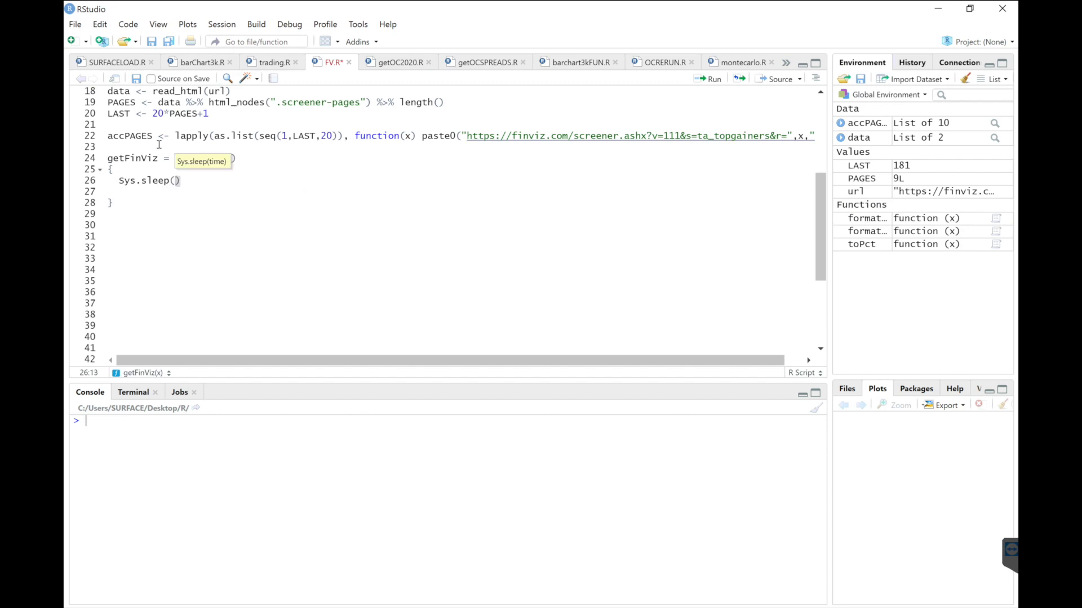
type("x")
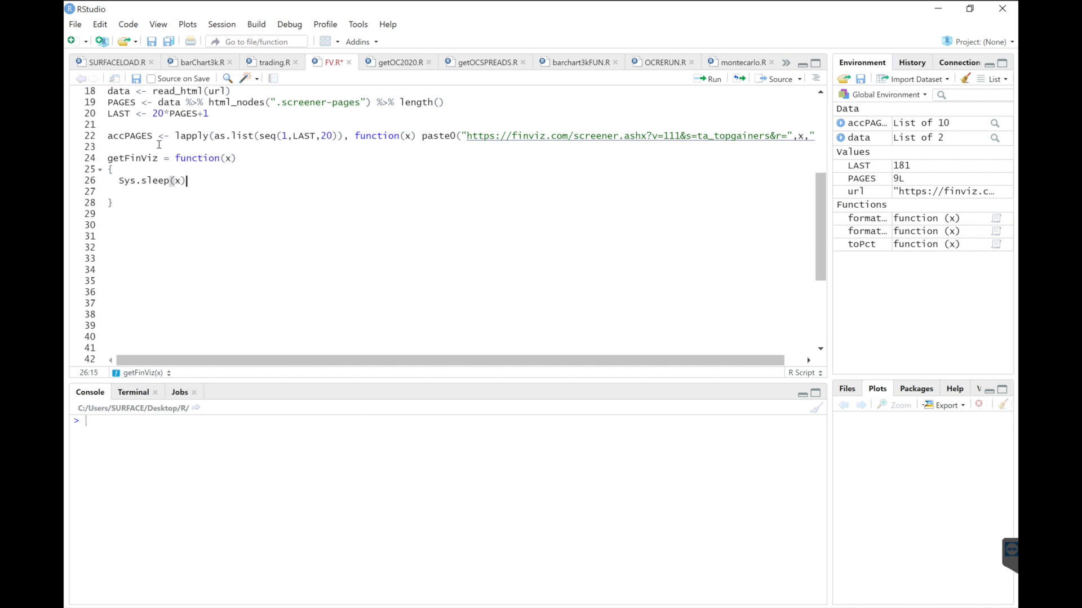
type("10")
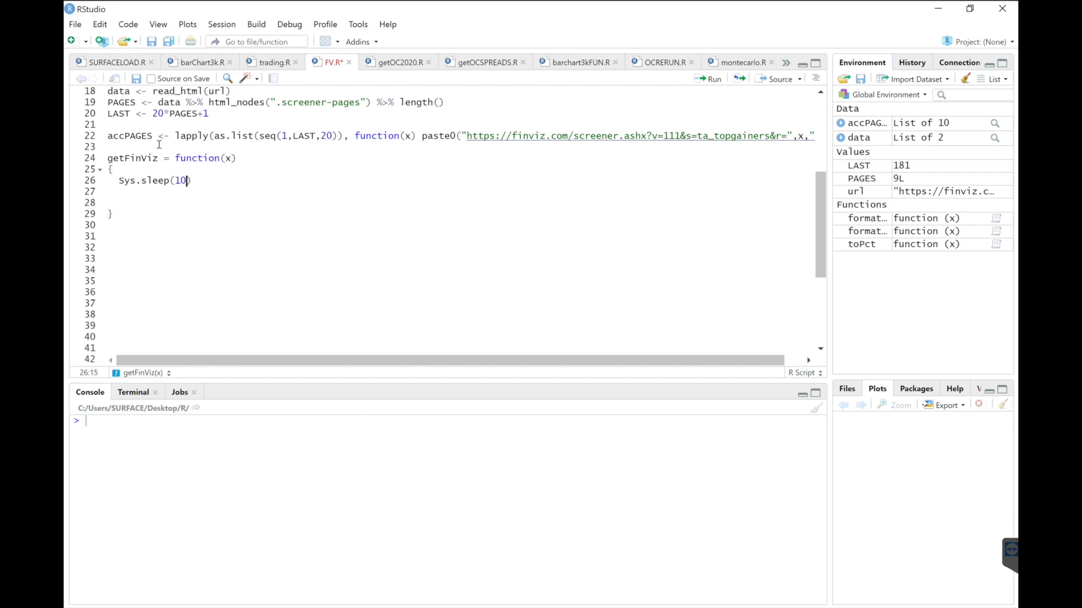
type("data")
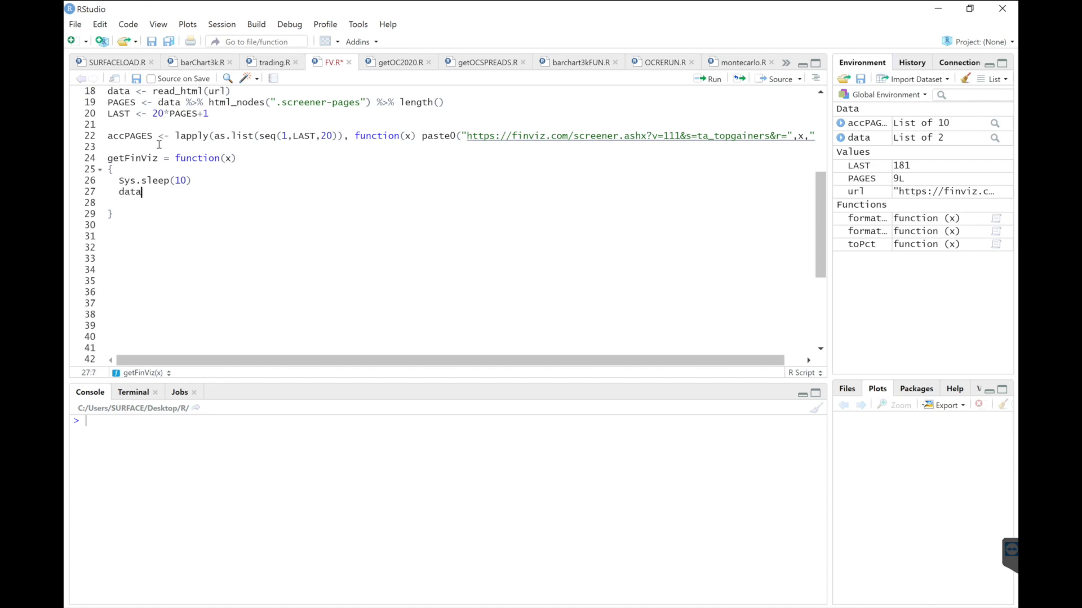
type("<- read_")
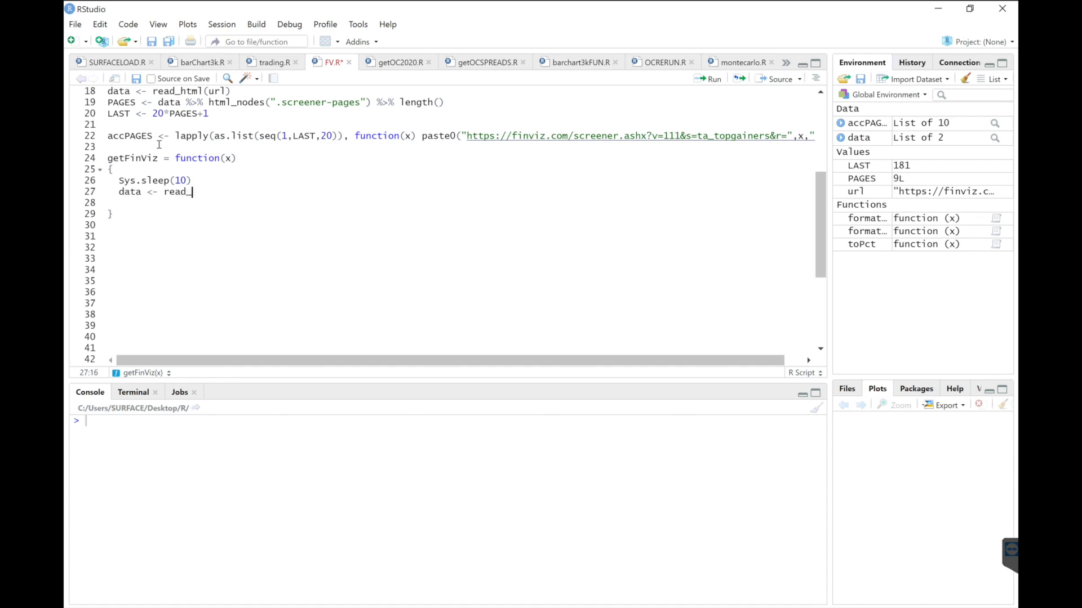
type("html(")
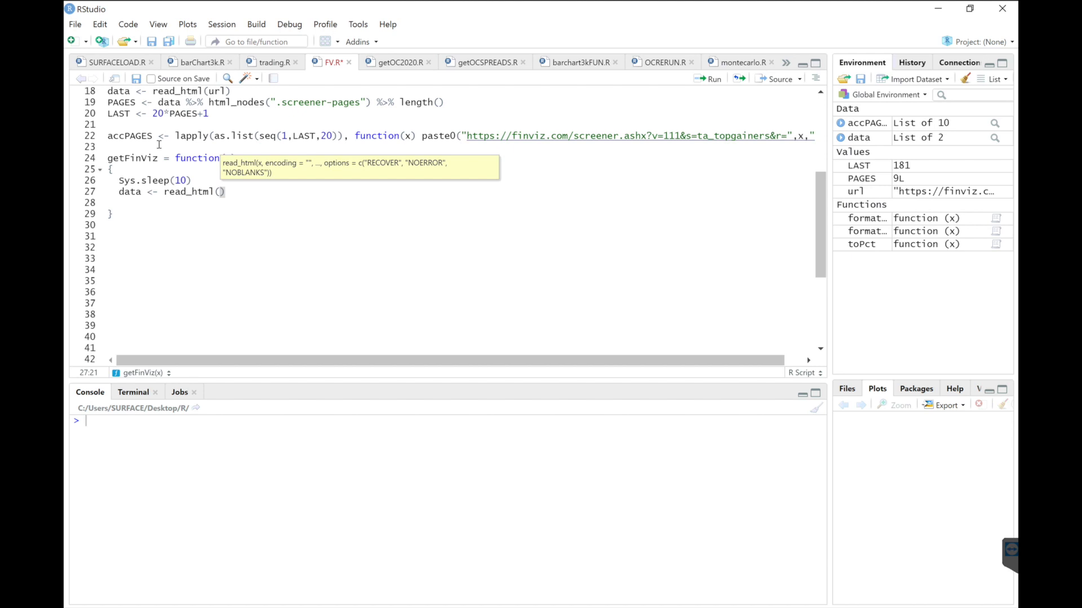
type("x")
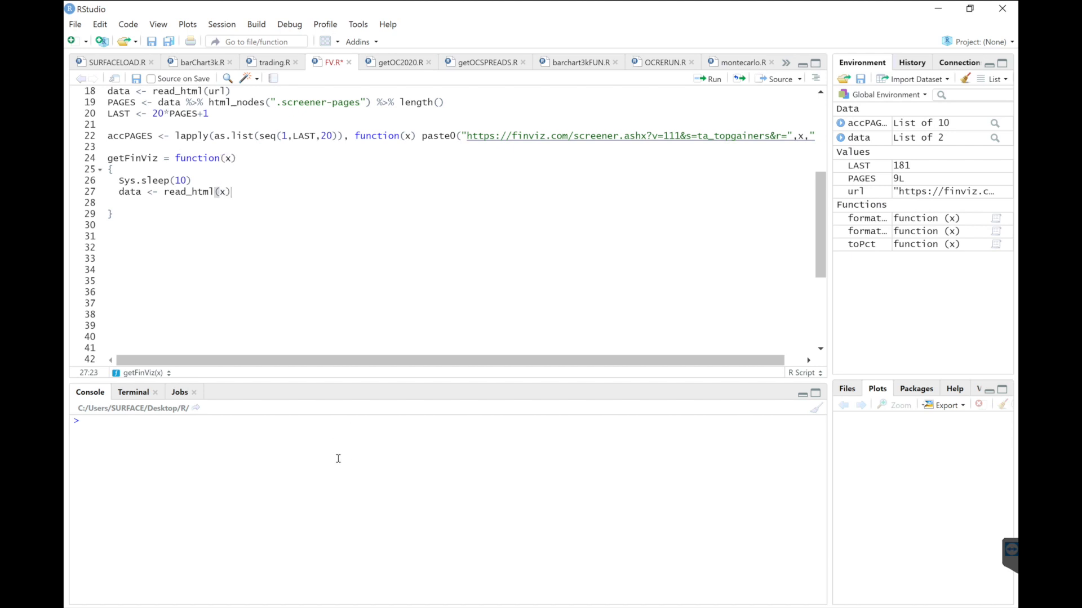
- Assign x from accPAGES in the console to test the scraper on one page
type("x <-")
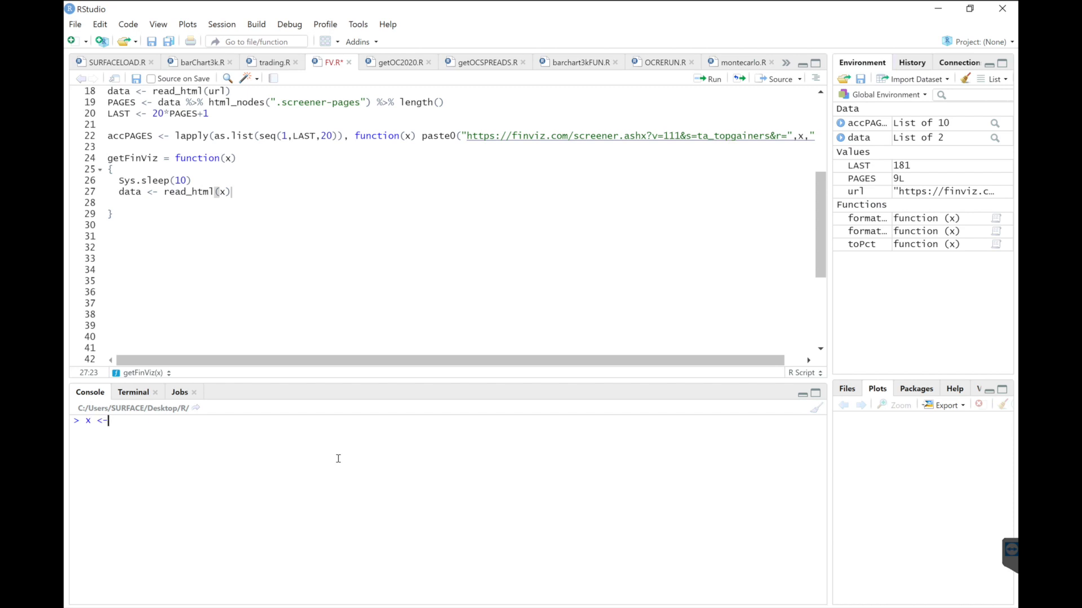
type("acc")
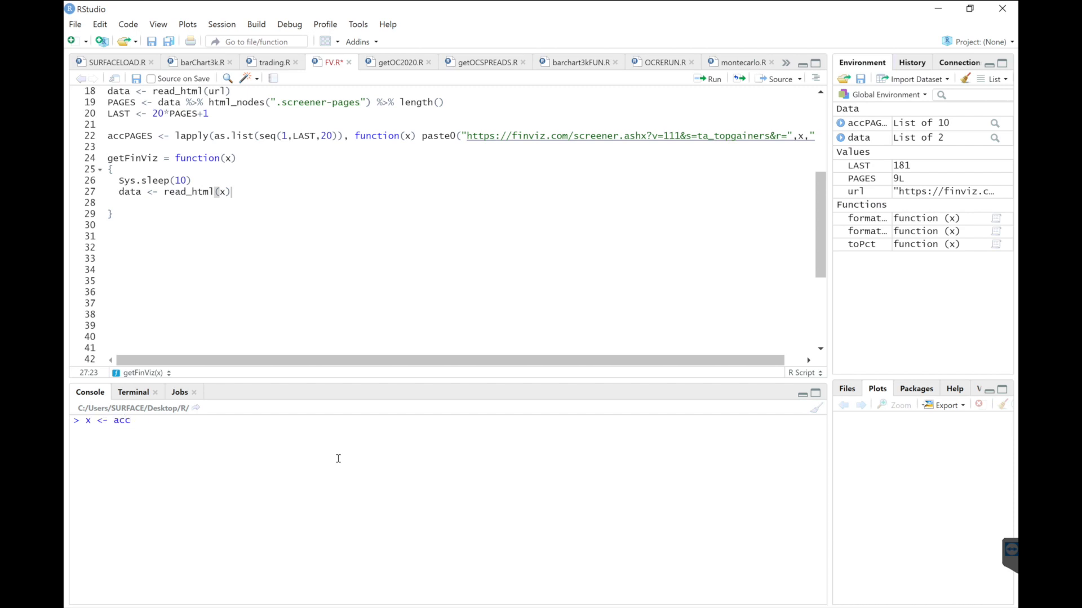
type("P")
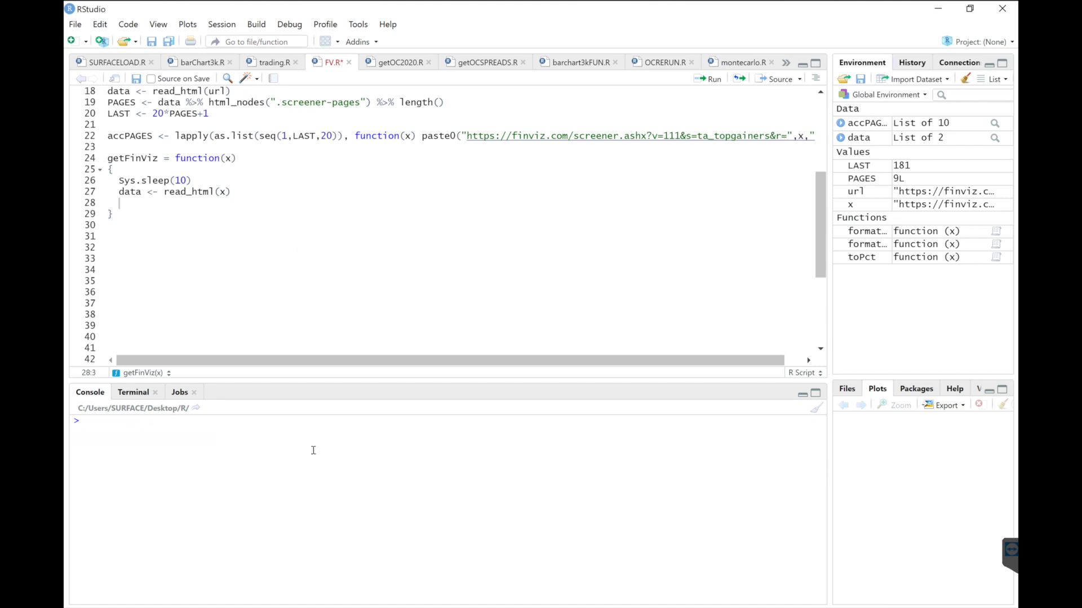
- Pipe data through html_nodes('table'), take table 17 and html_table(header=TRUE, fill=TRUE)
type("data %>")
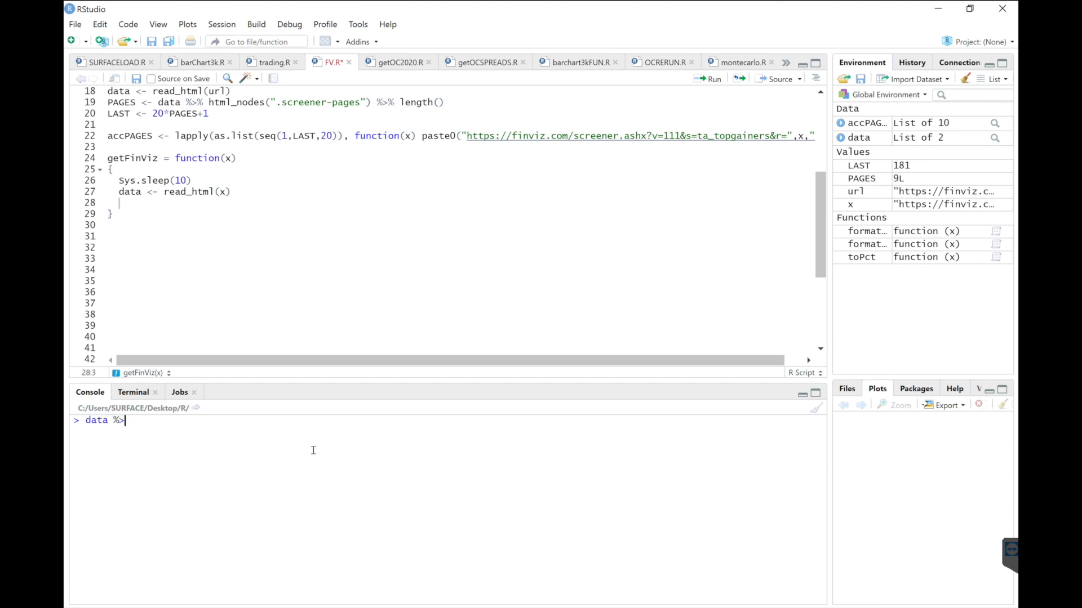
type("html_nodes(")
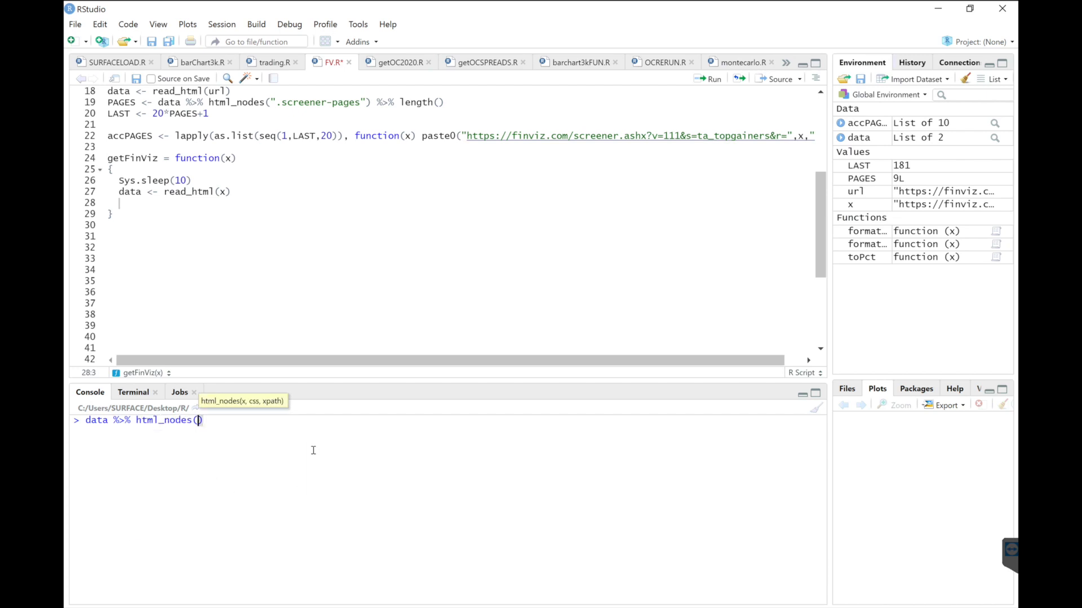
type("\"table\")")
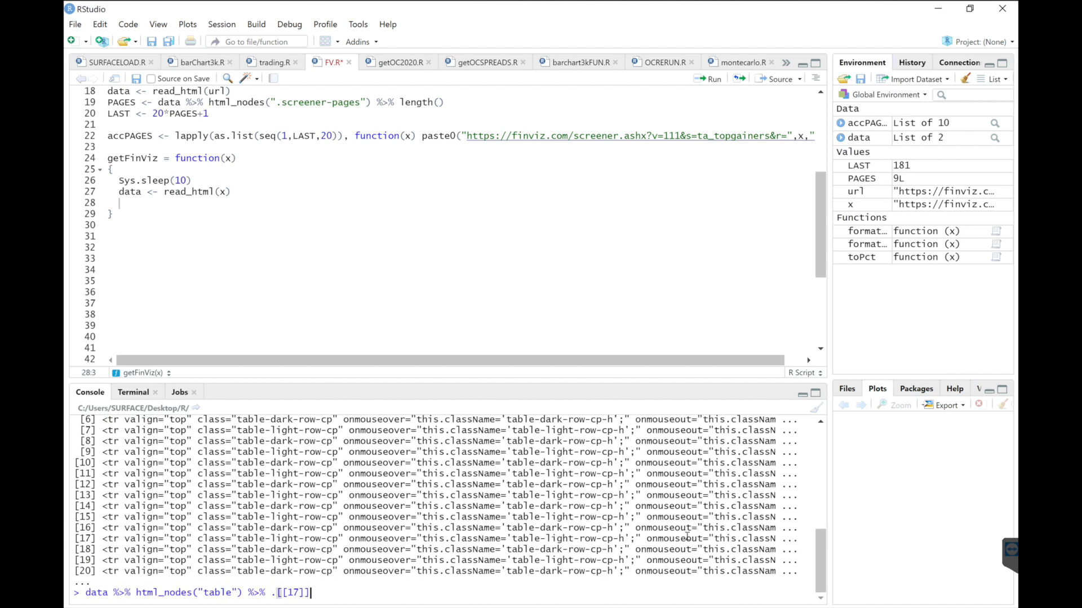
type("%>%")
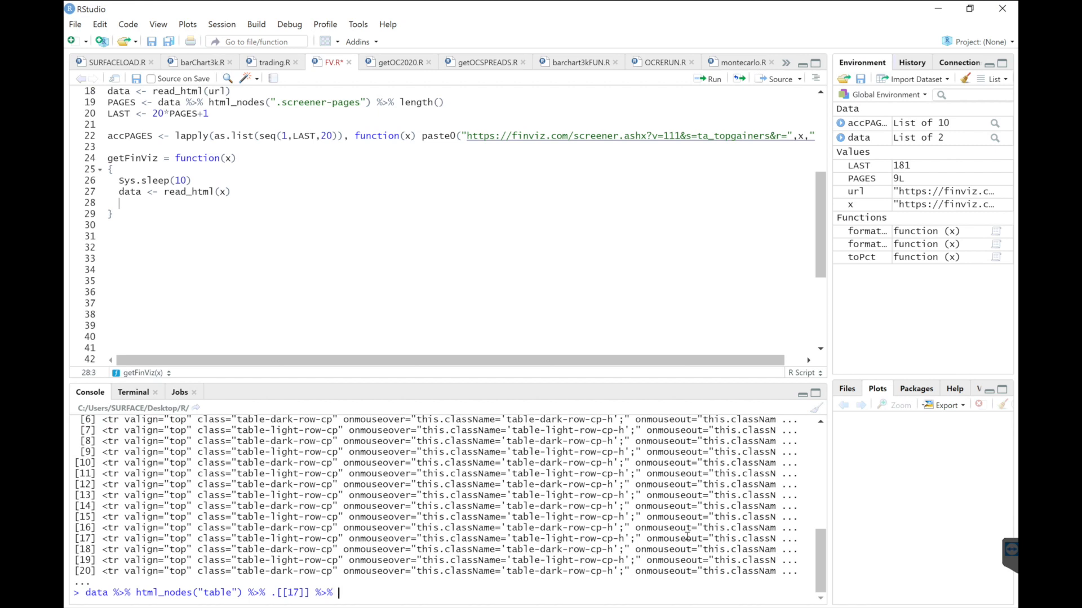
type("html_")
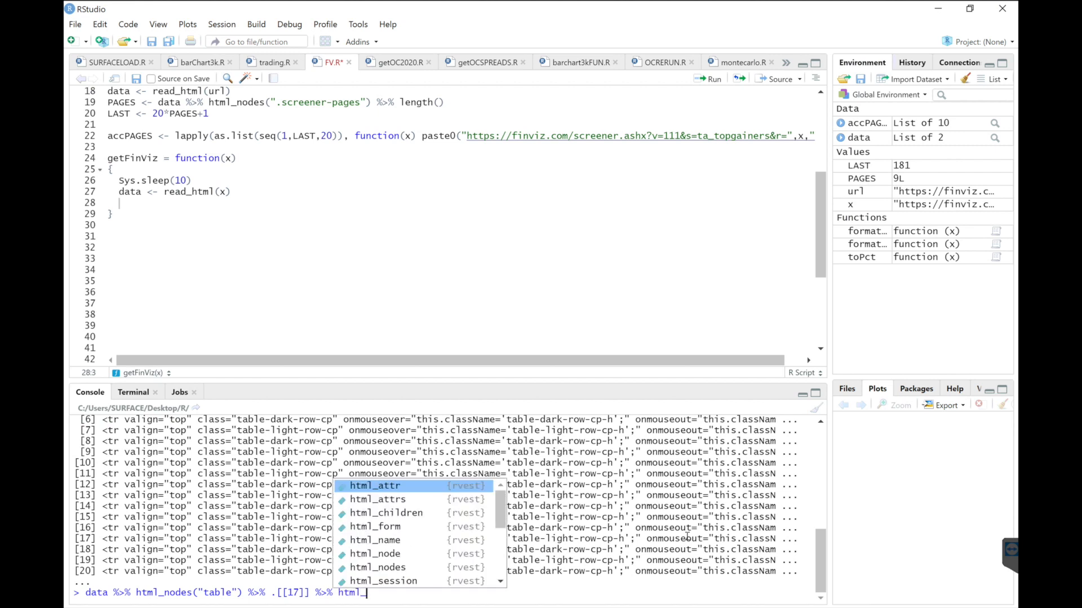
type("table(header=TRUE")
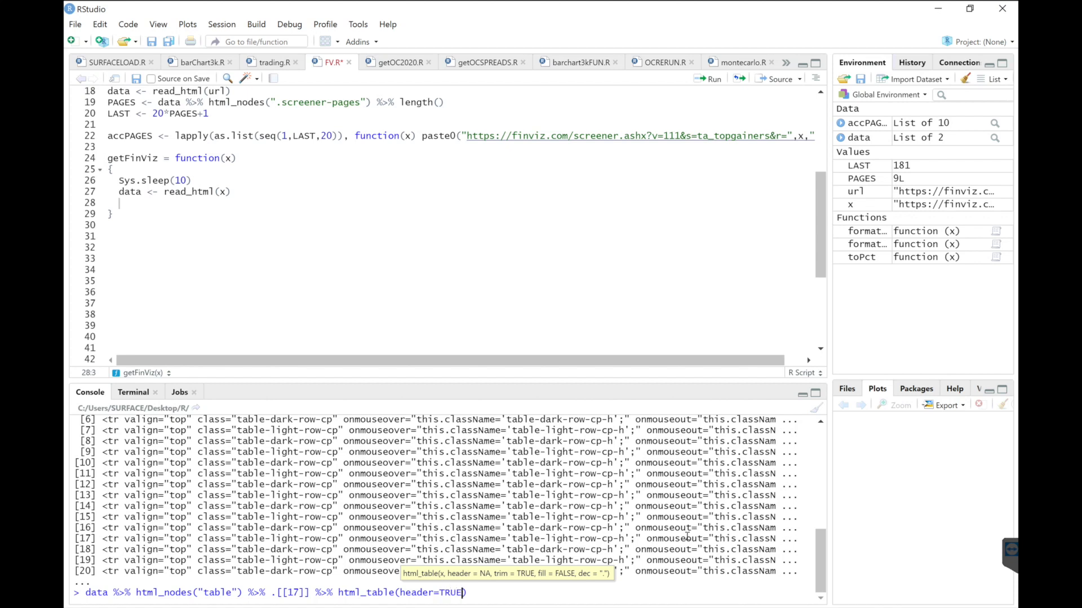
type(",")
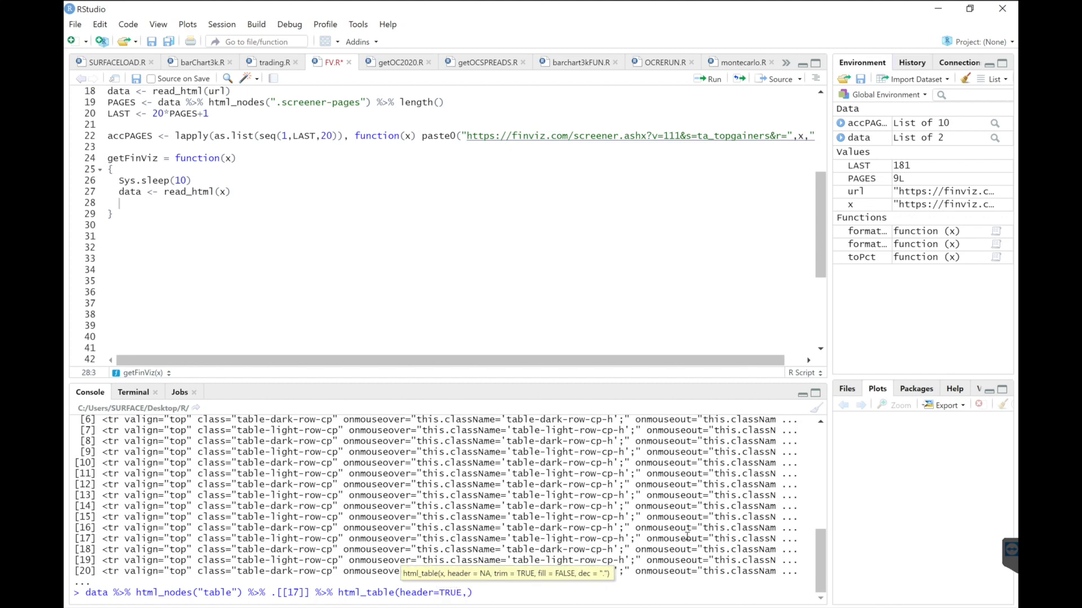
type("fill=TR")
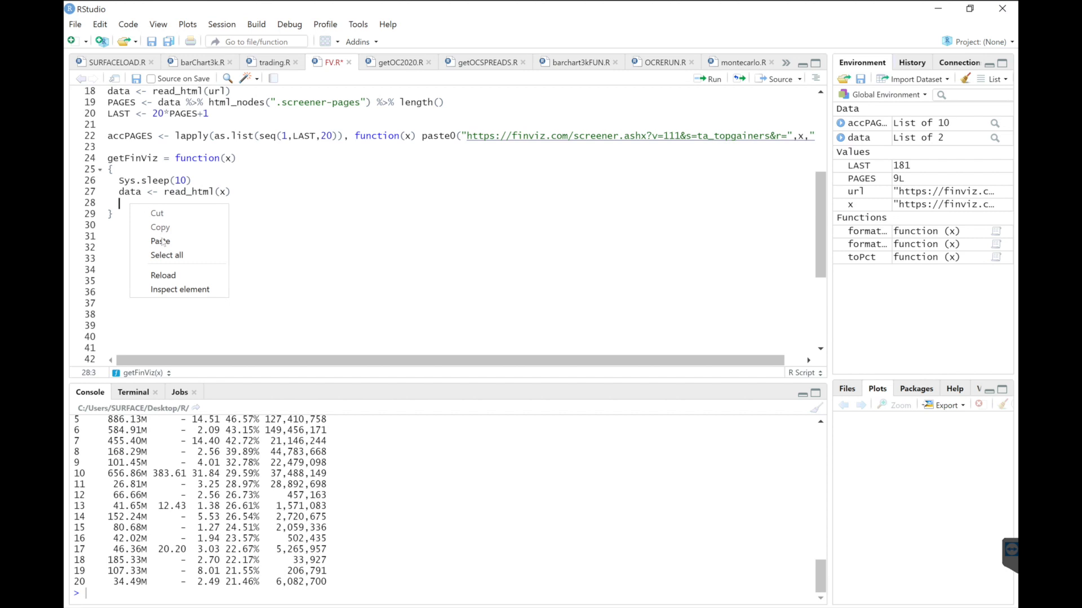
- End getFinViz with the .[[17]] %>% html_table(header=TRUE,fill=TRUE) pipeline, define it, and rm() data and x
type("data %>% html_nodes(\"table\") %>% .[[17]] %>% html_table(header=TRUE,fill=TRUE)")
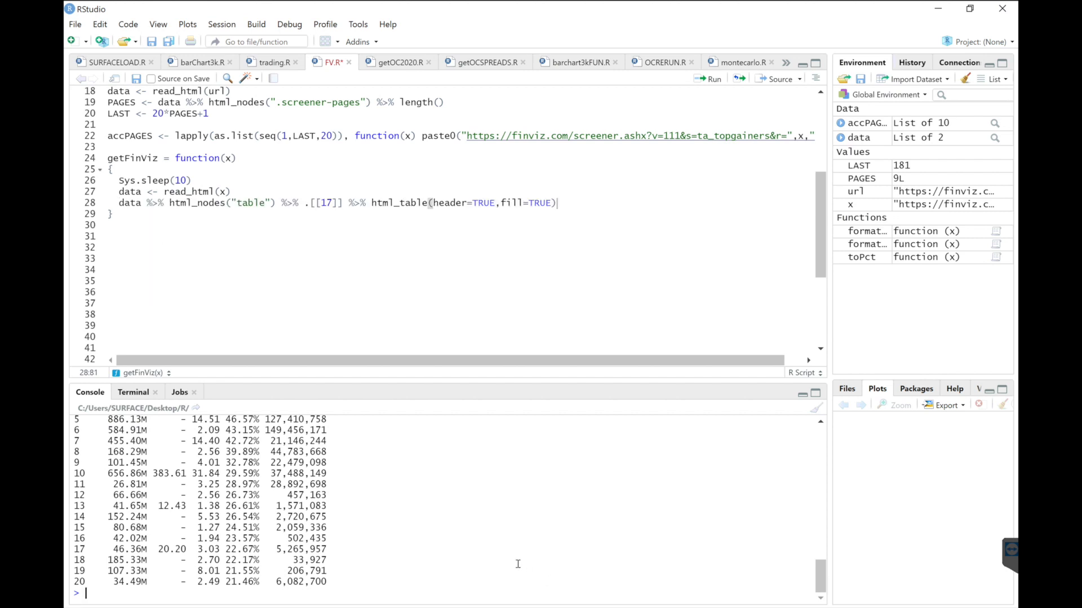
left_click(815, 406)
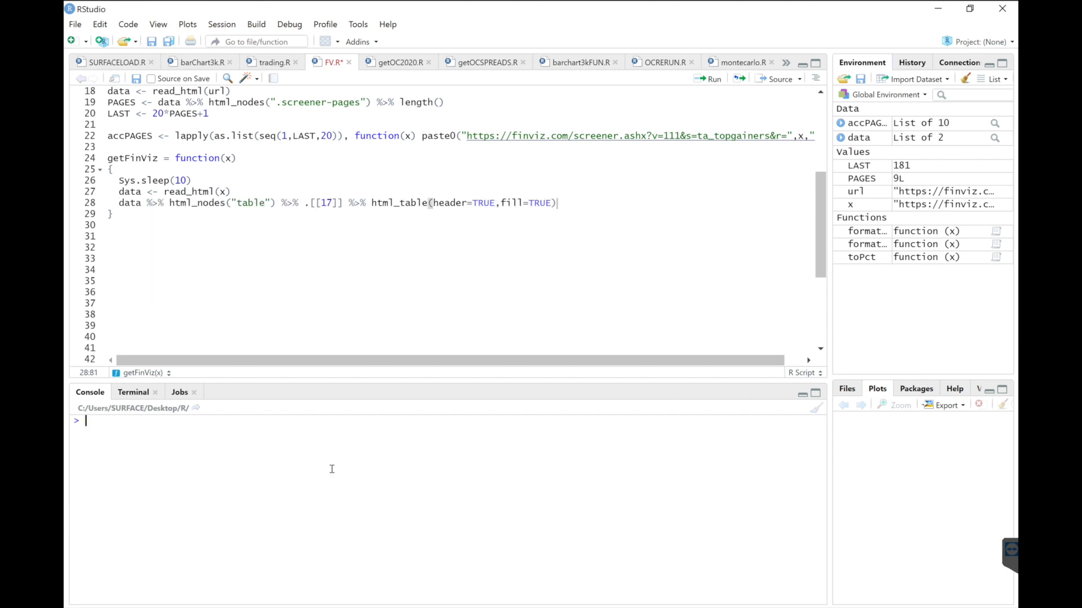
type("rm)")
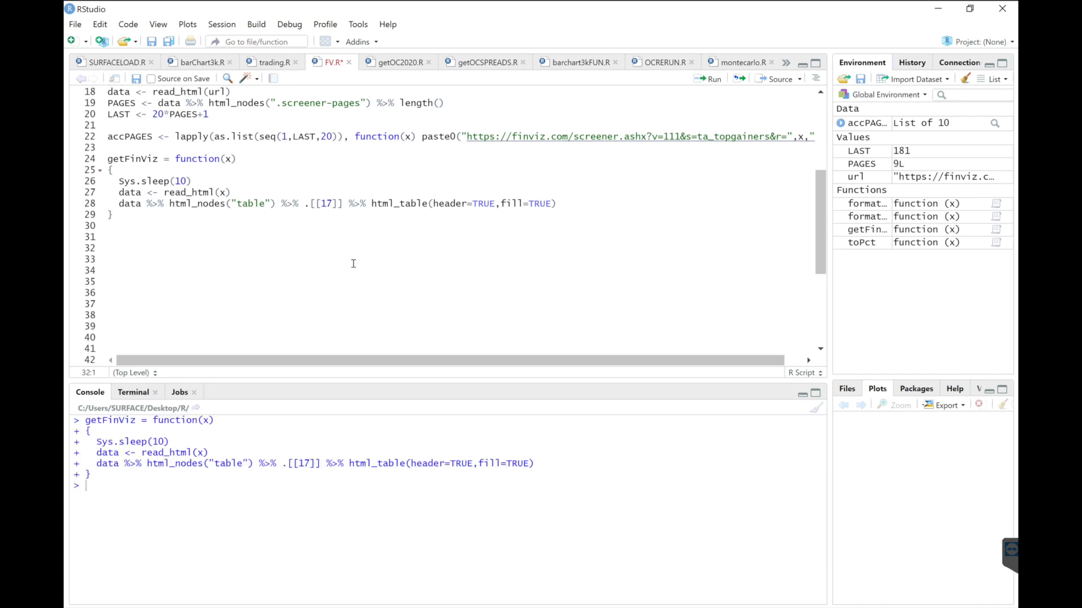
- Start finviz1 <- pblapply(accPAGES, function(x){ tmp <- try(getFinViz(x))
type("finViz1 <-")
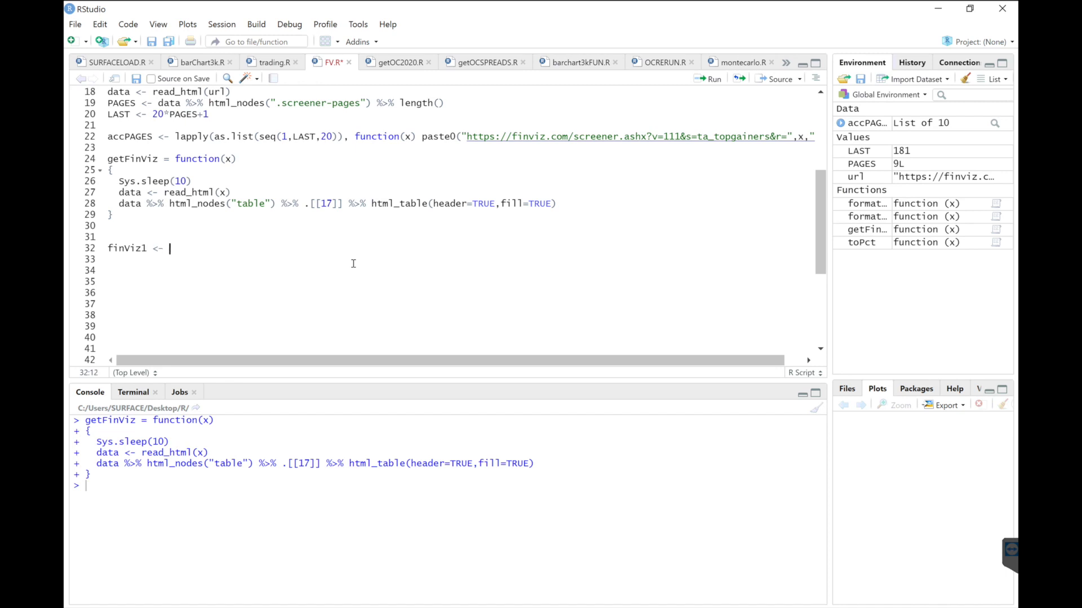
type("pblapply")
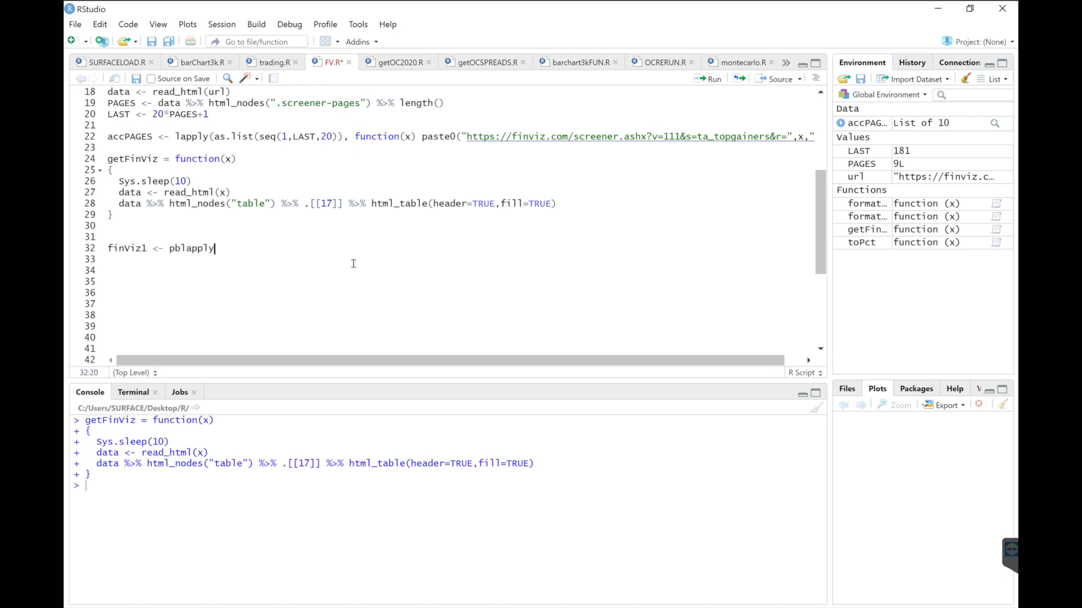
type("(A)")
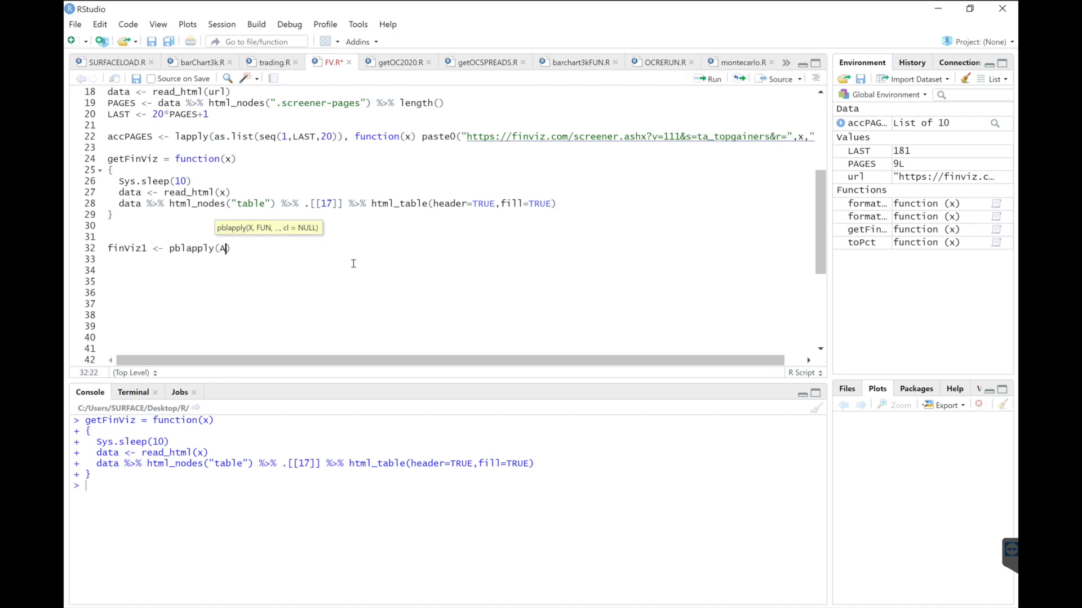
type("ccPAGES,f")
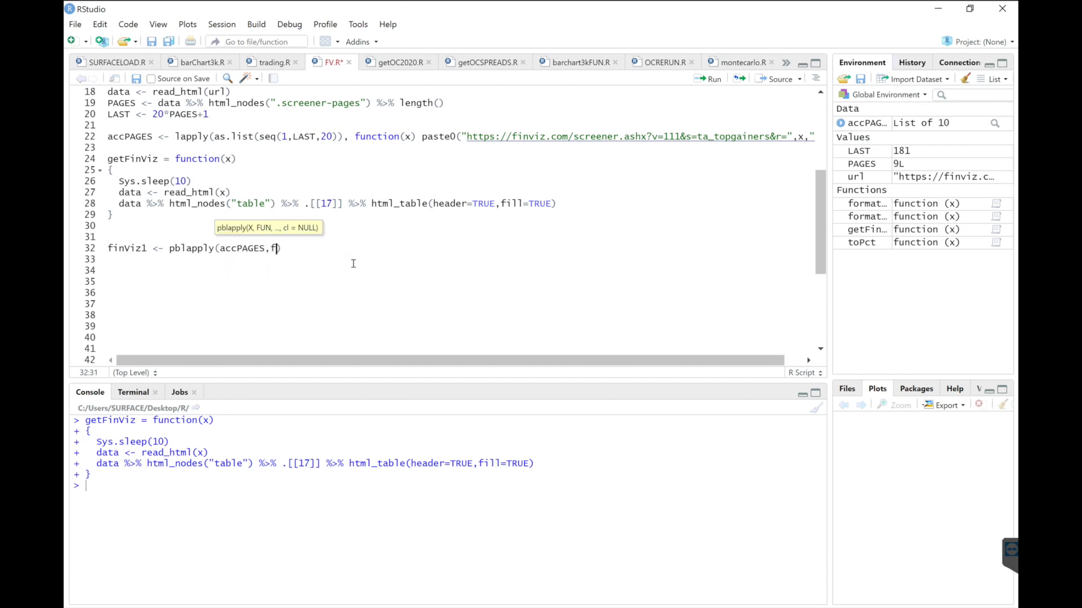
type("unction")
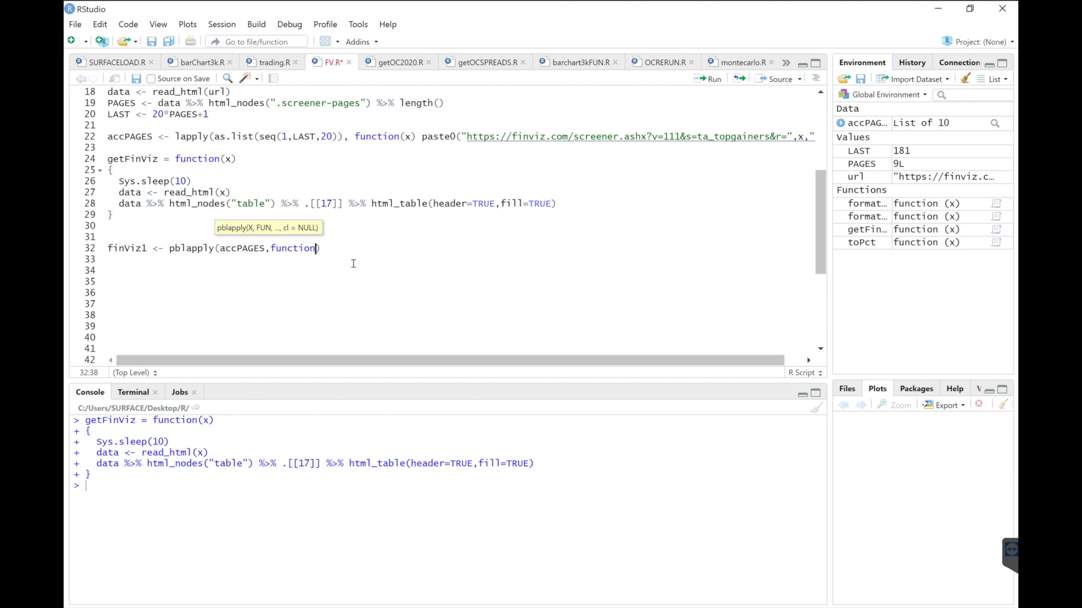
type("(x)")
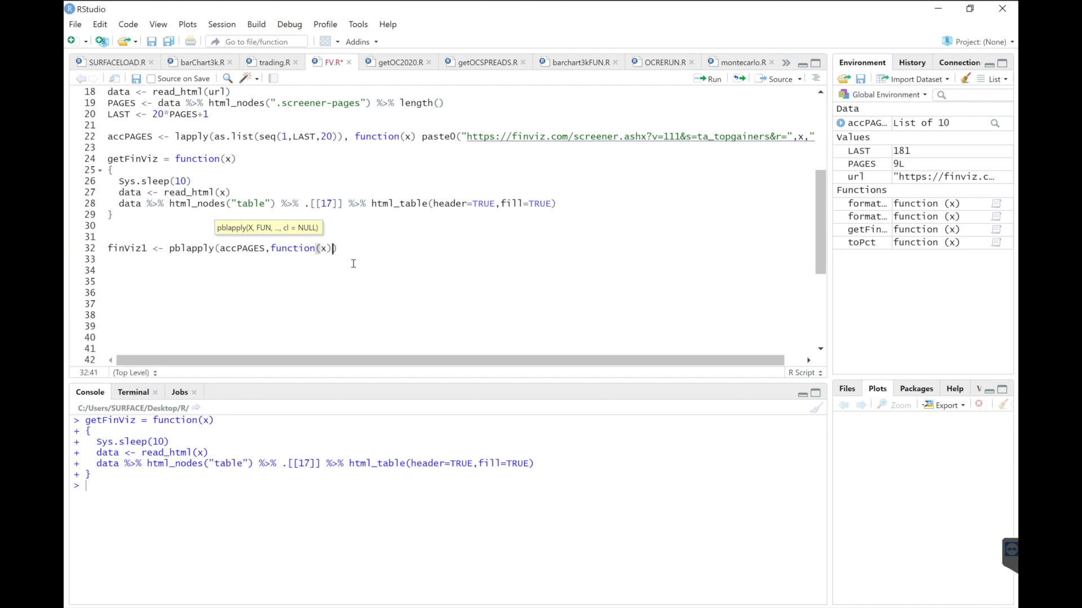
type("{")
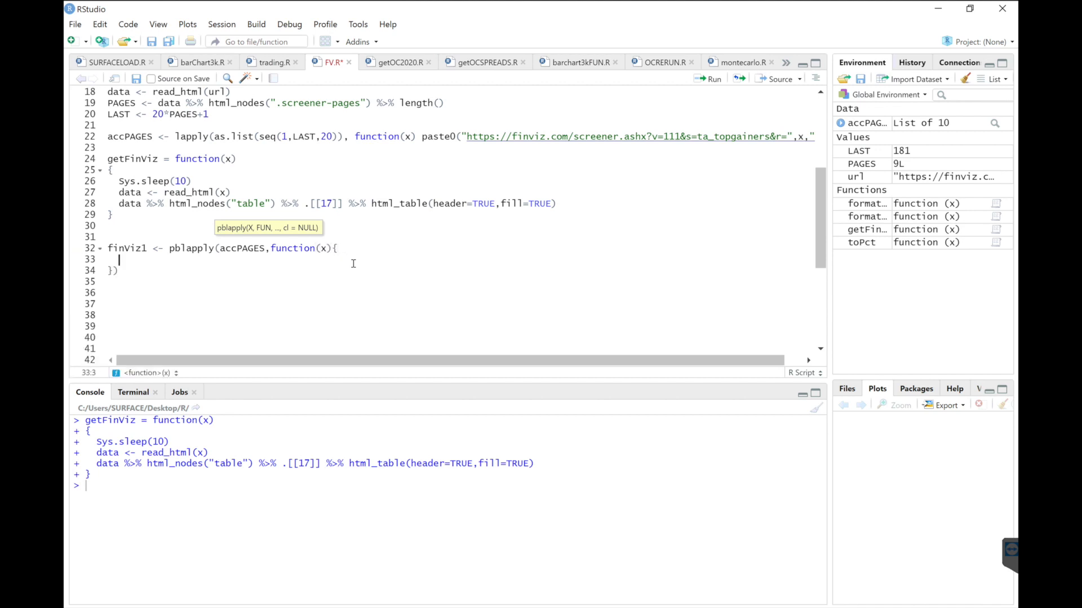
type("tmp <- try")
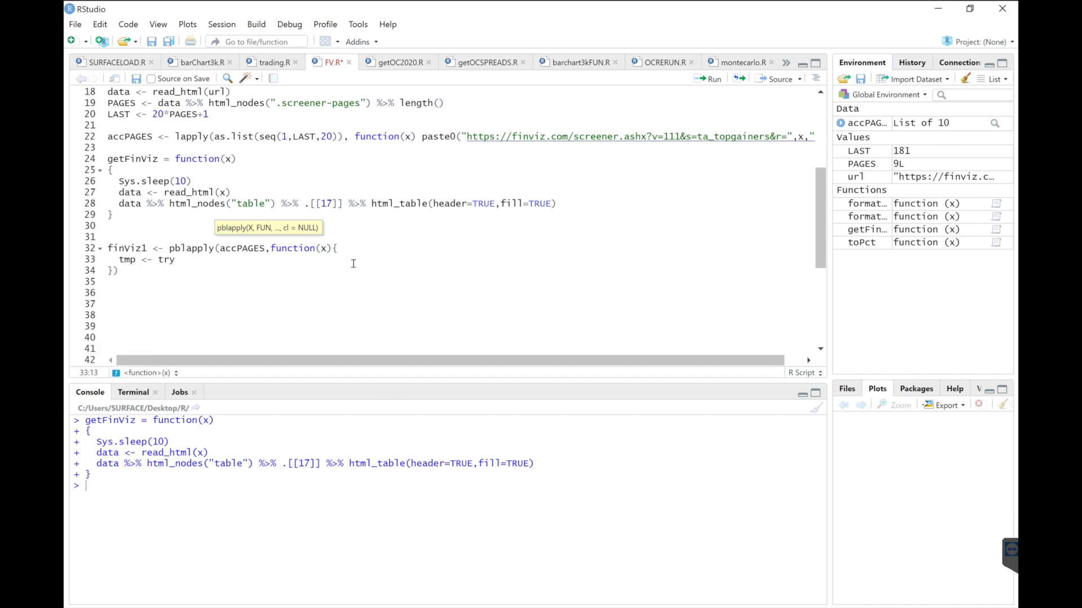
type("(getFinViz(x")
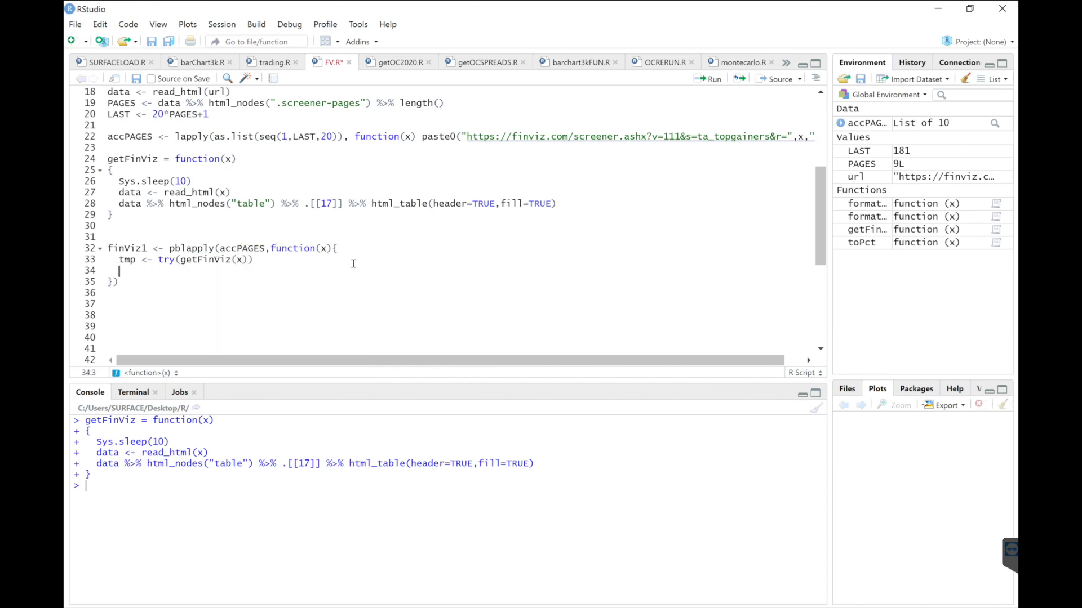
- Finish the loop with if(!inherits(tmp,'try-error')) tmp } and begin require in the console
type("if(!)")
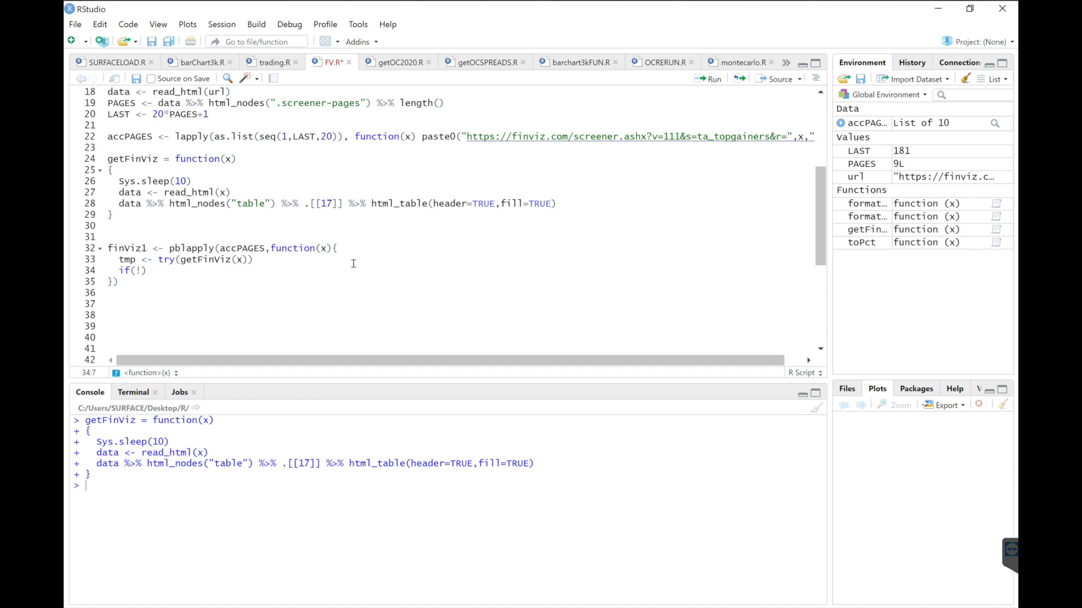
type("inherits")
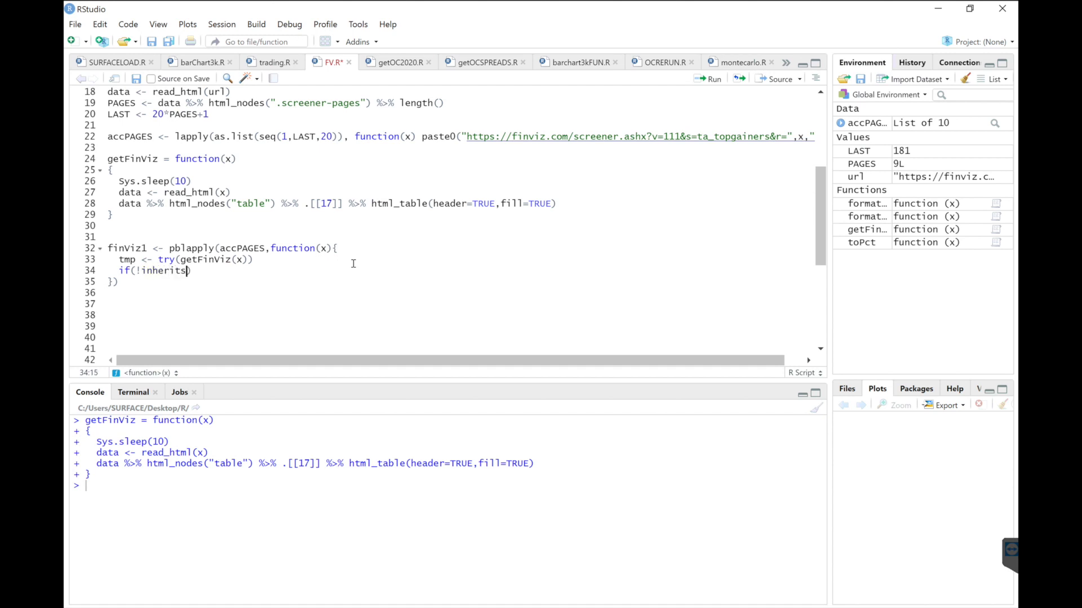
type("(tmp,")
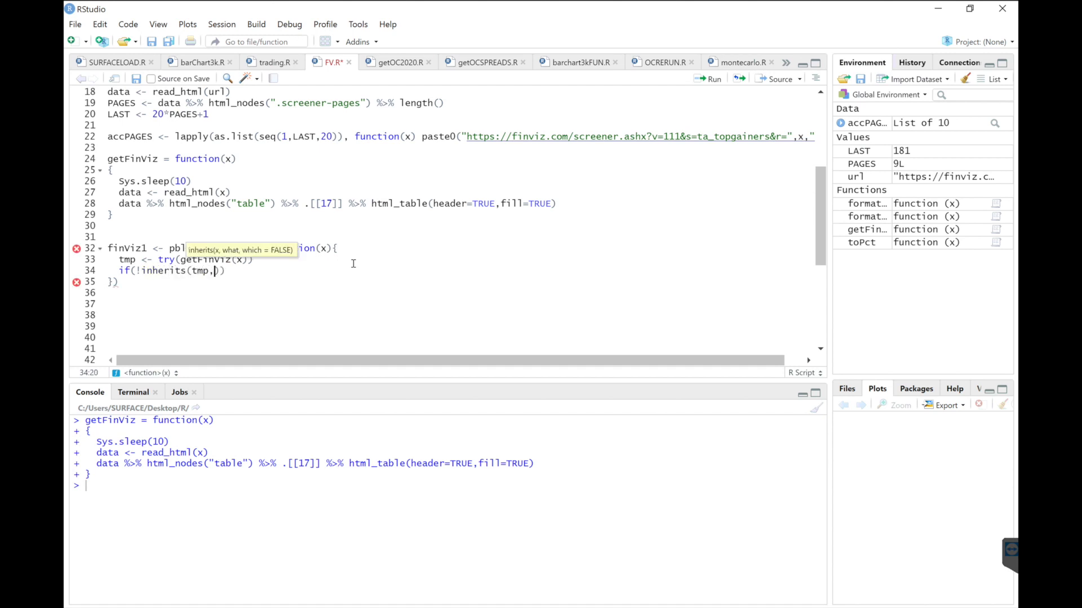
type("'try-er'")
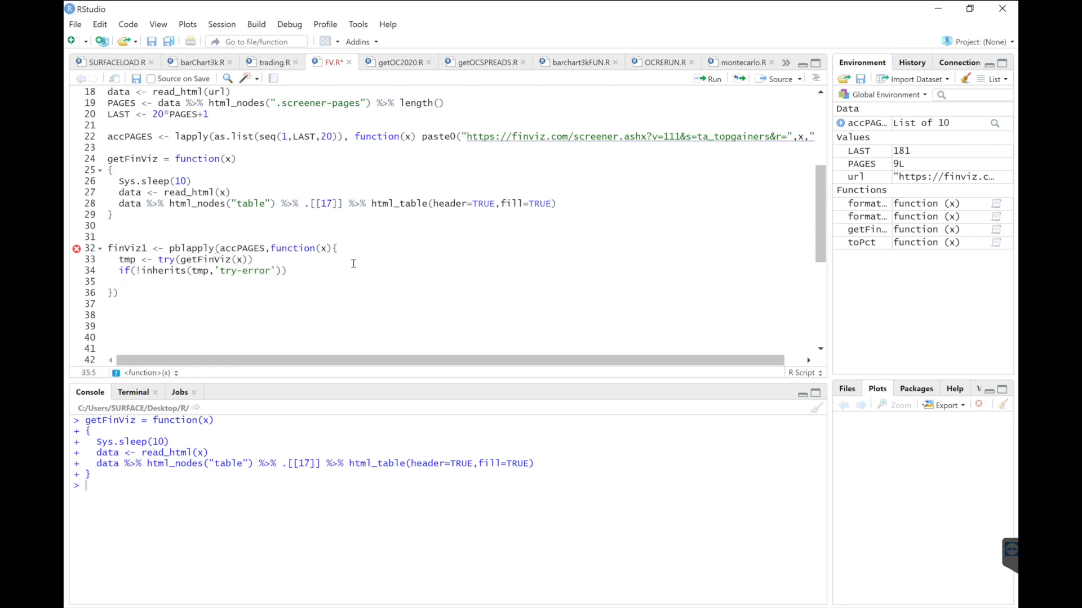
type("tmp")
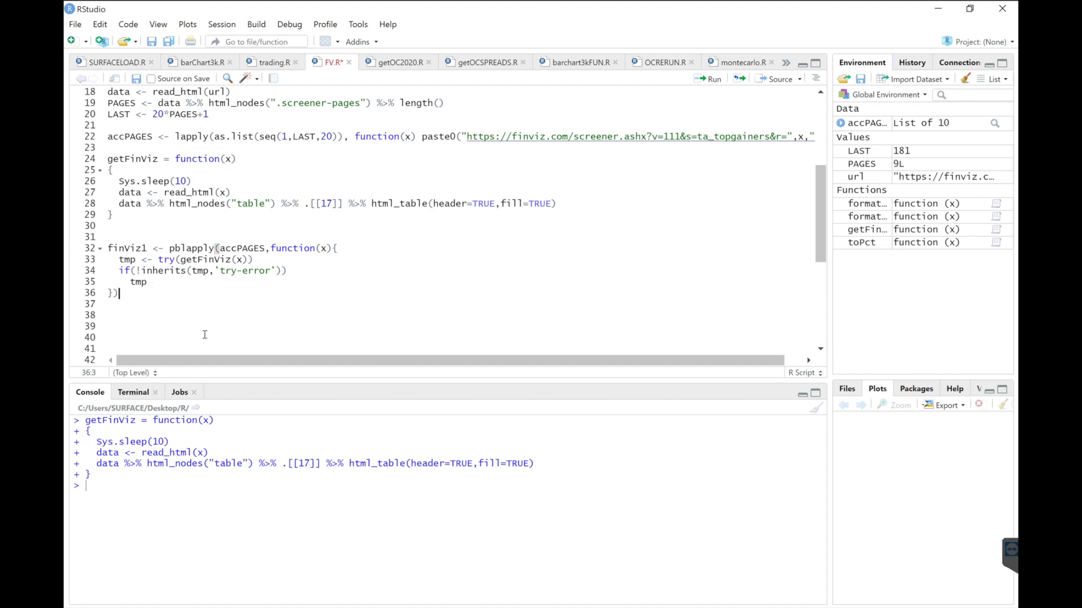
type("require(\"")
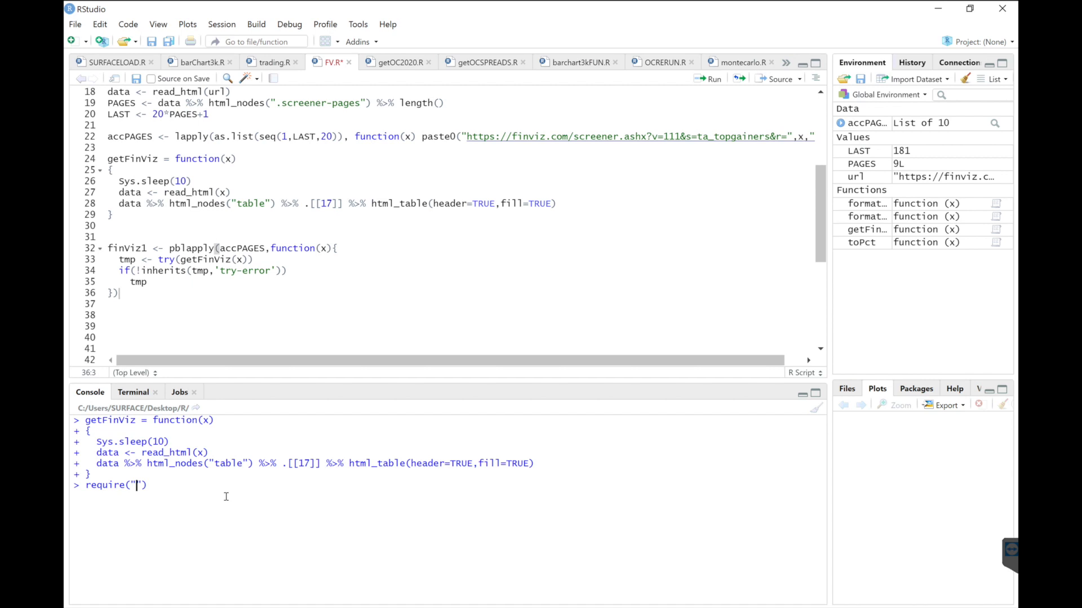
- Load pbapply via require("pbapply"), clear the console, save FV.R and place the cursor in finViz1
type("pbapply")
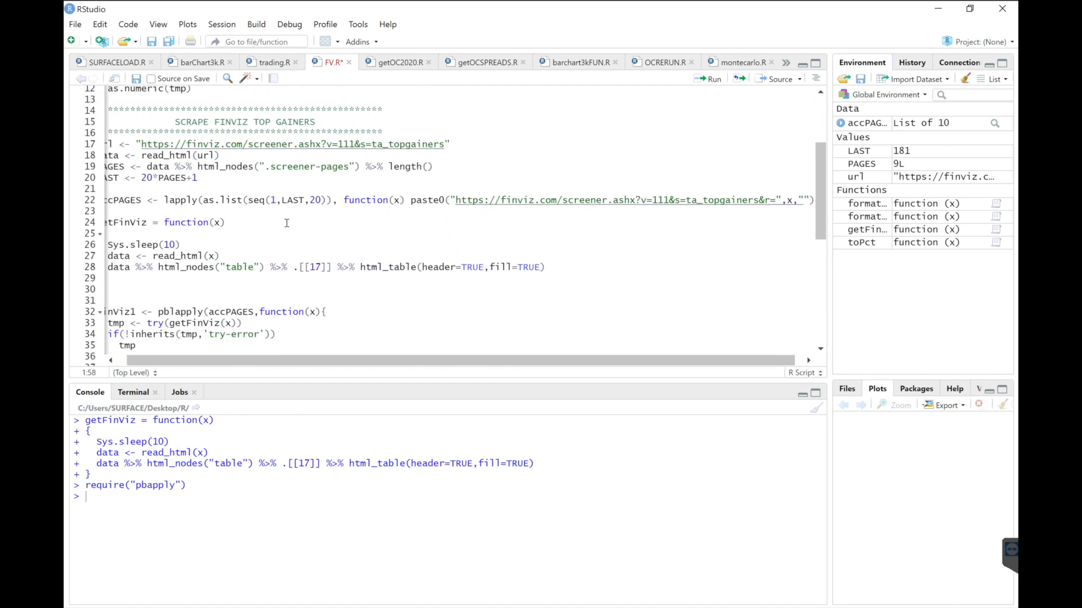
scroll("down", 3)
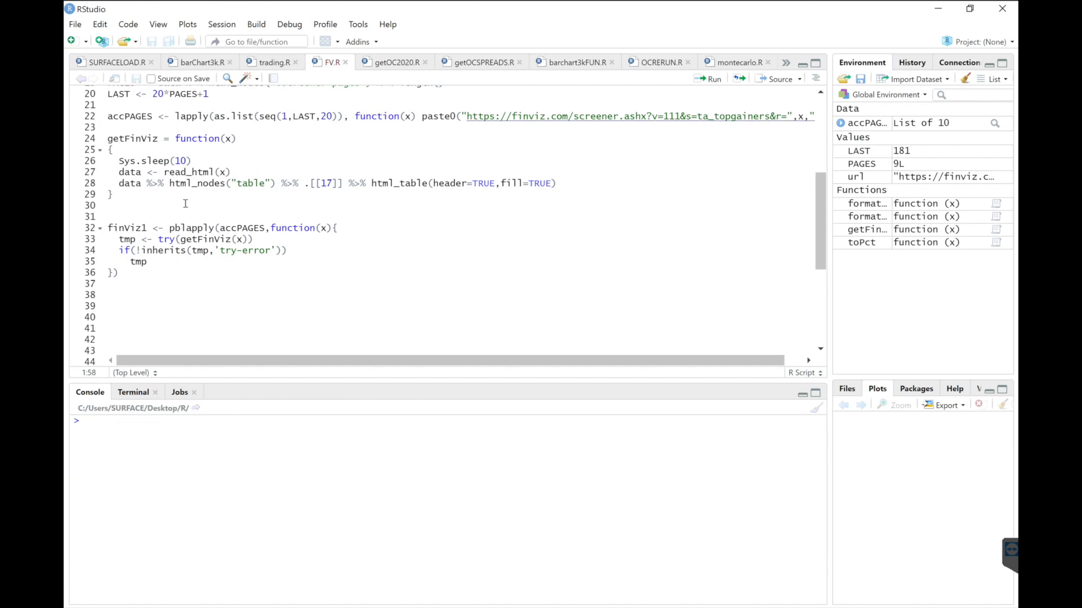
left_click(159, 228)
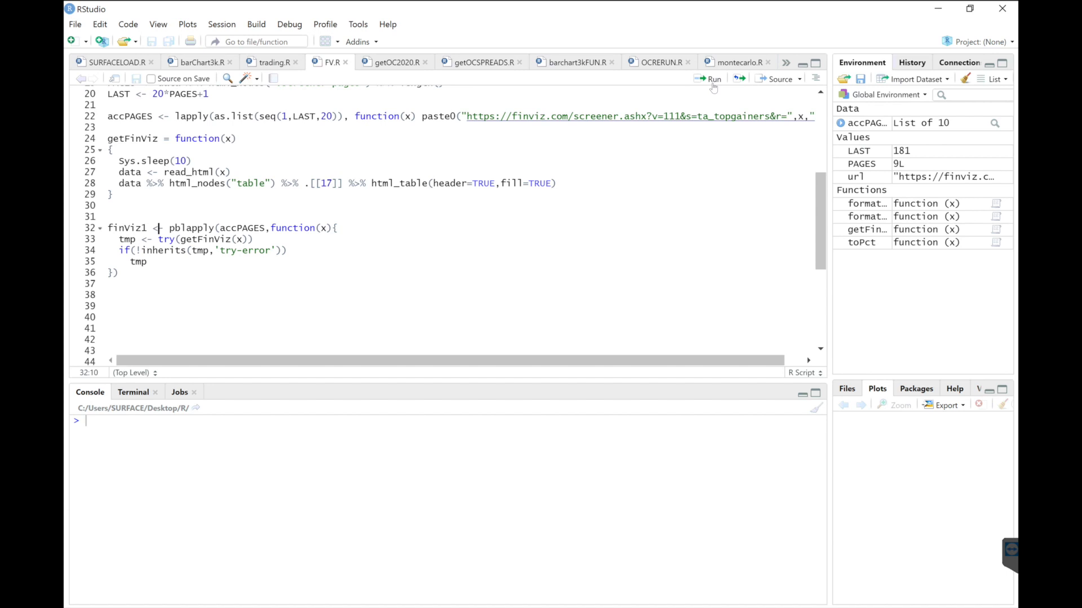
- Run the finViz1 scrape over all pages, then add finViz1[lapply(finViz1, length) > 0] to drop empty results
left_click(711, 79)
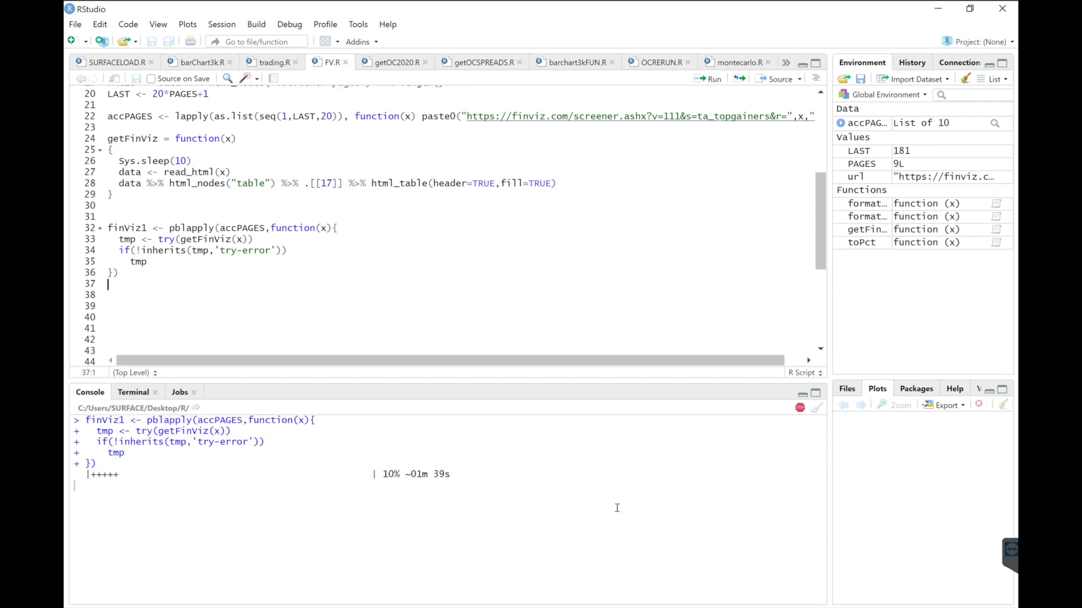
mouse_move(250, 478)
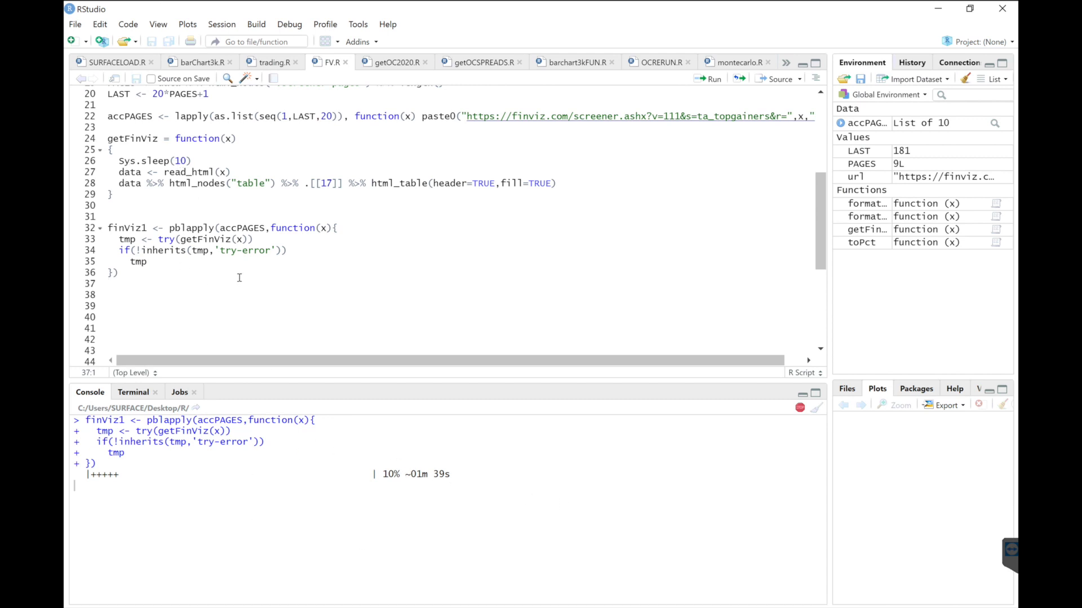
mouse_move(208, 237)
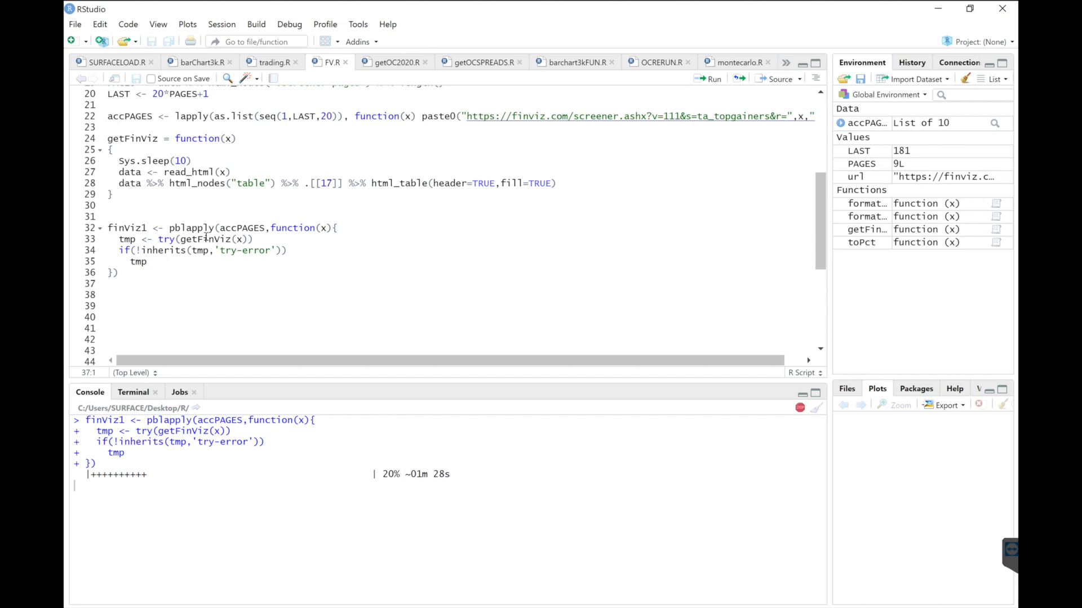
mouse_move(170, 210)
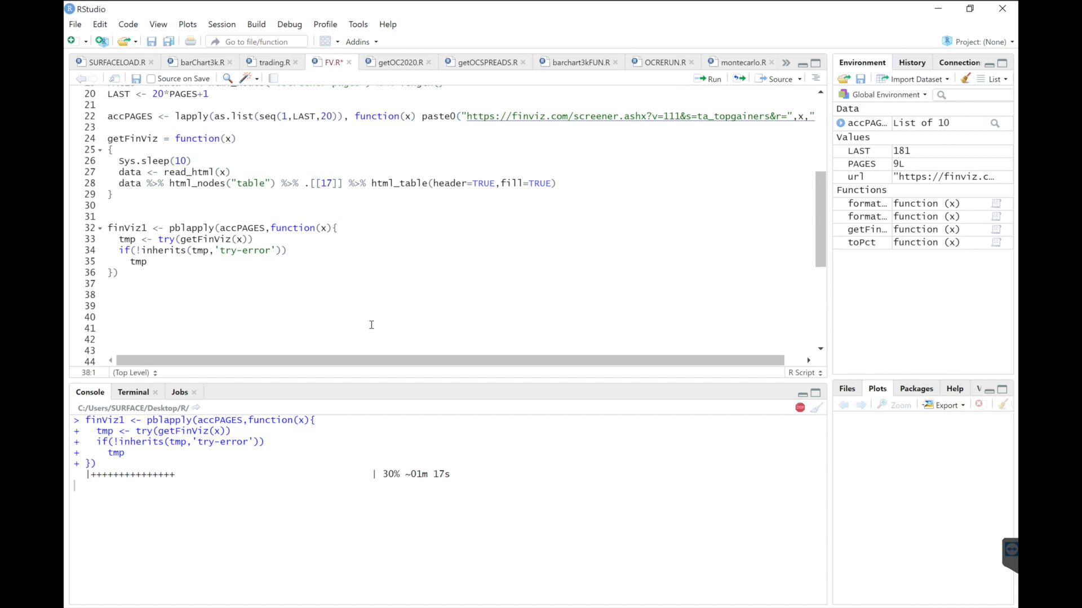
type("finViz1 <-")
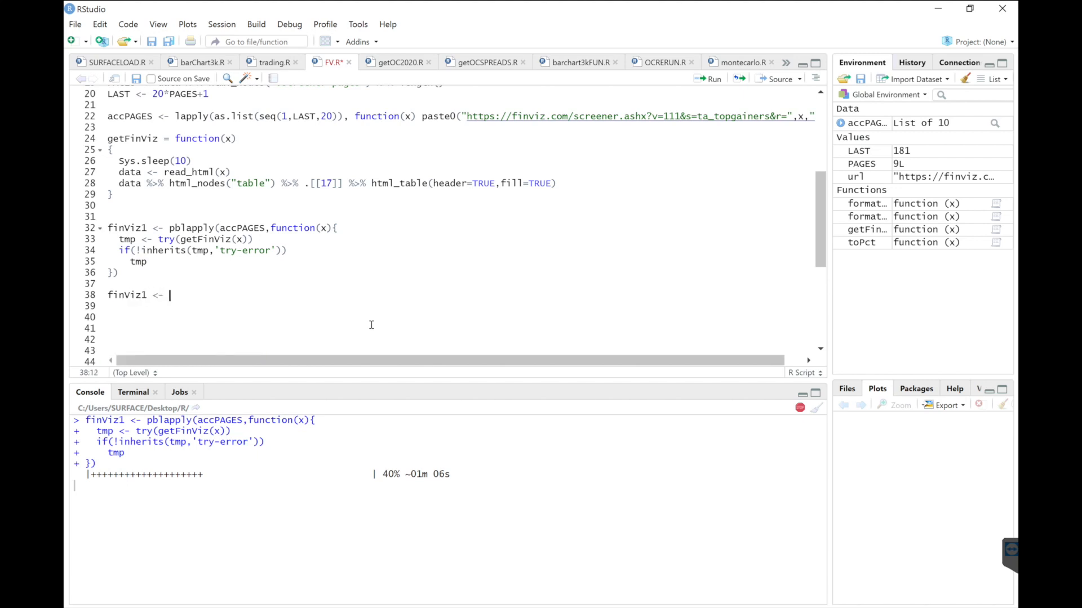
type("finViz1")
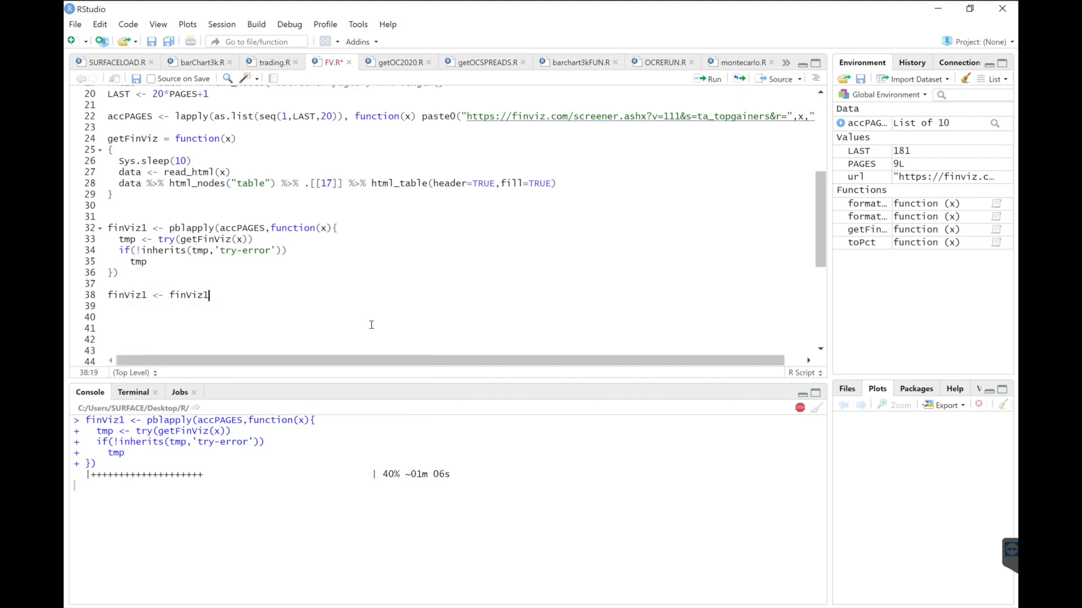
type("[lapply(")
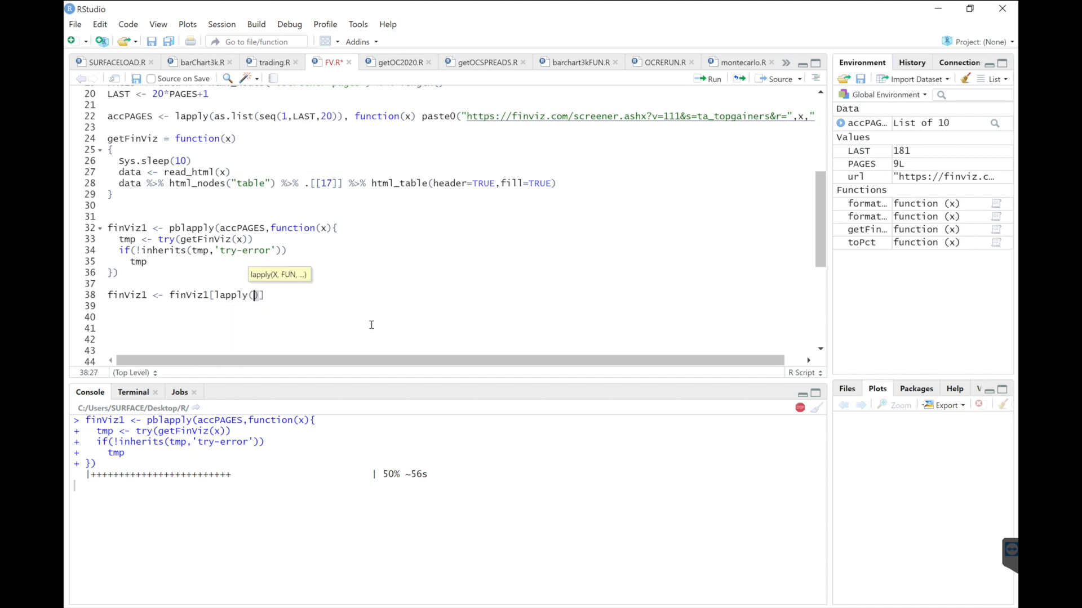
type("finViz1,length")
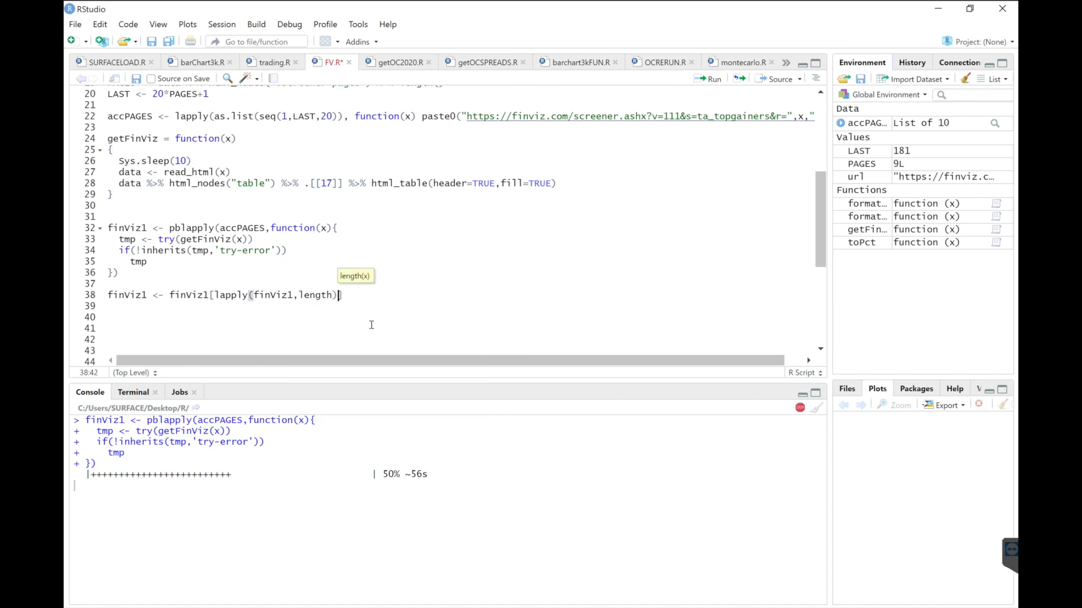
type(">0]")
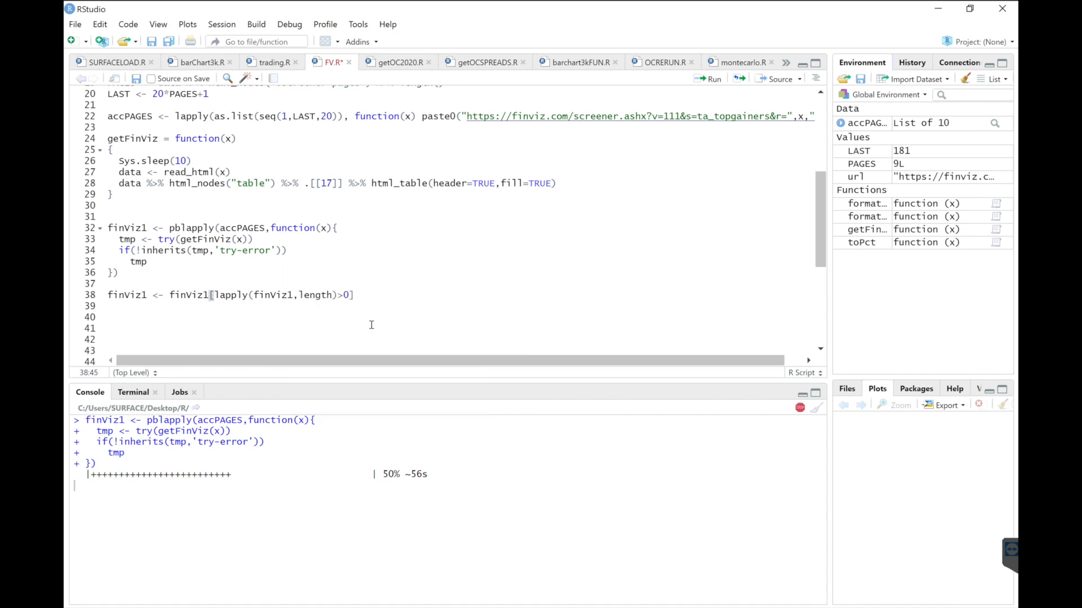
- Add dat <- as.data.frame(rbindlist(finViz1, use.names=TRUE), stringsAsFactors=FALSE)
type("dat <-")
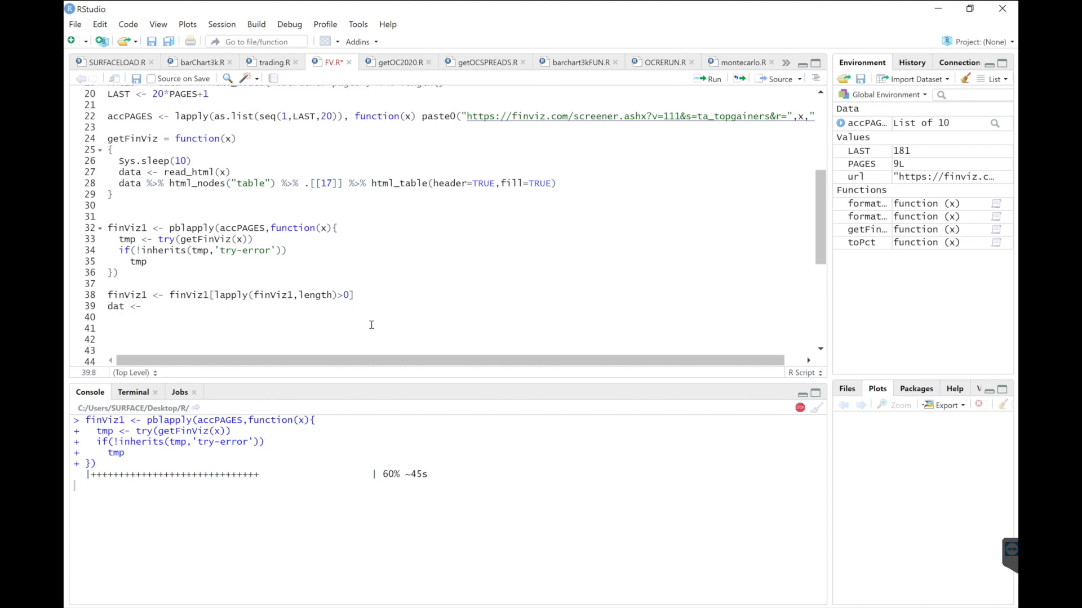
type("as.")
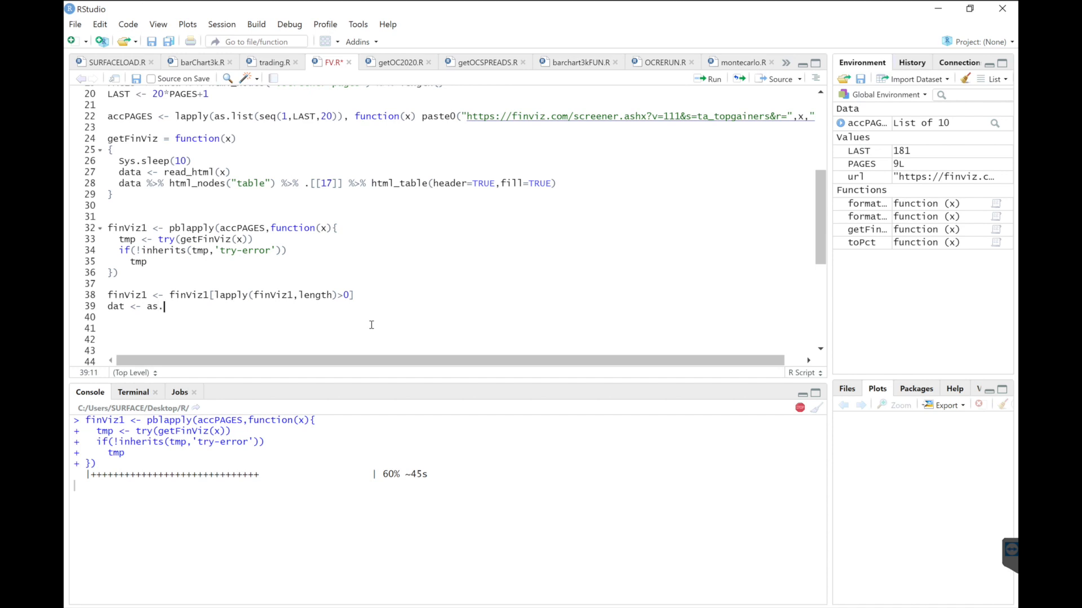
type("data.frame")
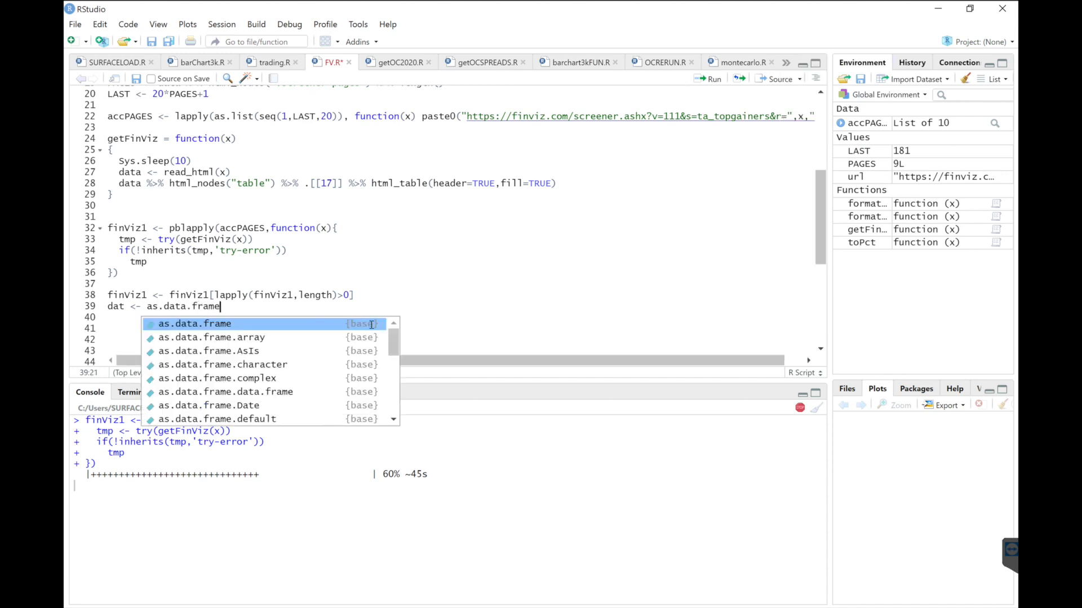
type("rbindlist)")
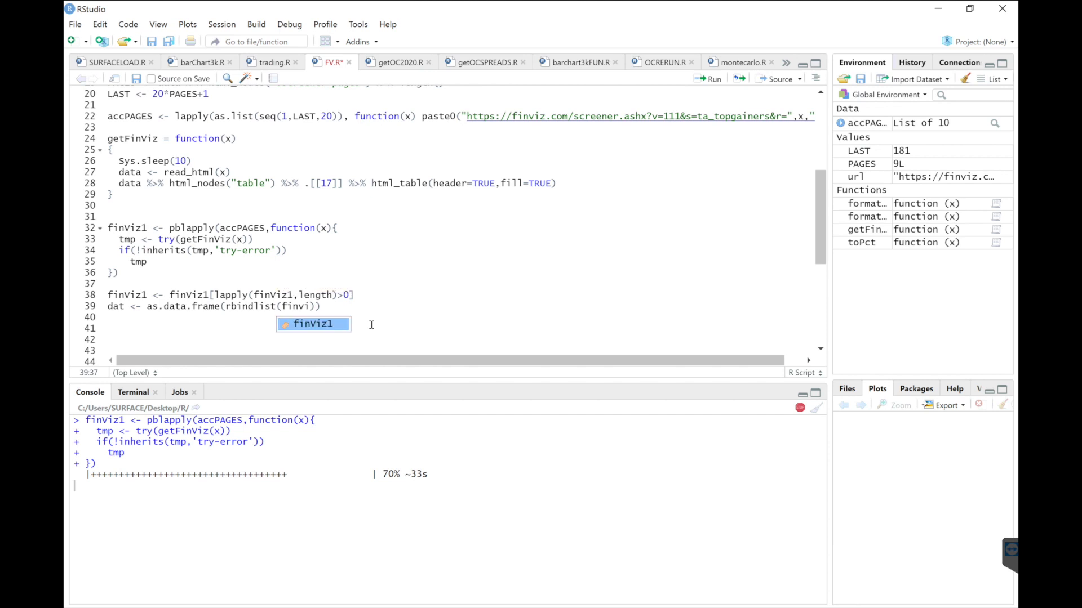
type(",u")
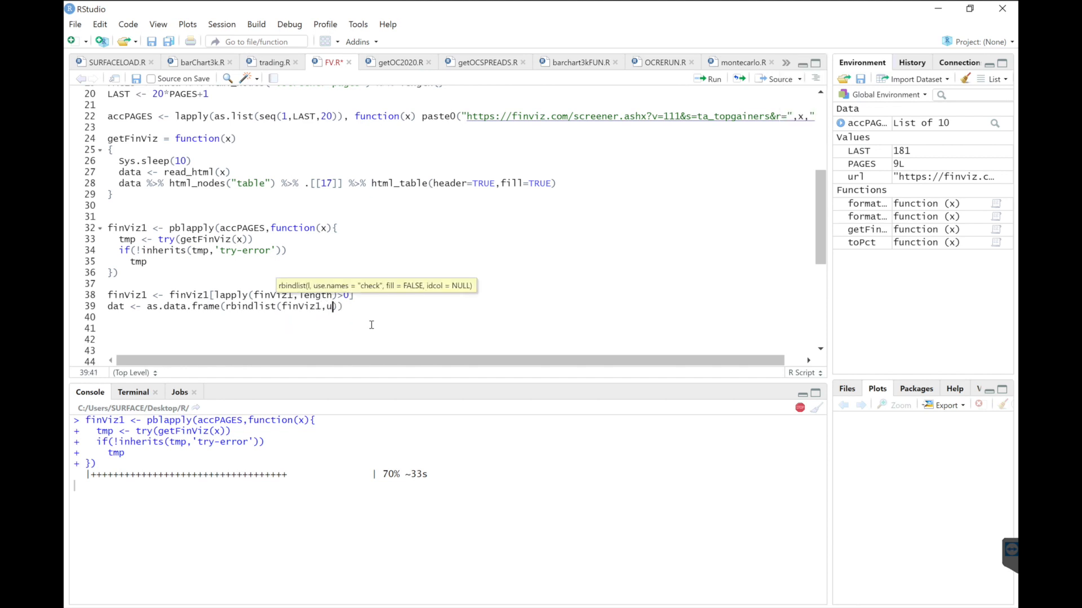
type("se.name")
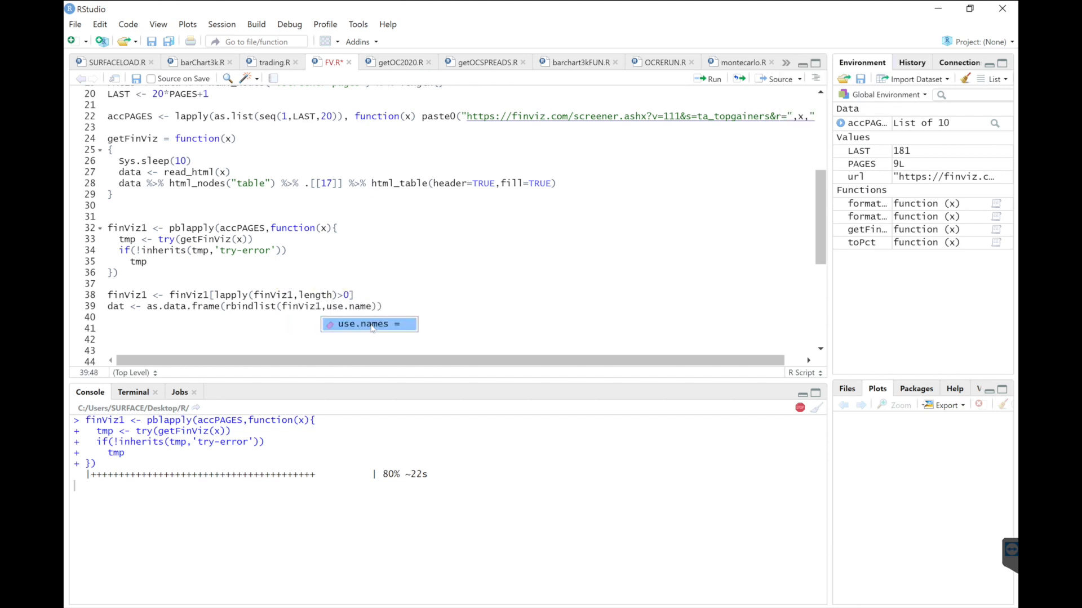
type("= TRUE))")
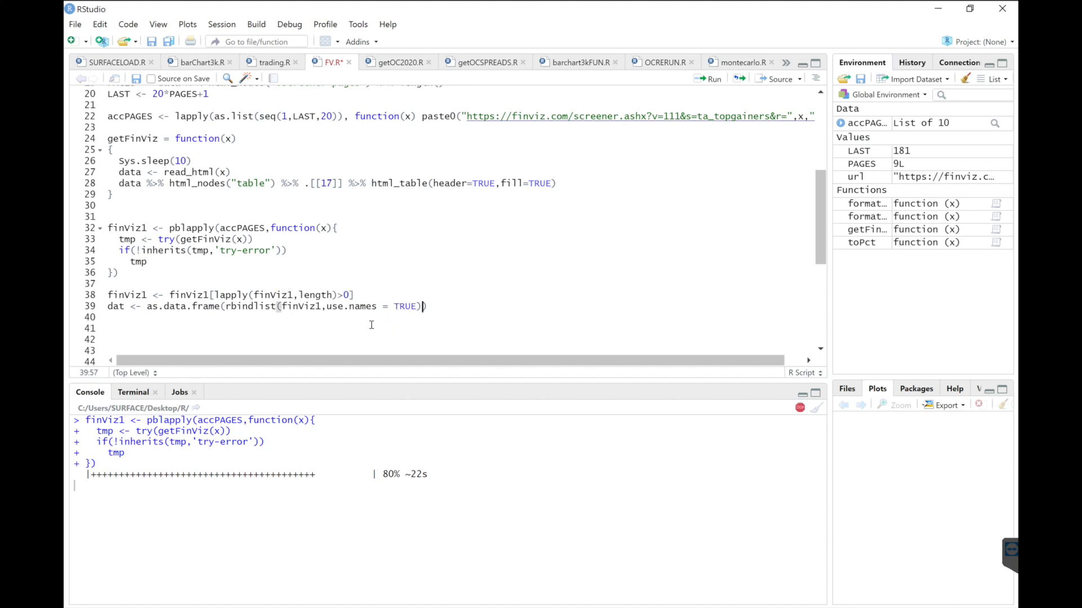
type(")")
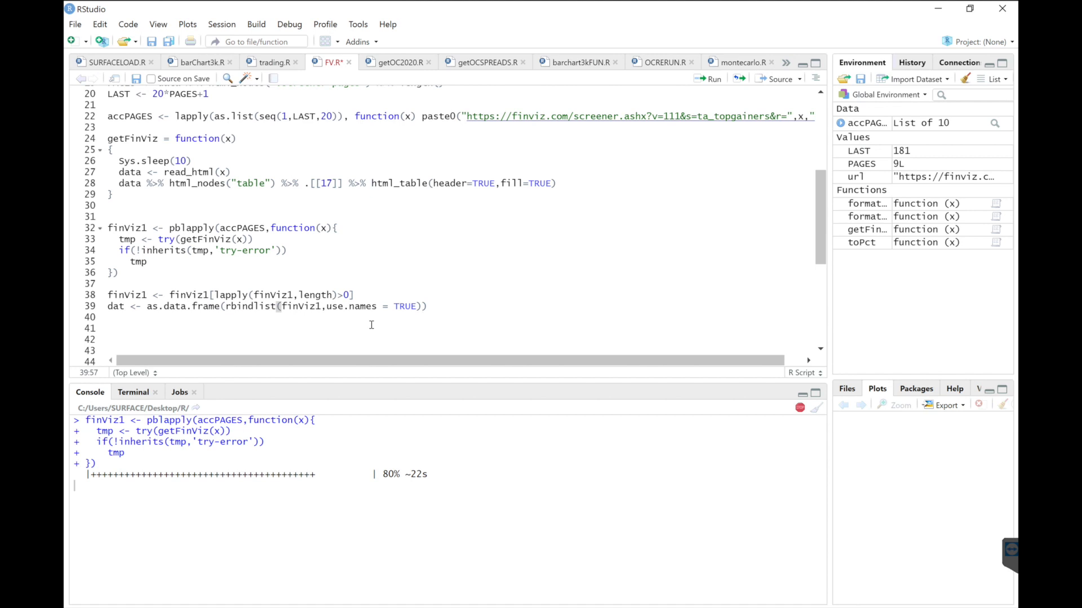
type("string")
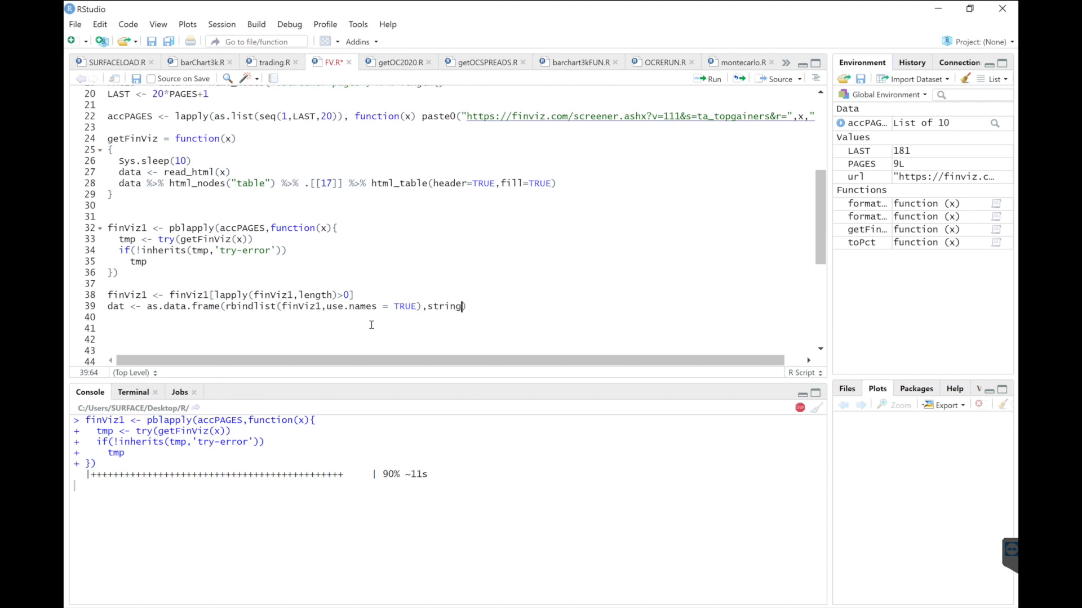
type("s")
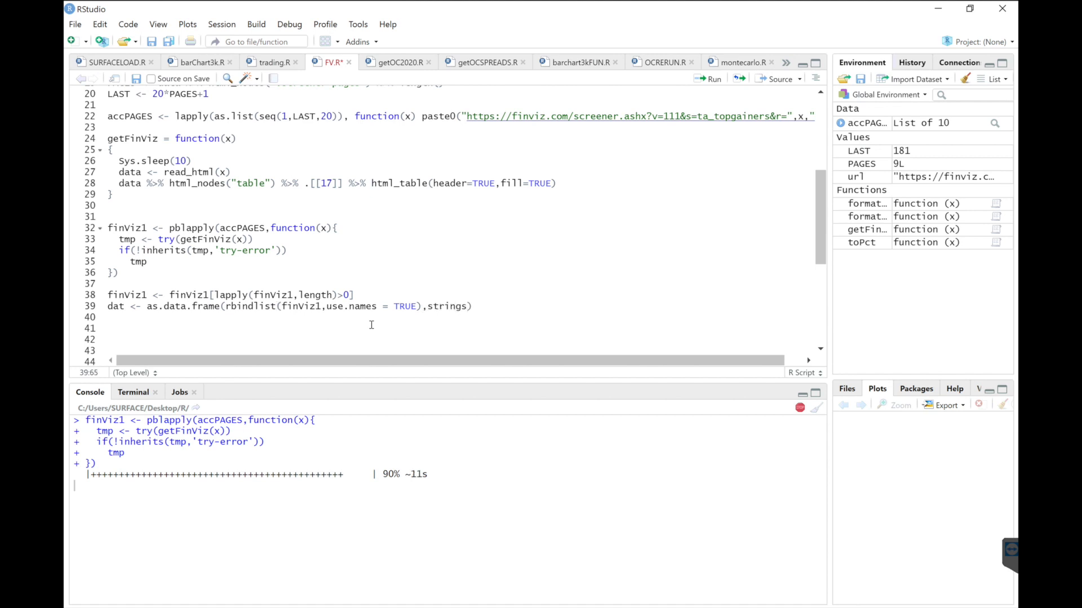
type("stringsAsFactors")
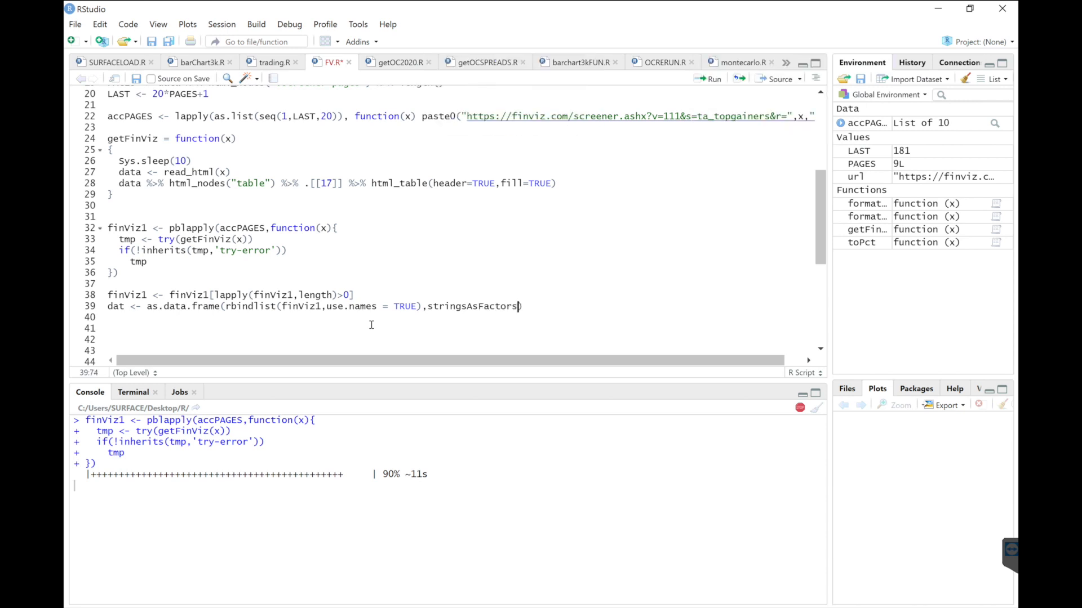
type("=FALSE")
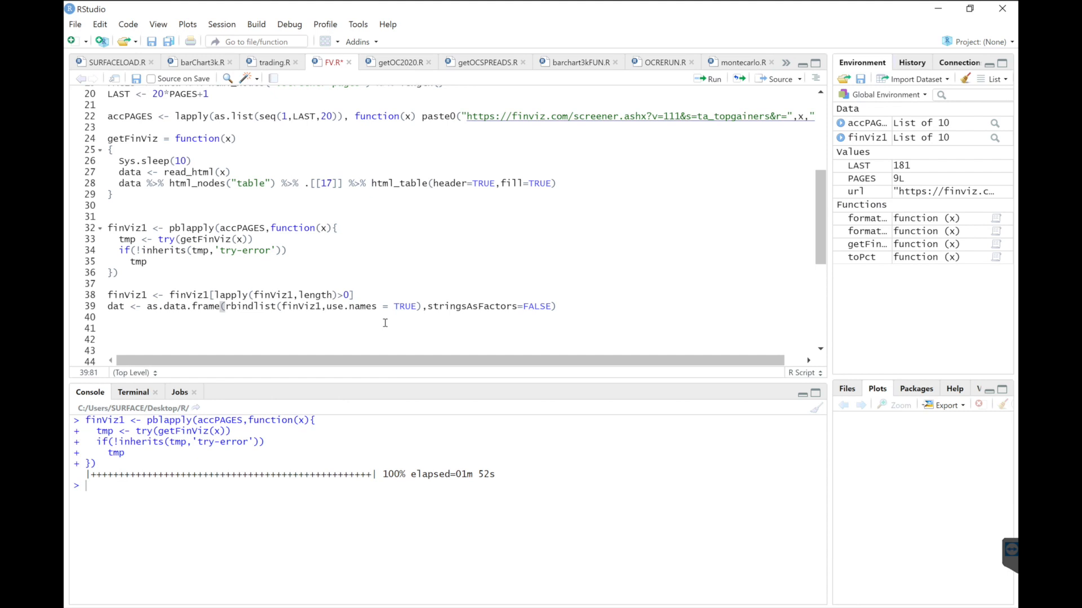
- Run the filter and rbindlist lines to build the 200-row dat table and scroll through it
left_click(354, 295)
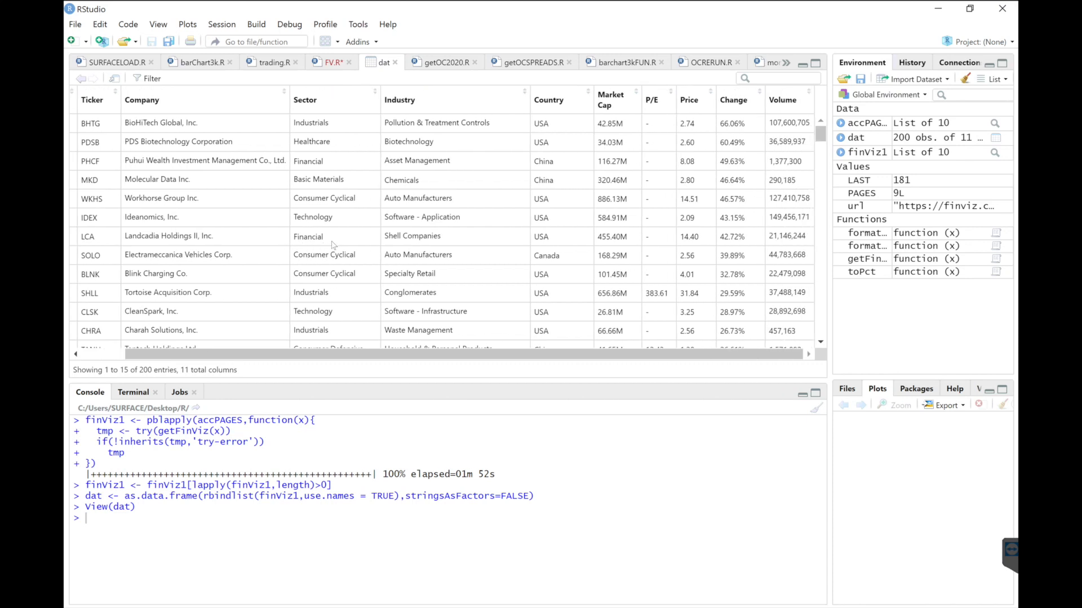
mouse_move(600, 280)
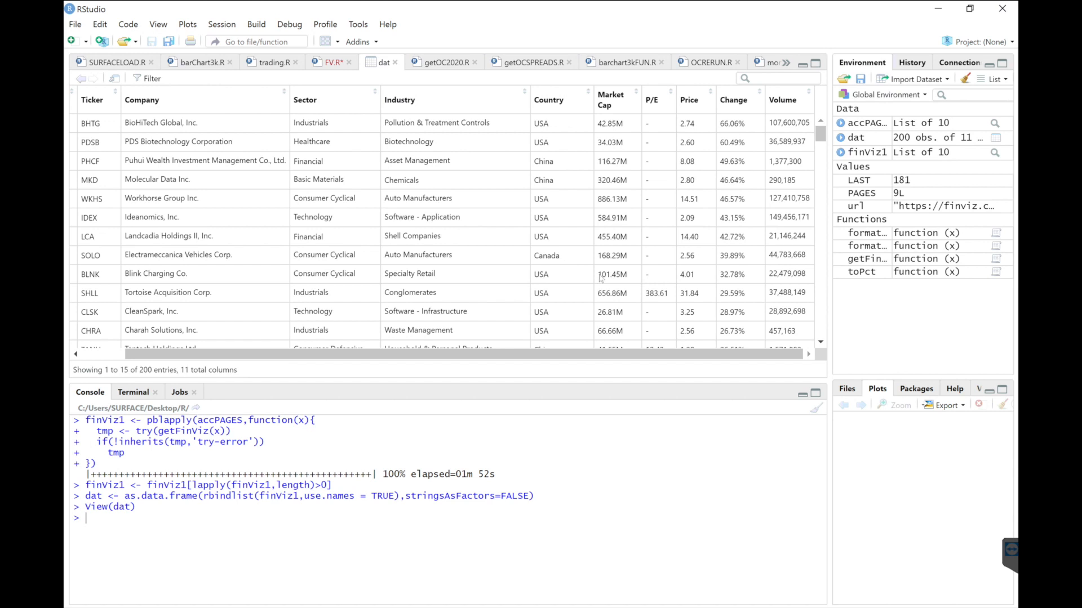
mouse_move(764, 151)
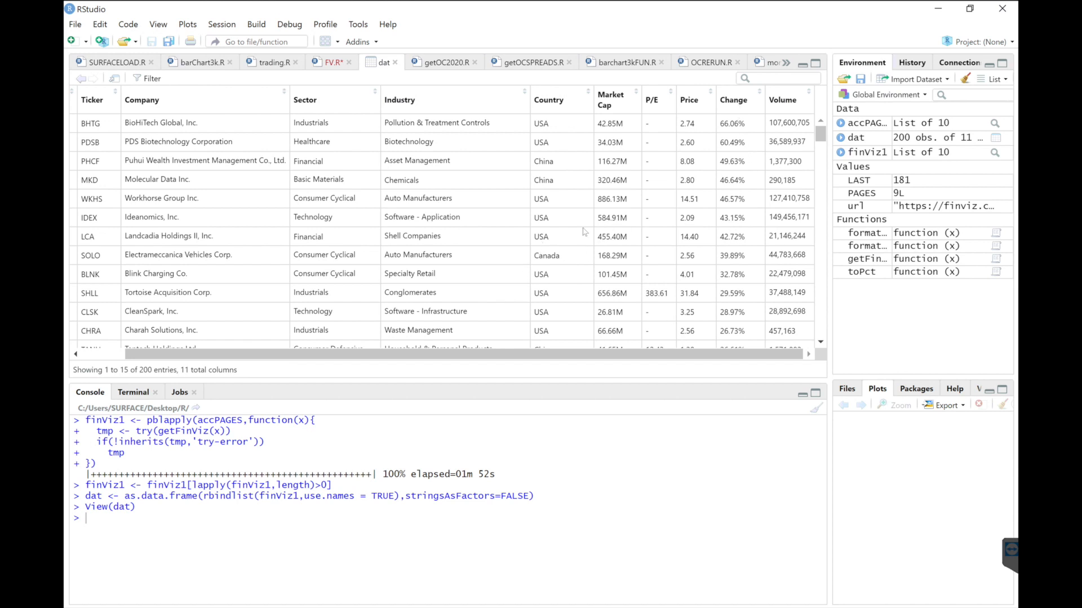
mouse_move(722, 173)
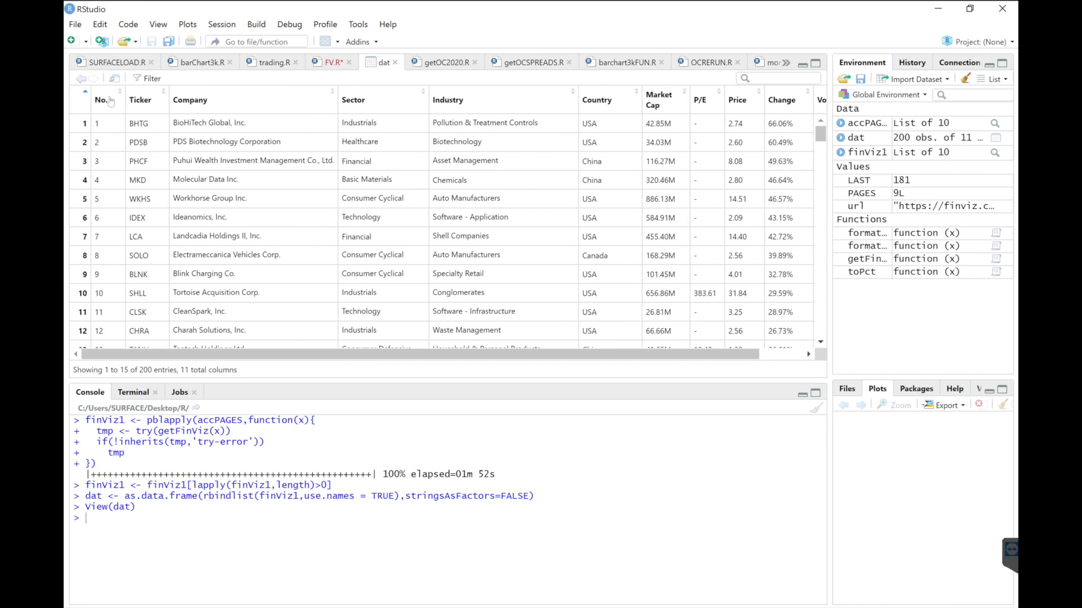
scroll("down", 3)
type("View(dat)")
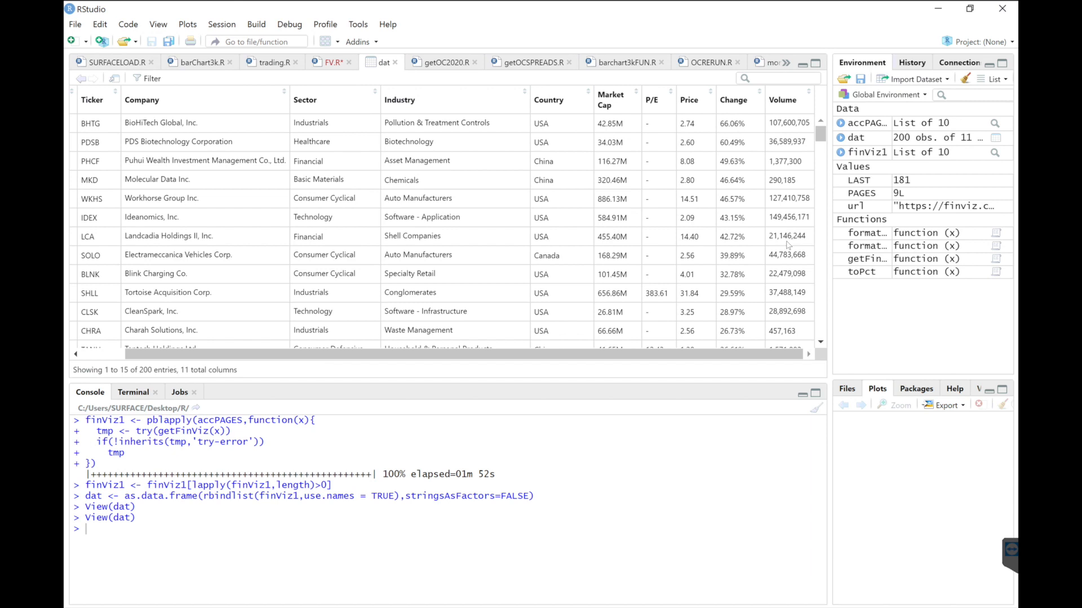
mouse_move(397, 67)
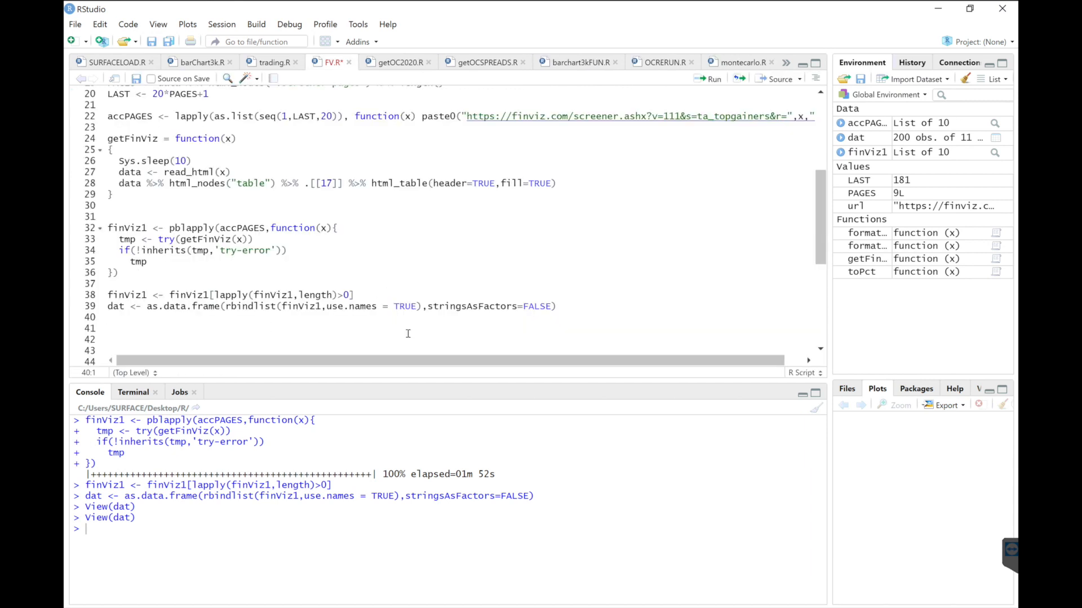
- Add dat$Date <- rep(Sys.Date(), nrow(dat)), run it and view dat with its new Date column
type("dat$")
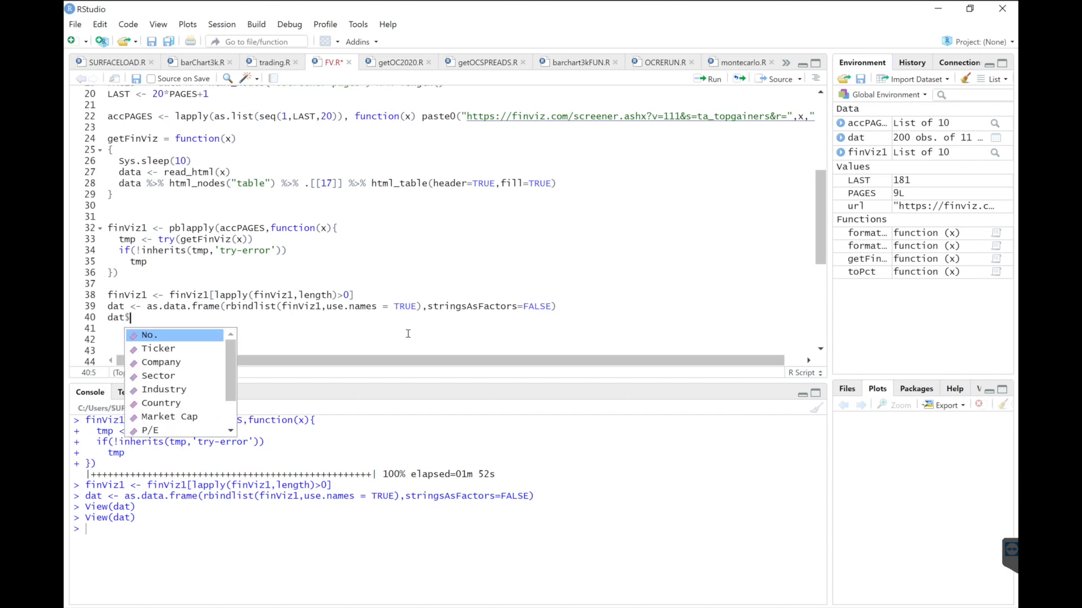
type("Date")
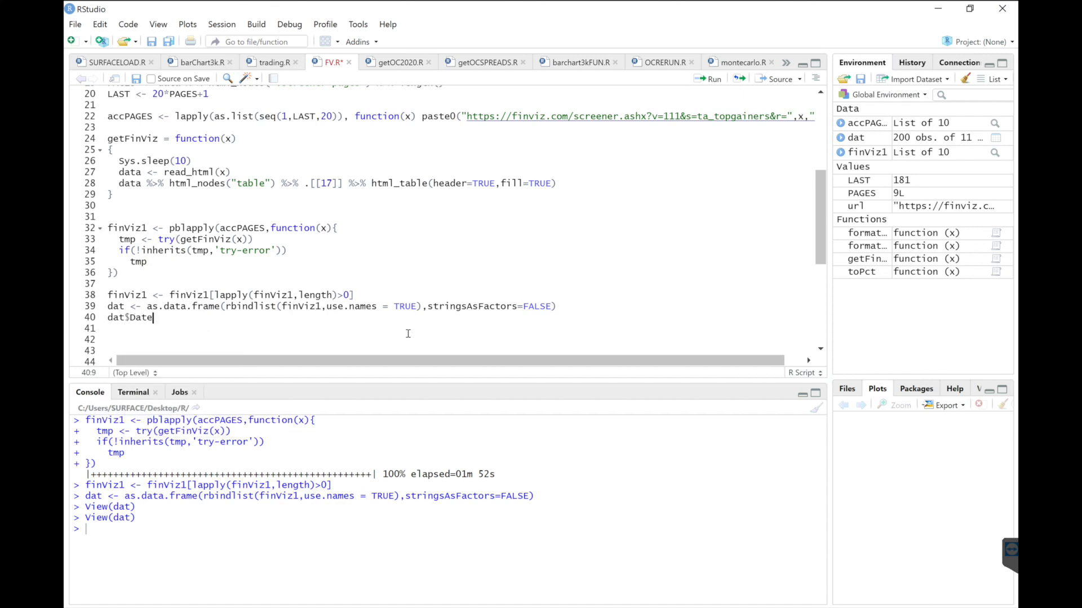
type("<-")
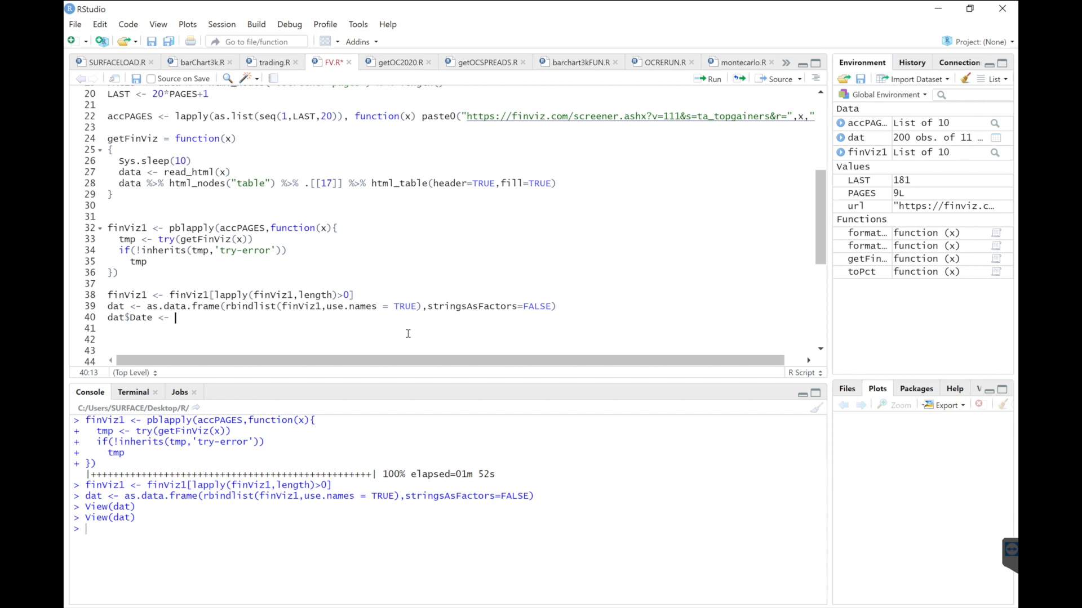
type("rep(")
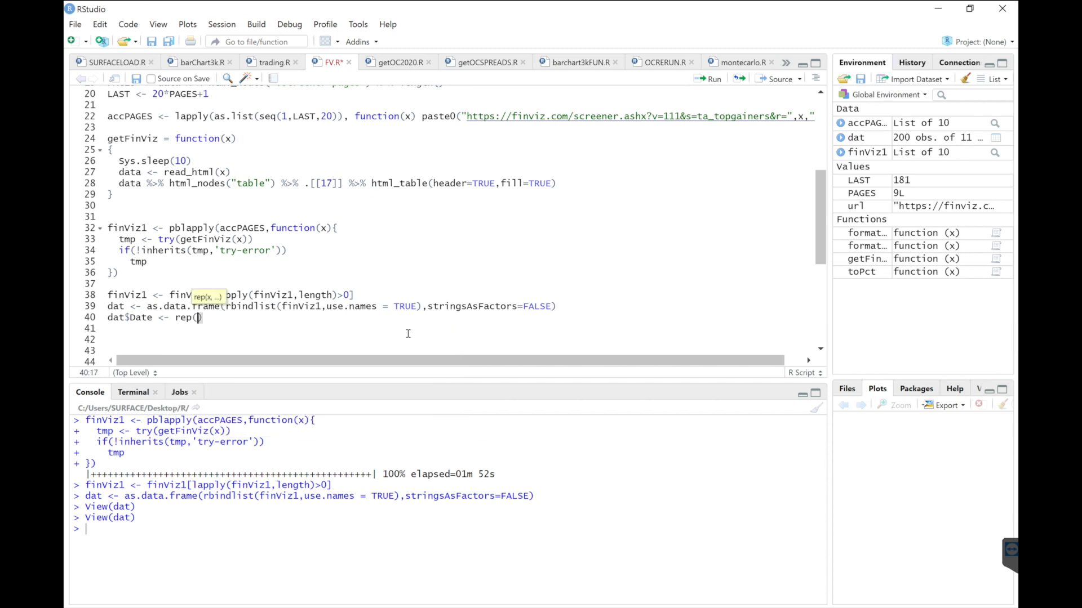
type("Sys.Date(")
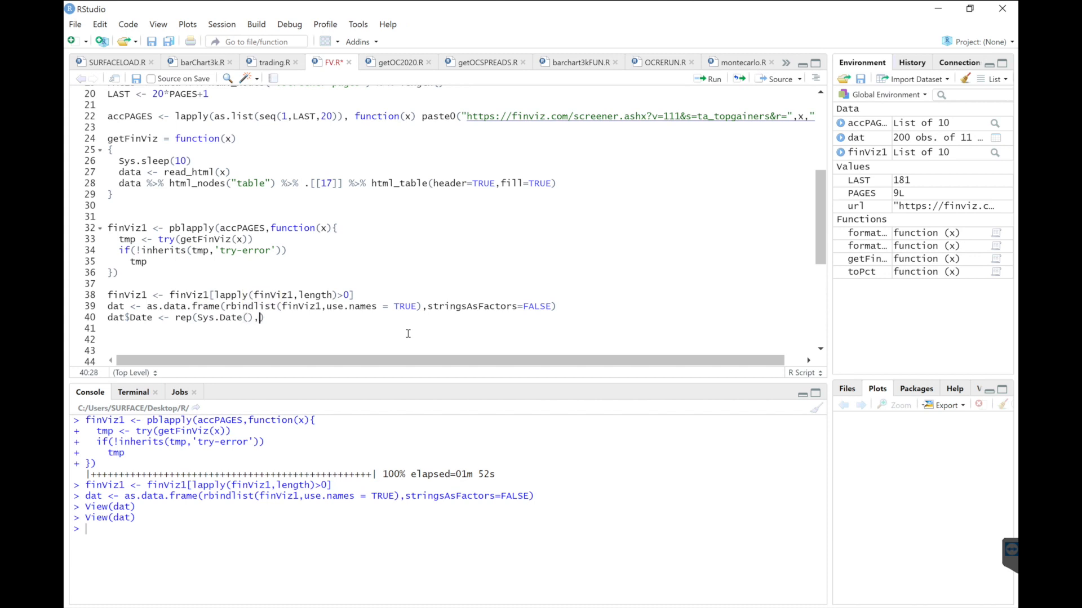
type("nrow(")
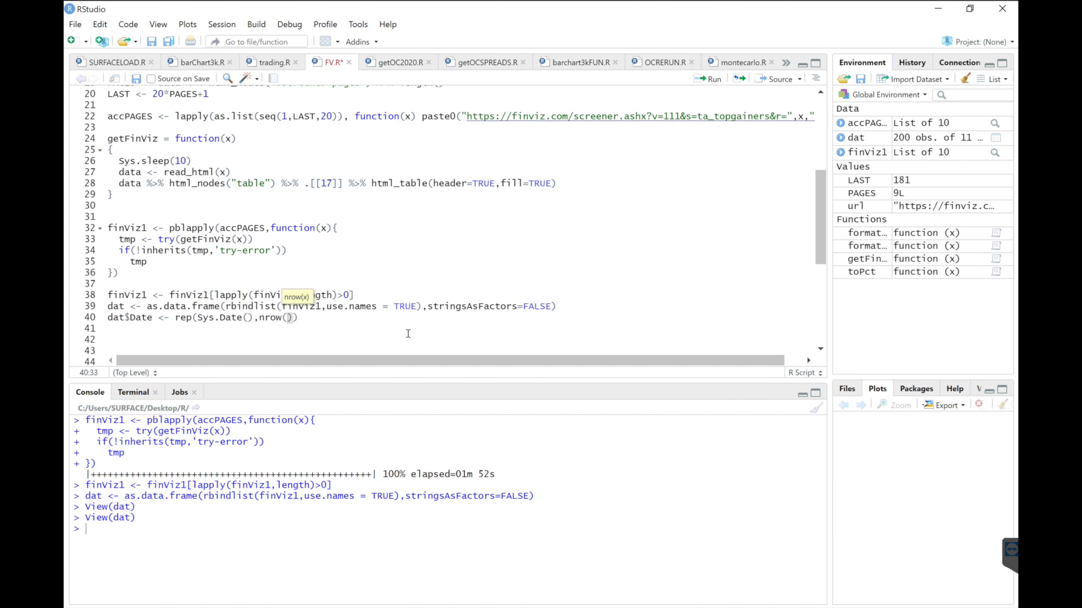
type("dat")
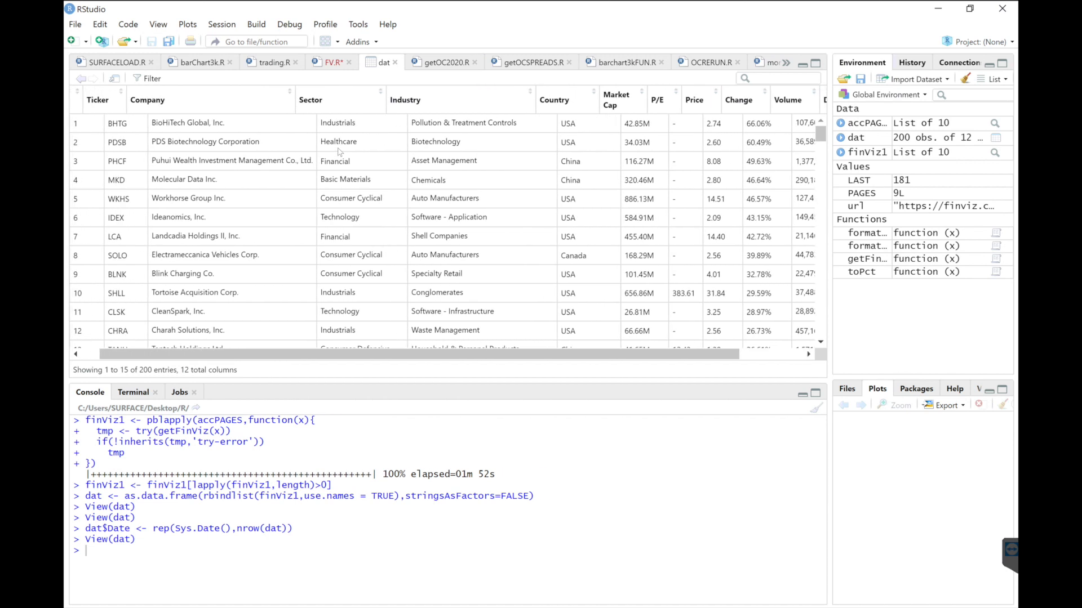
- Add dat$`Market Cap` <- formatKMB(dat$`Market Cap`), run it and view the numeric Market Cap values
left_click(328, 62)
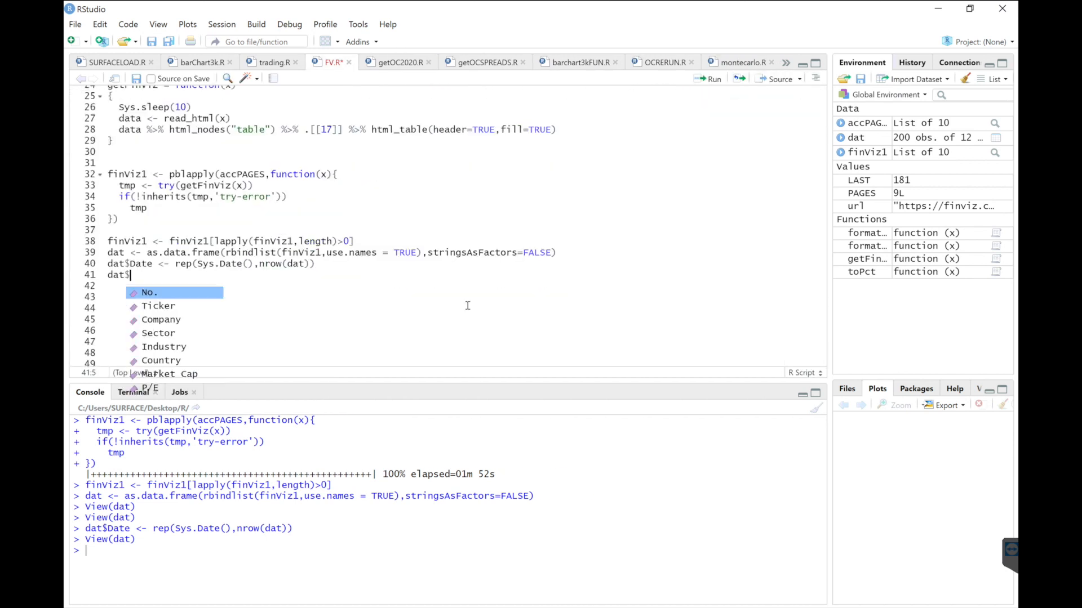
type("Market Cap` <-")
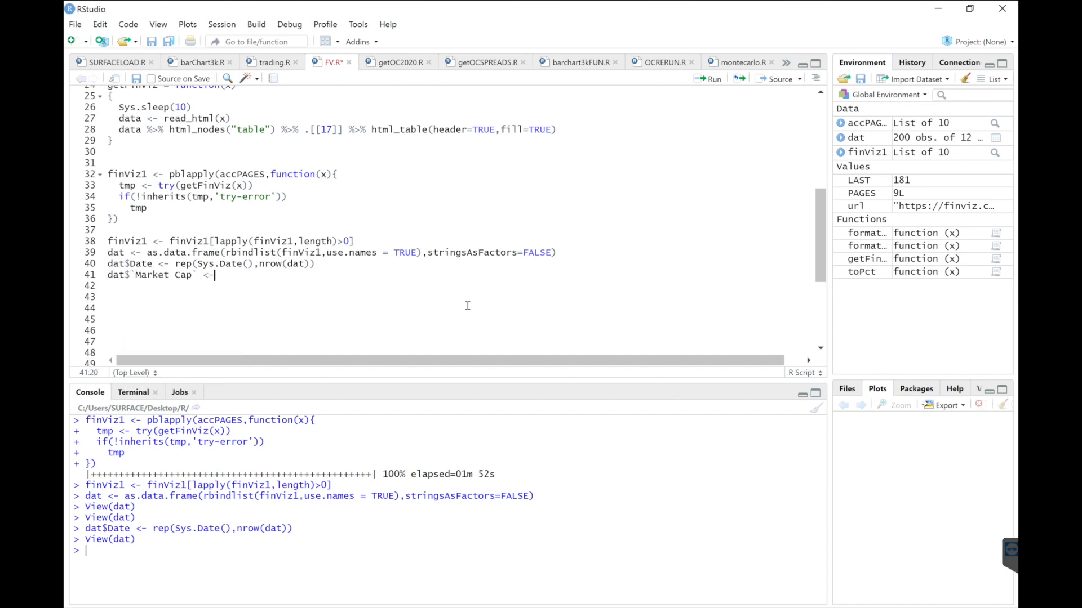
type("format")
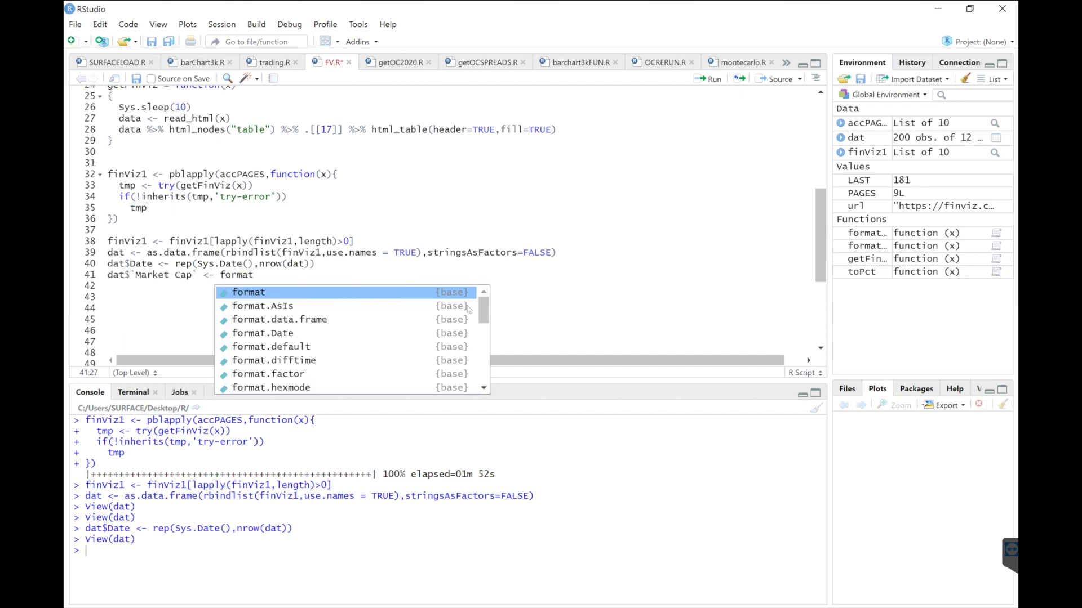
type("KMB(")
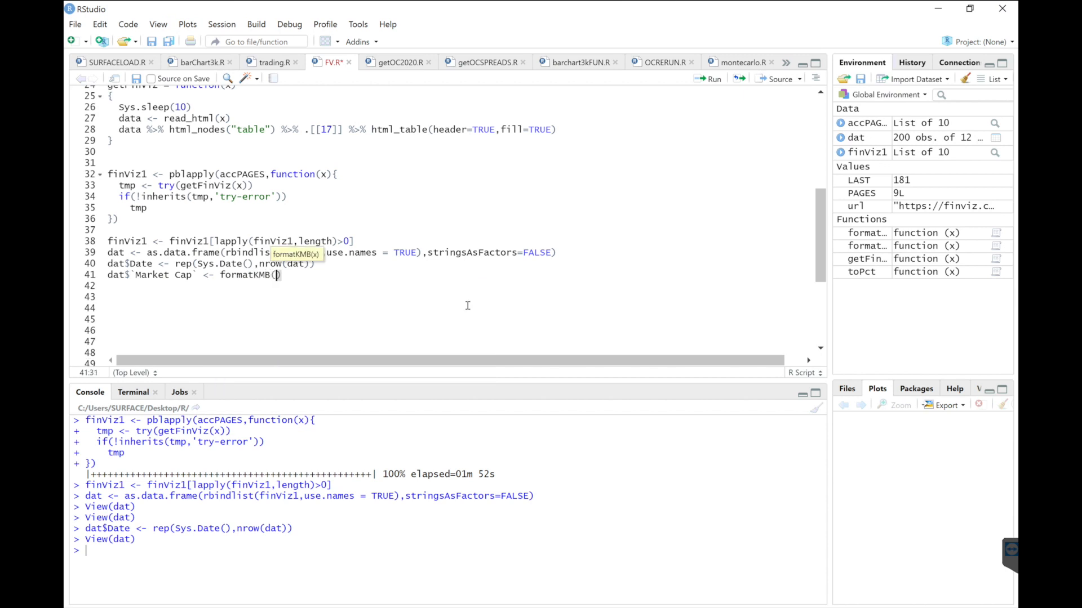
type("dat")
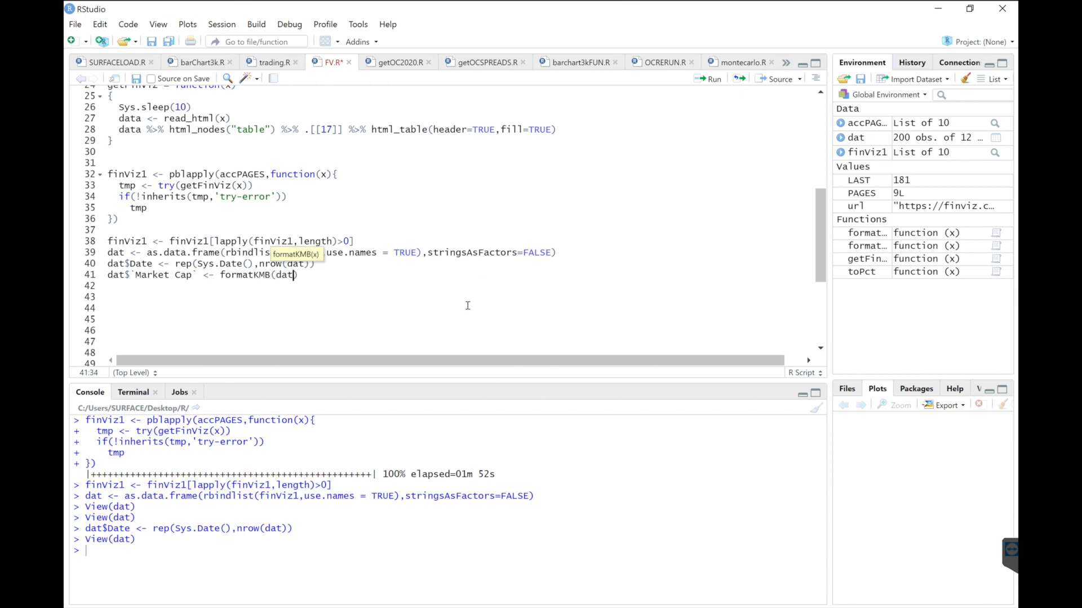
type("$`Market Cap")
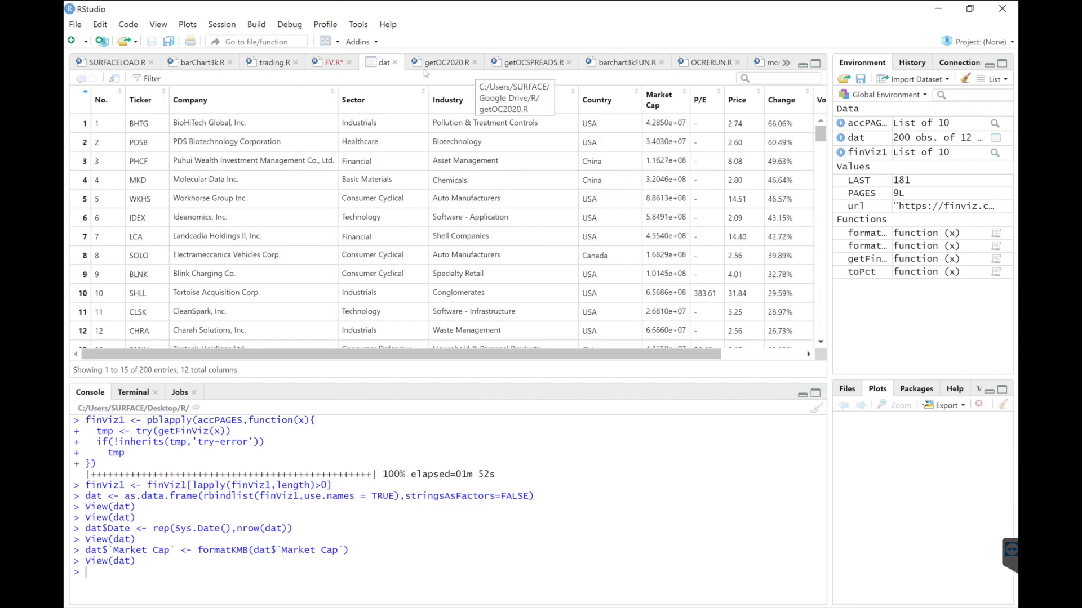
- Add dat$`P/E` <- as.numeric(dat$`P/E`), run it and scroll the viewer to check the NA values
left_click(328, 62)
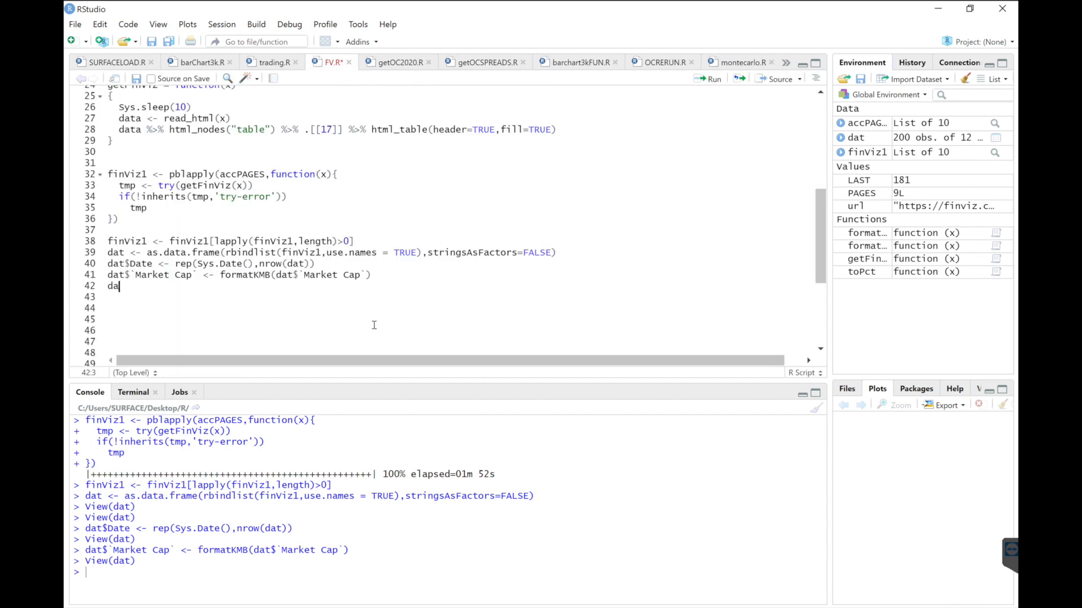
type("$`P/E` <")
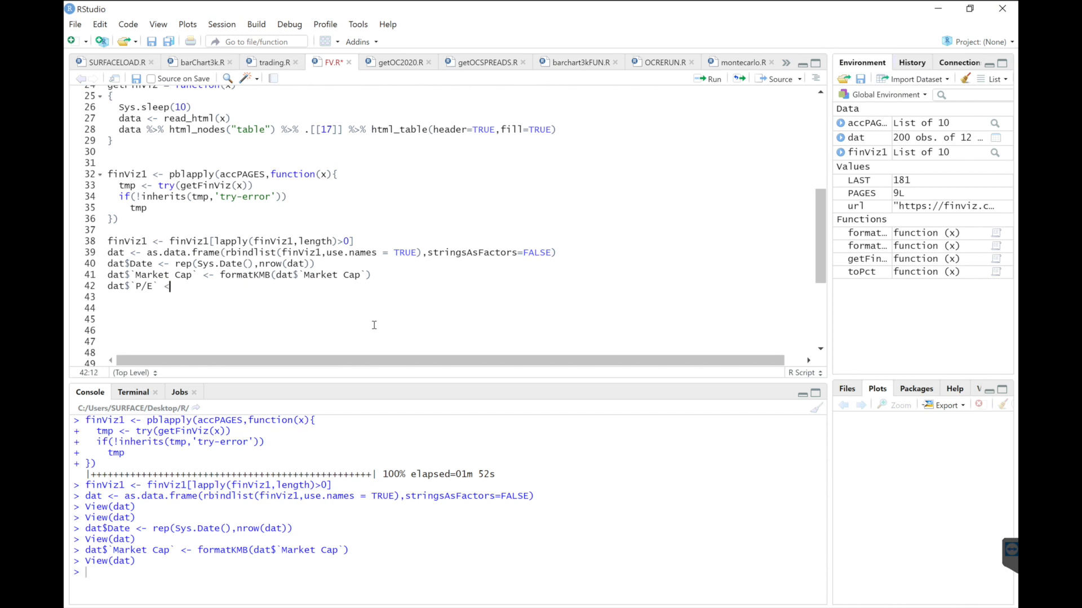
type("as.numeric(dat$")
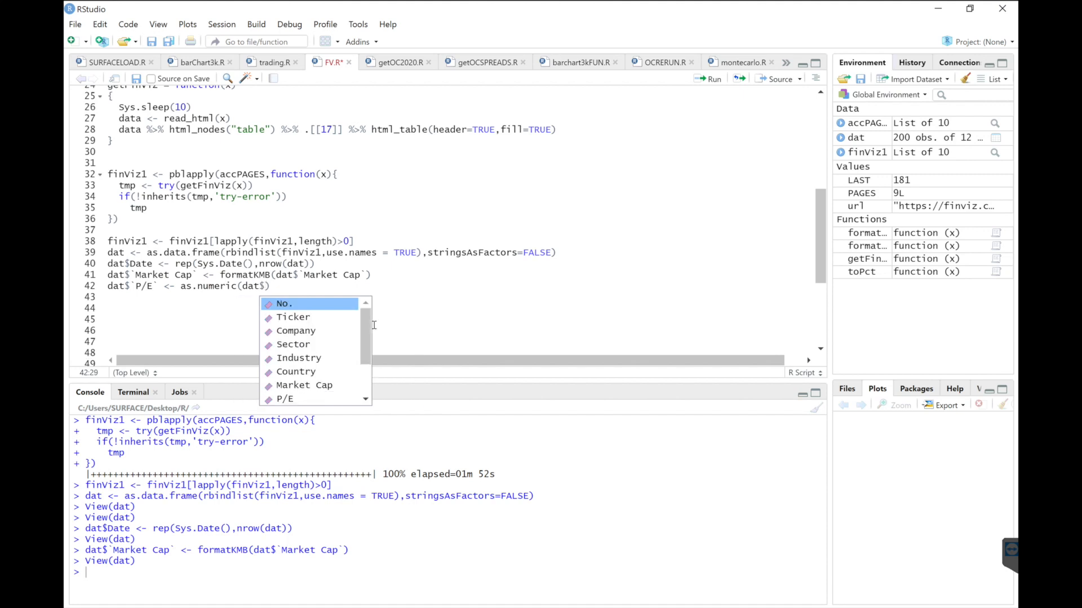
type("`P/E`)")
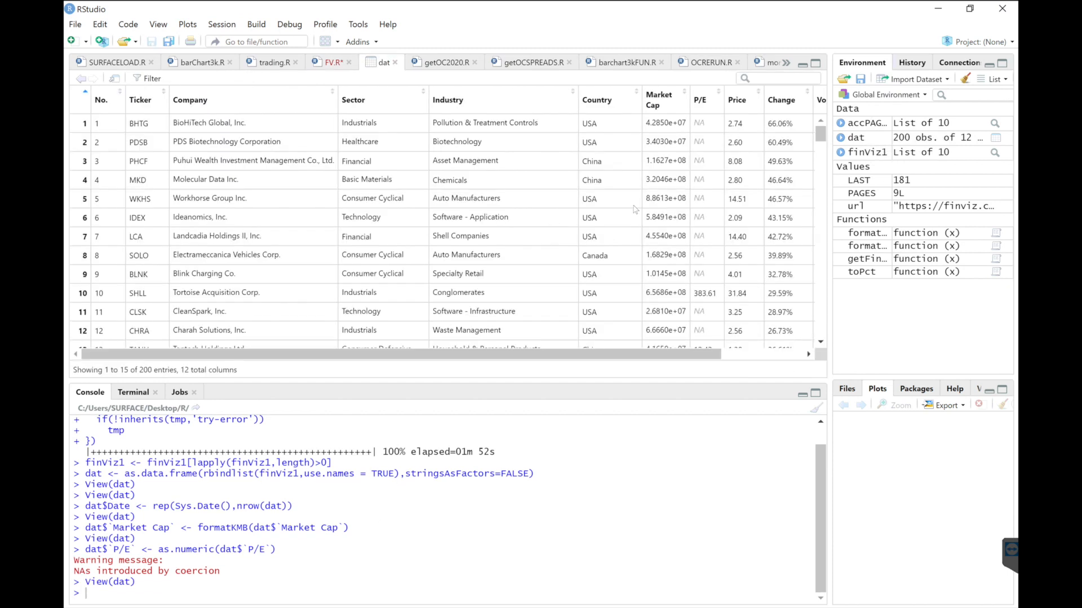
scroll("down", 3)
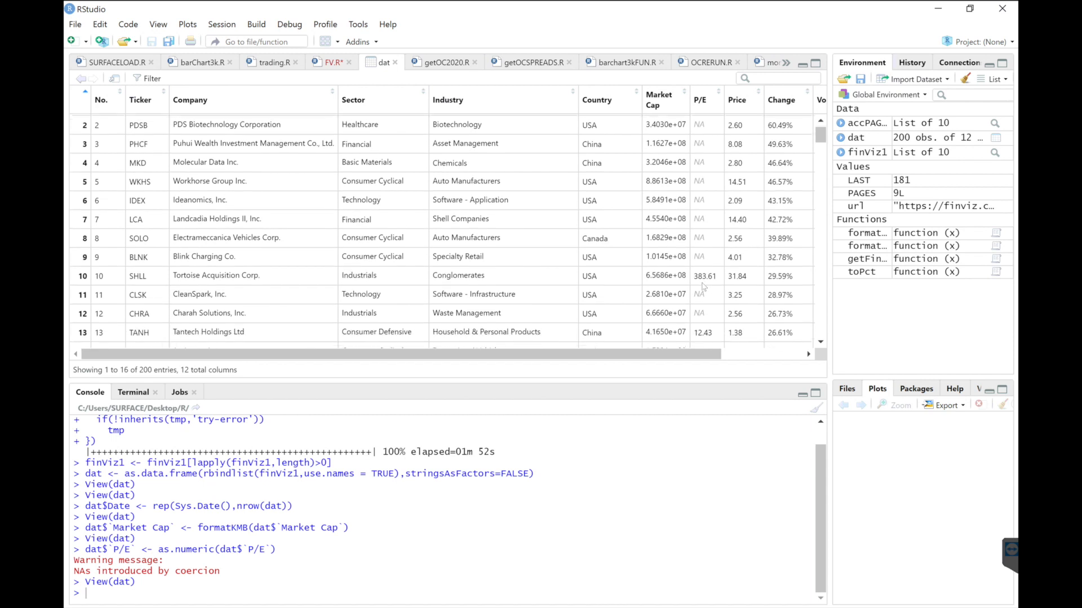
scroll("down", 3)
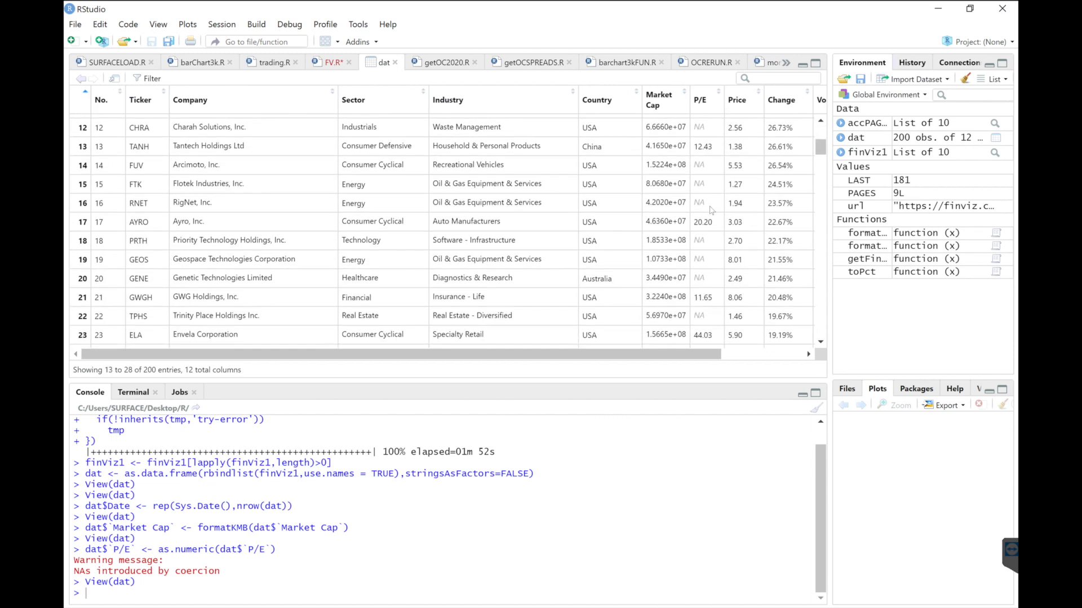
mouse_move(490, 185)
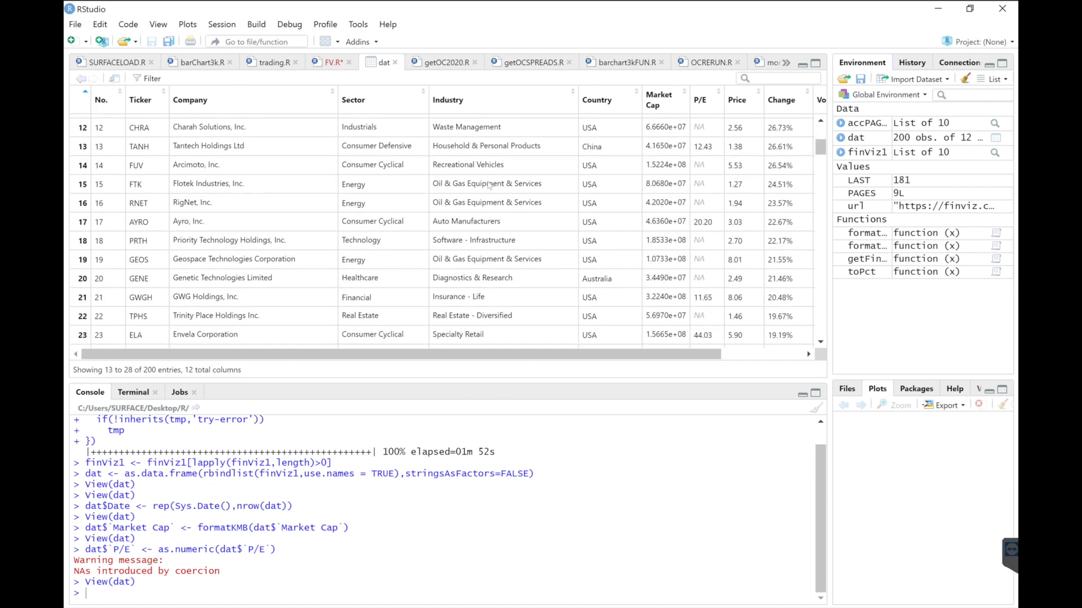
- Add lines making Price as.numeric and converting Change with toPct
left_click(321, 61)
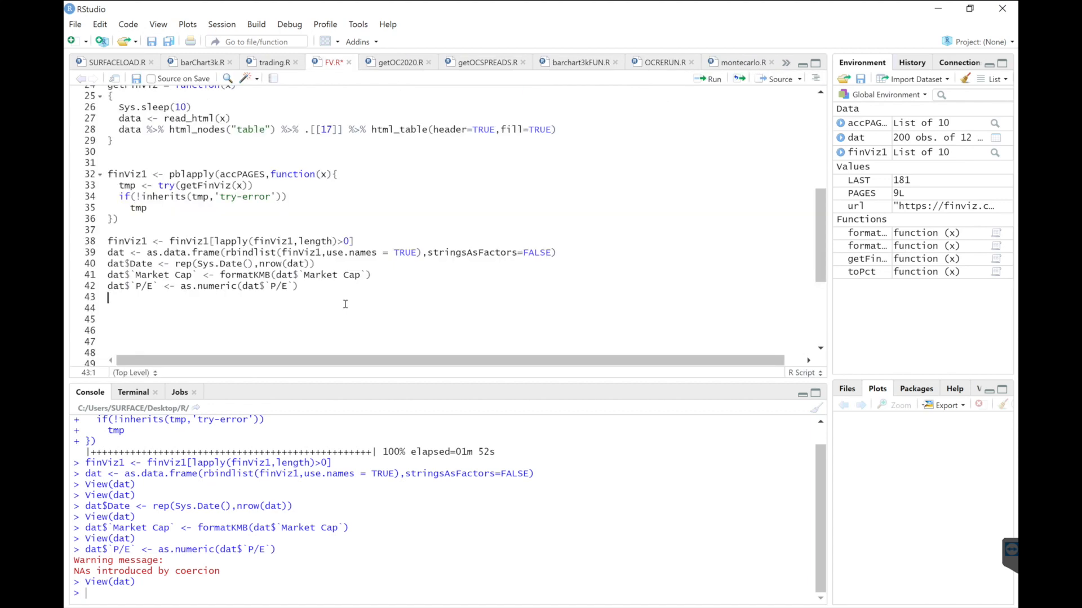
type("dat$Price")
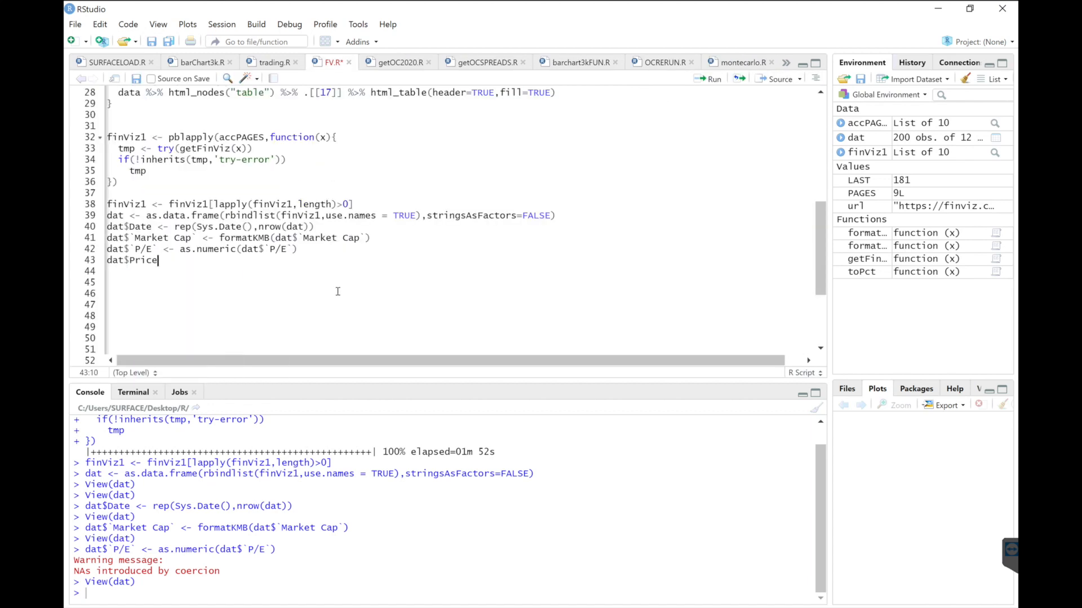
type("<-")
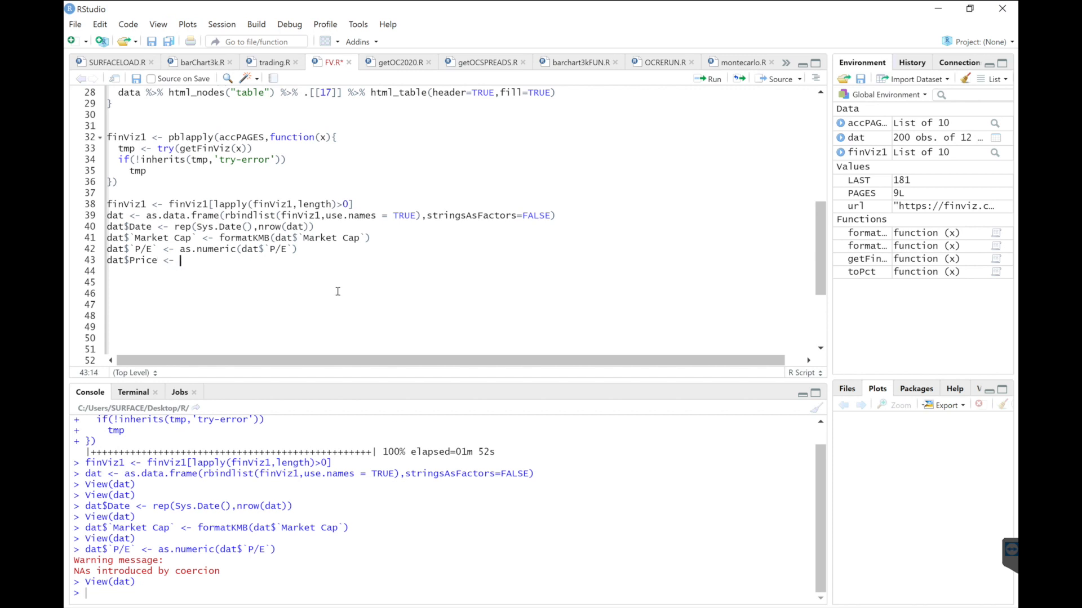
type("as.numeric(")
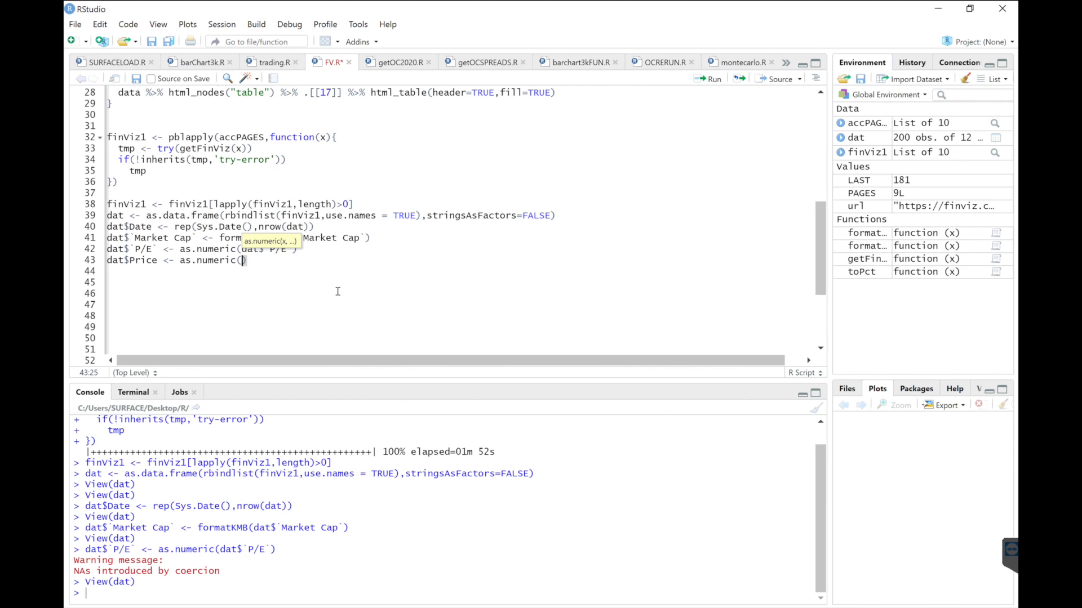
type("Price")
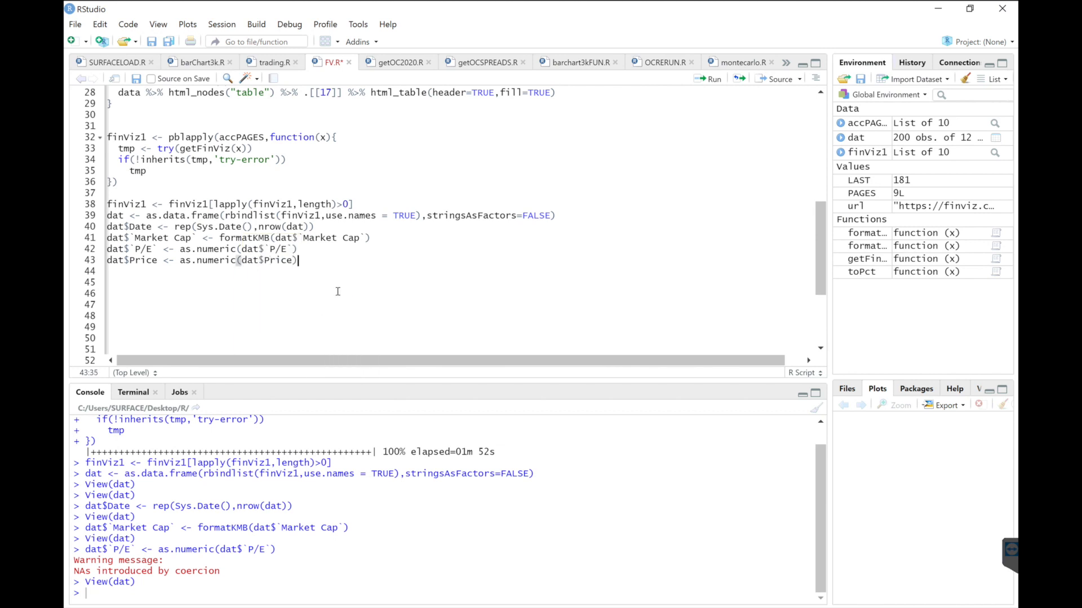
type("dat")
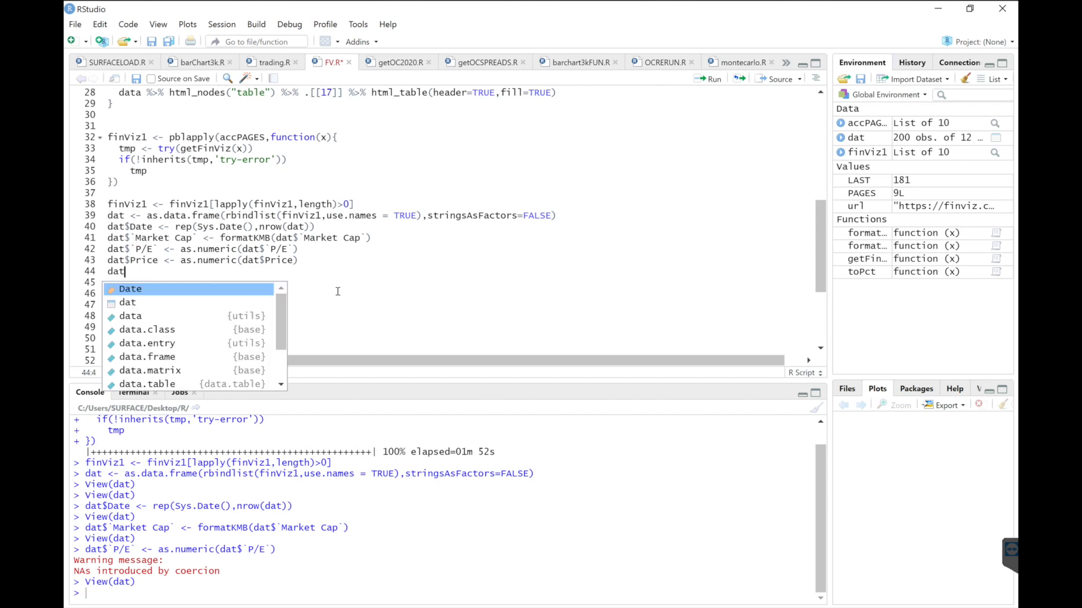
type("$Change <-")
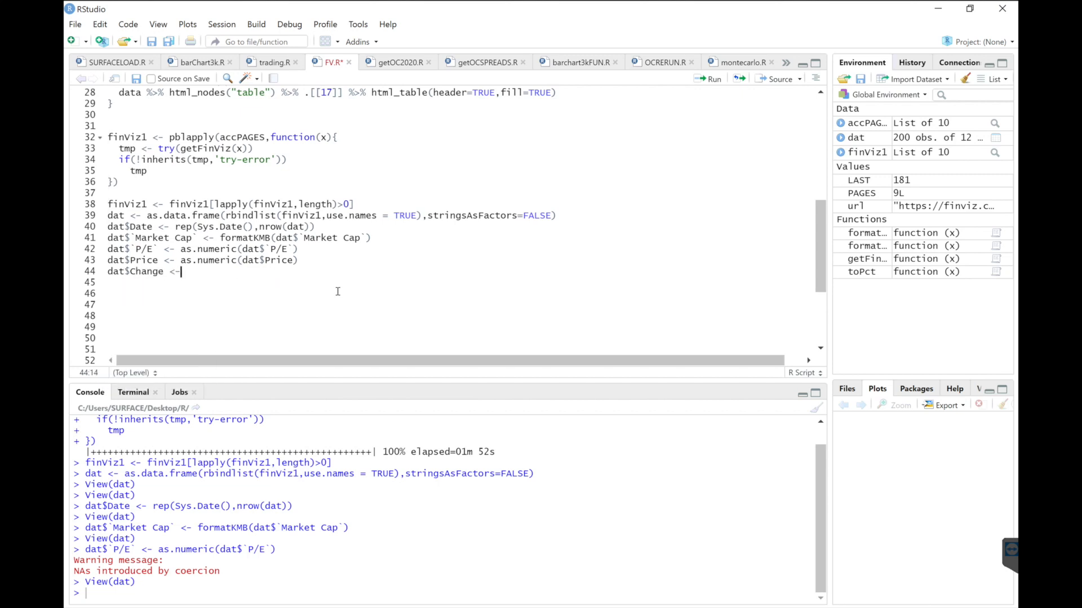
type("to")
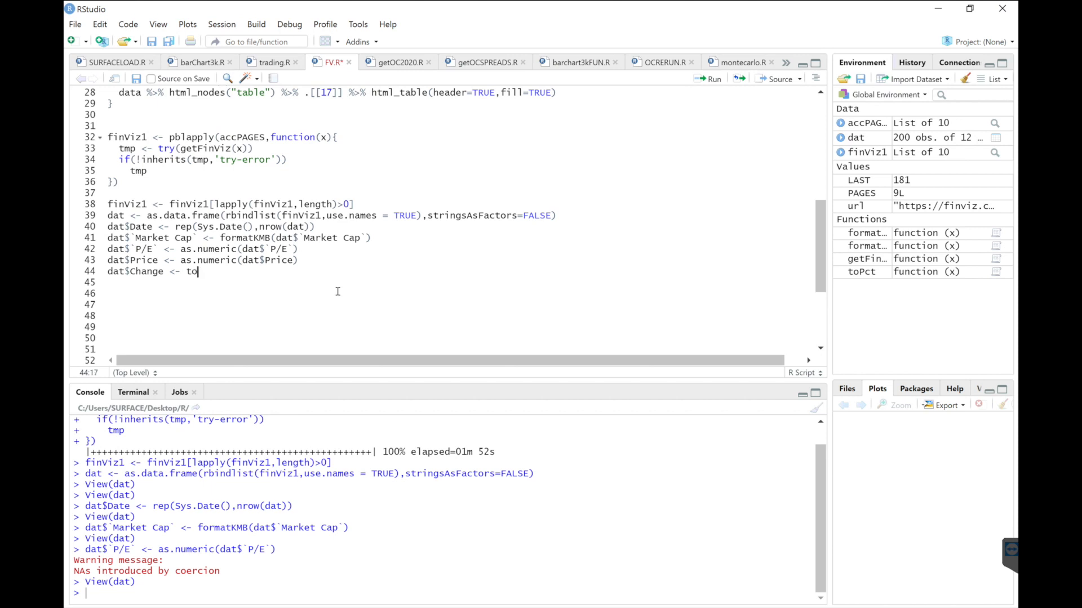
type("Pct(dat$C")
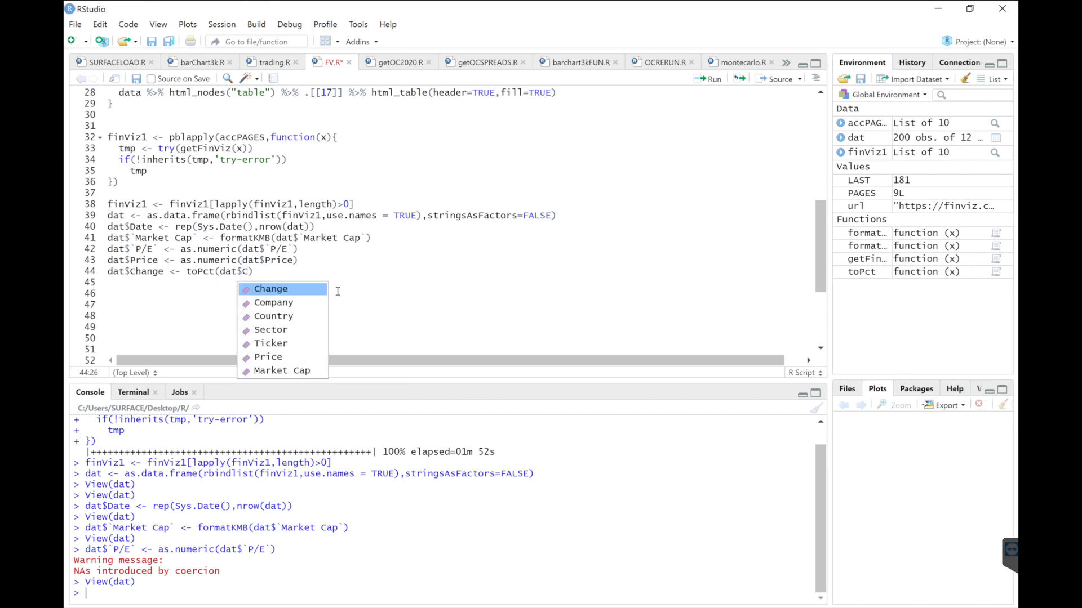
left_click(269, 289)
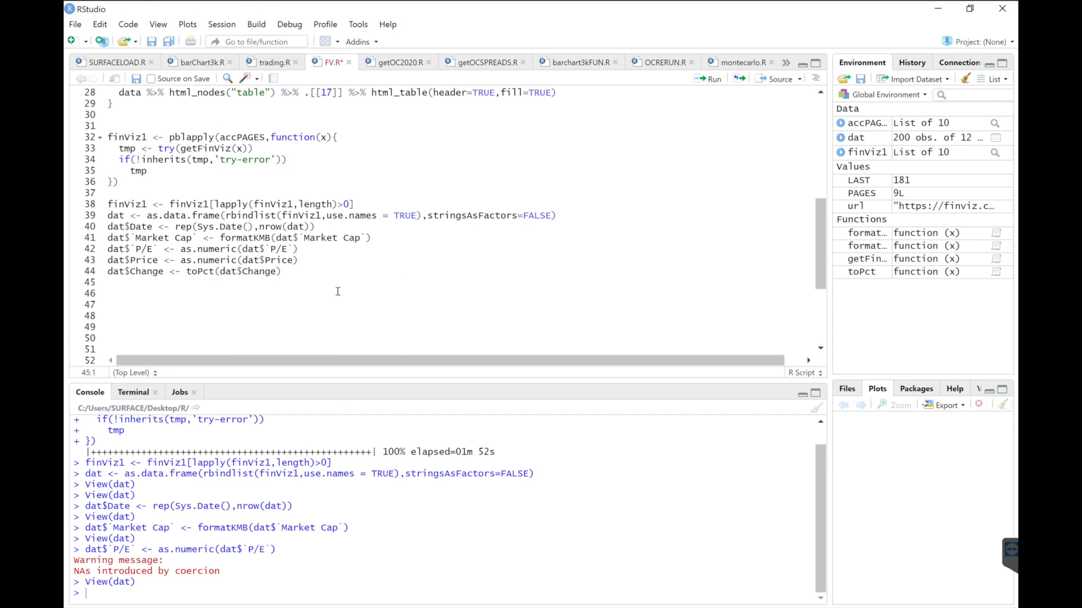
- Add dat$Volume <- formatVOL(dat$Volume) and dat <- dat[,2:ncol(dat)], then run the cleaning lines
type("dat")
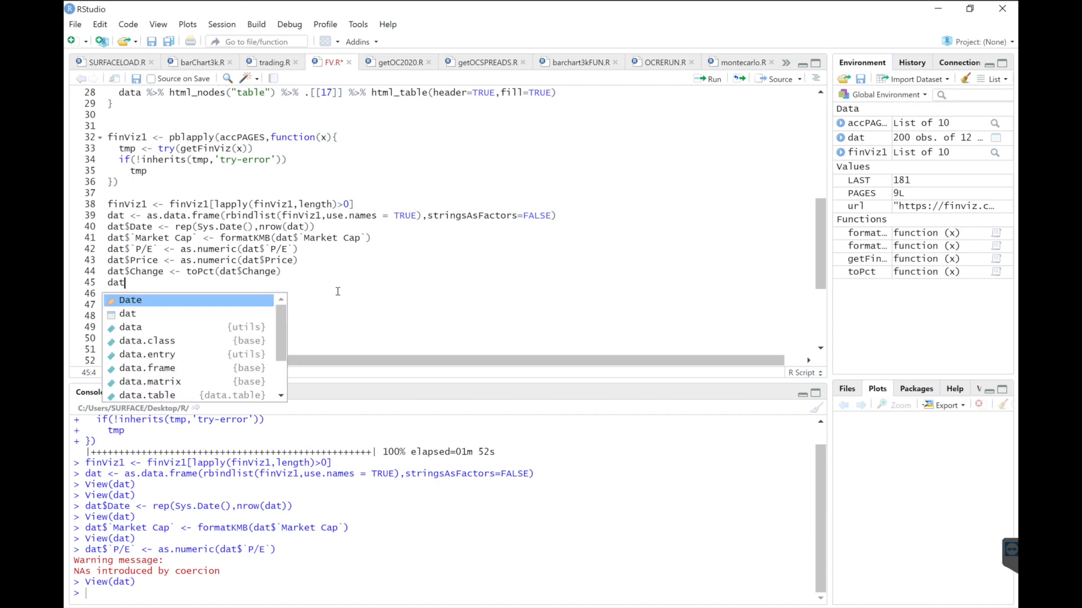
type("Volume <-")
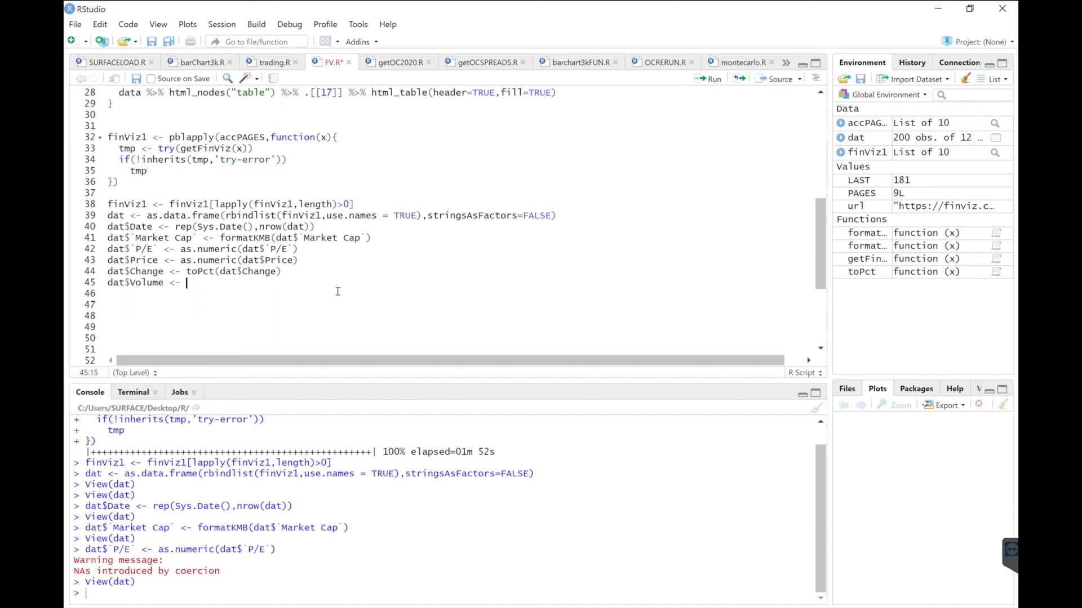
type("formatVOL(")
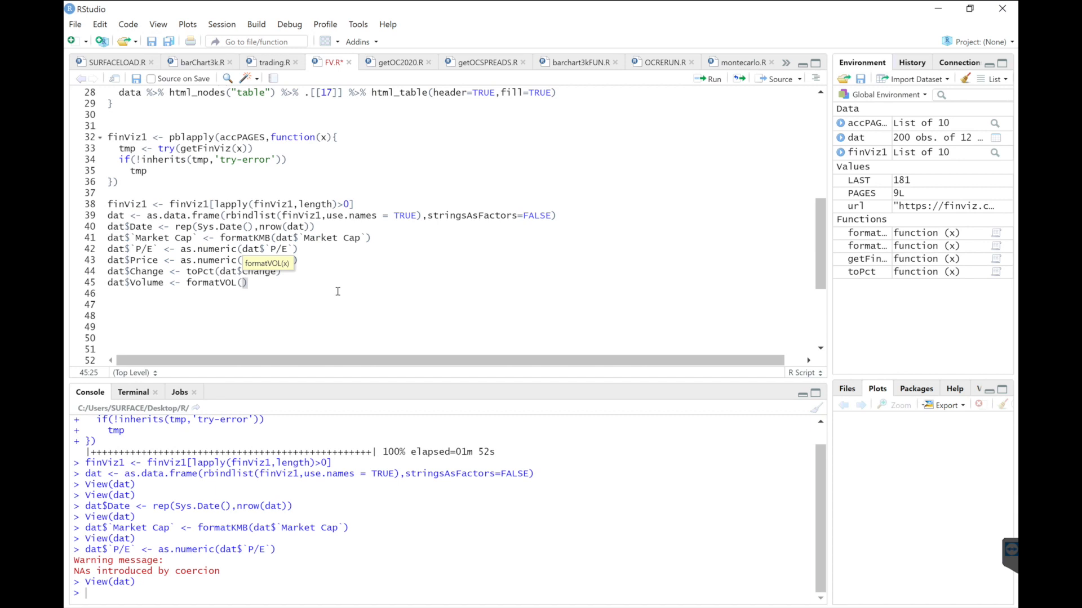
type("dat$Volume")
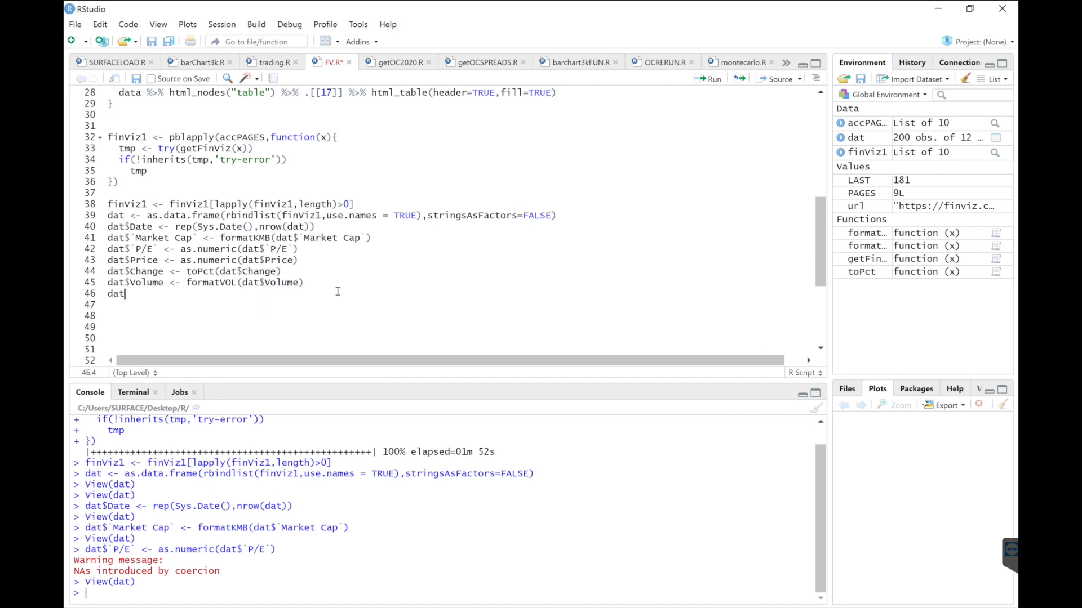
type("<- dat[,")
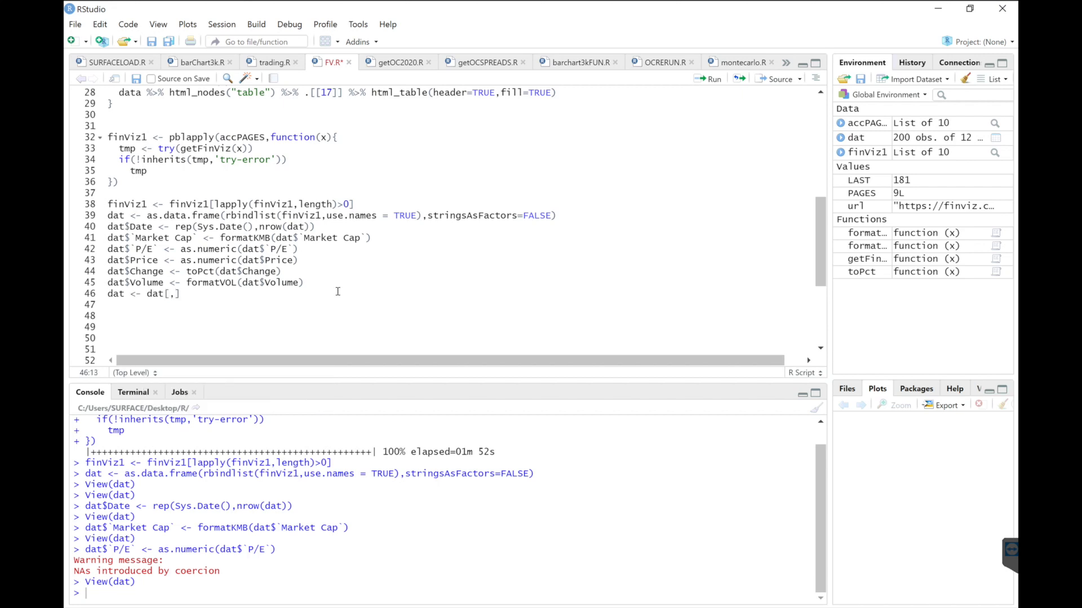
type("2")
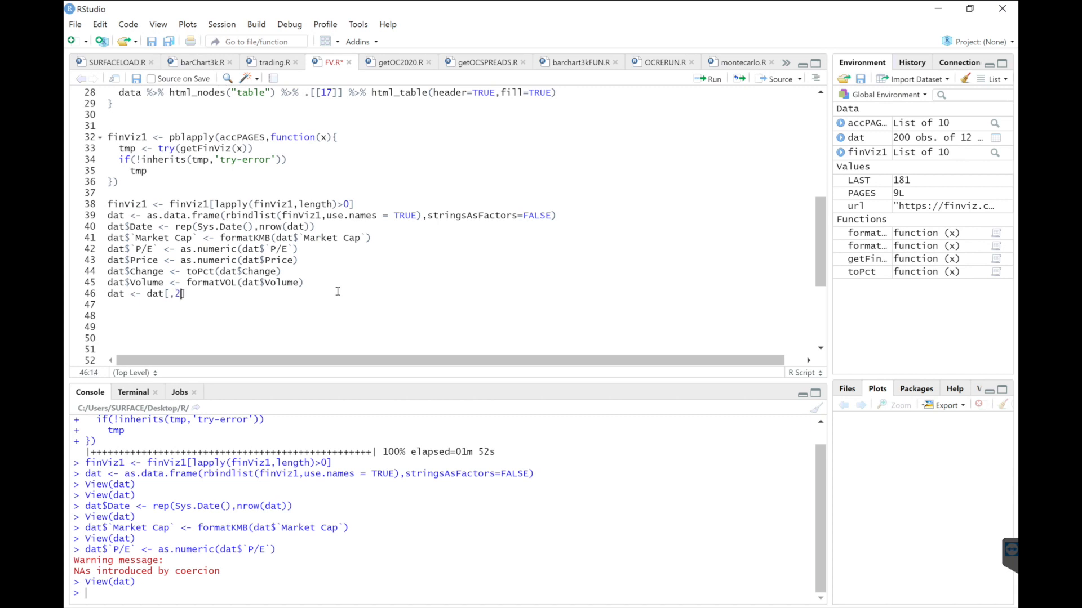
type("ncol")
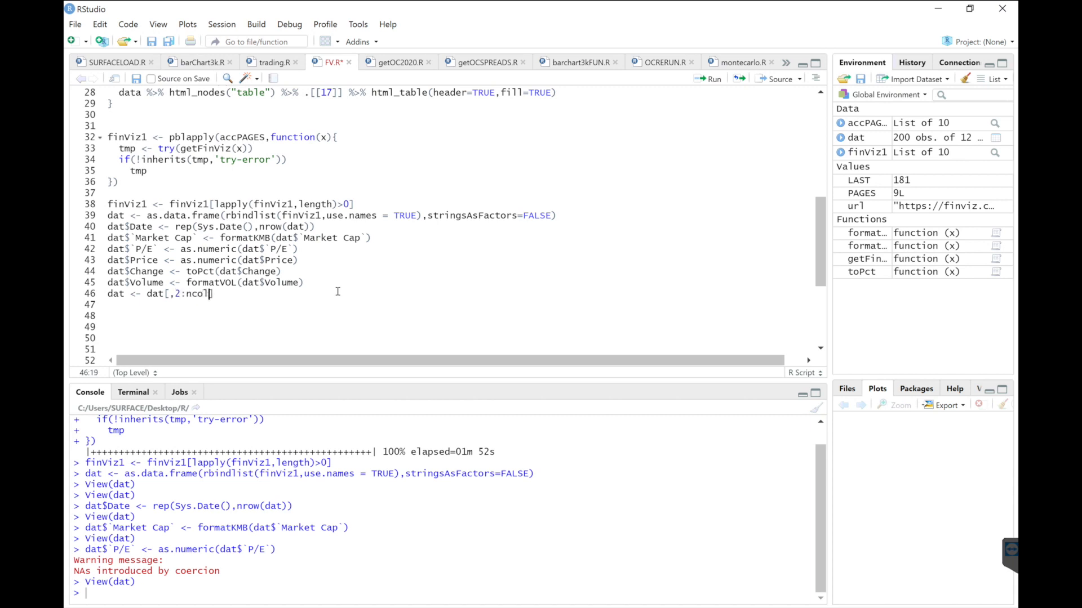
type("(dat")
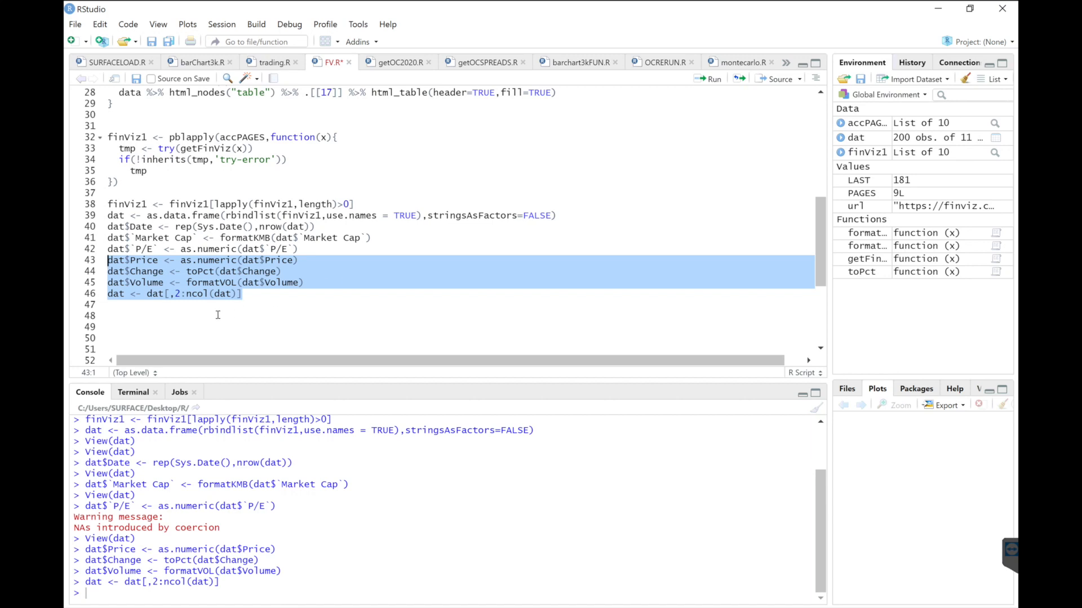
- Run View(dat) from the console to inspect the cleaned 200-row, 11-column table
left_click(107, 316)
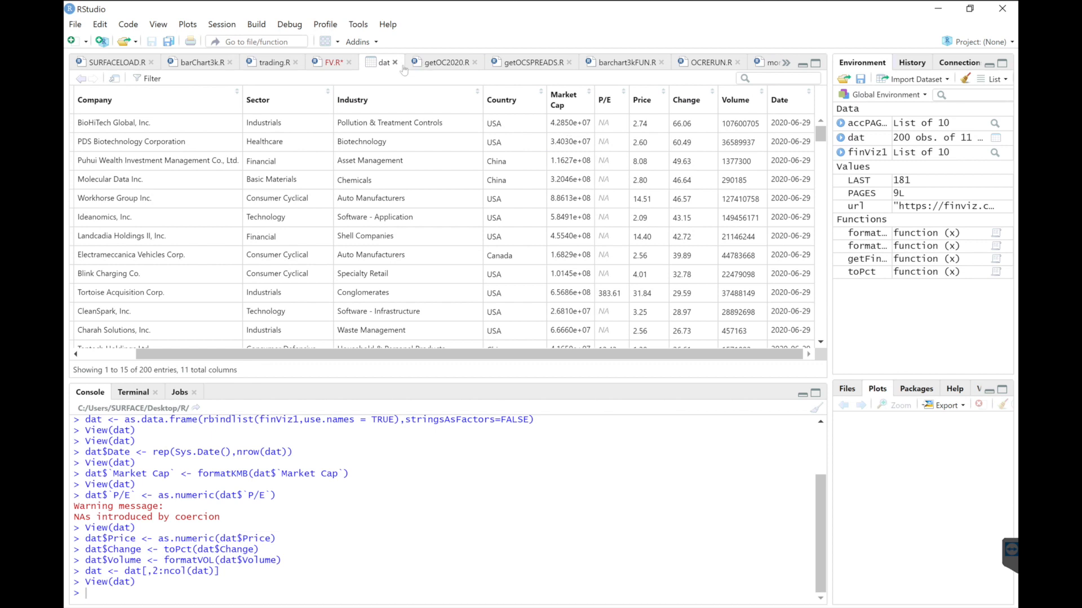
mouse_move(393, 74)
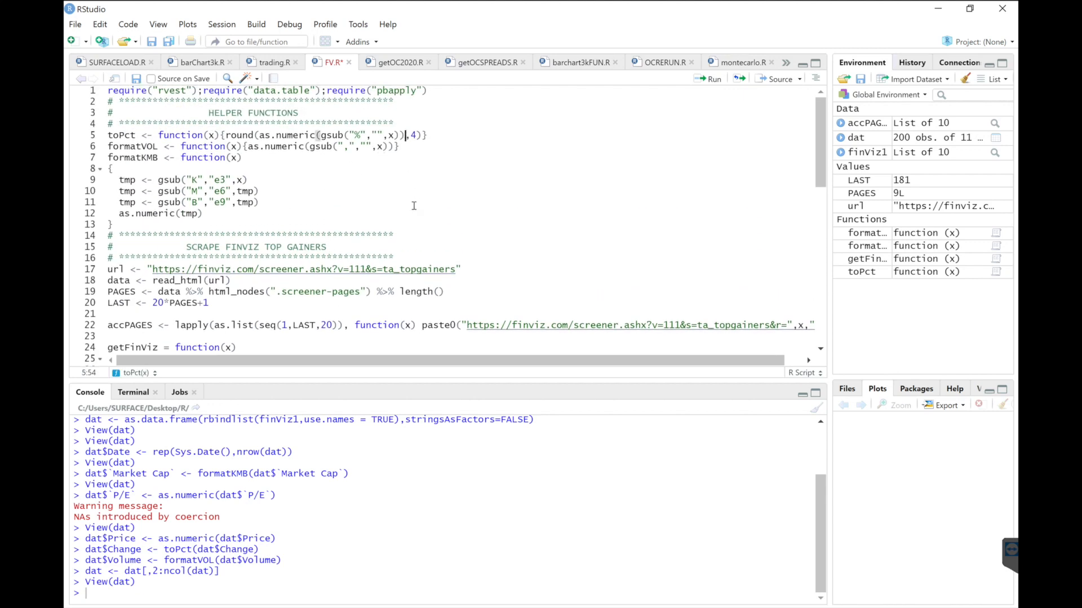
- Add /100 to toPct so percentages become decimals, then rerun the dat build-and-clean lines
type("/100")
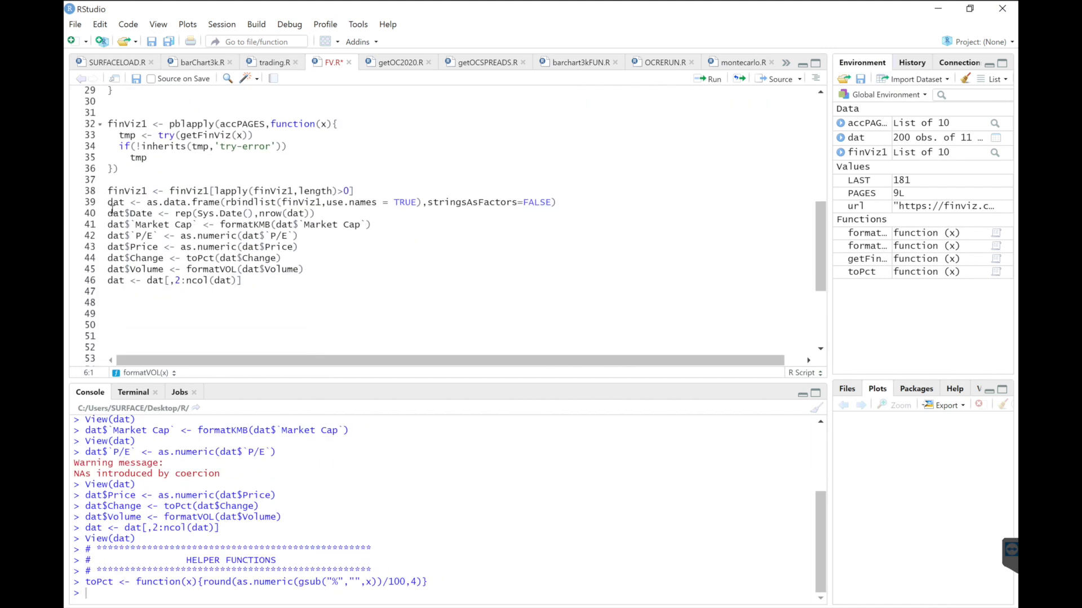
left_click_drag(113, 202, 244, 247)
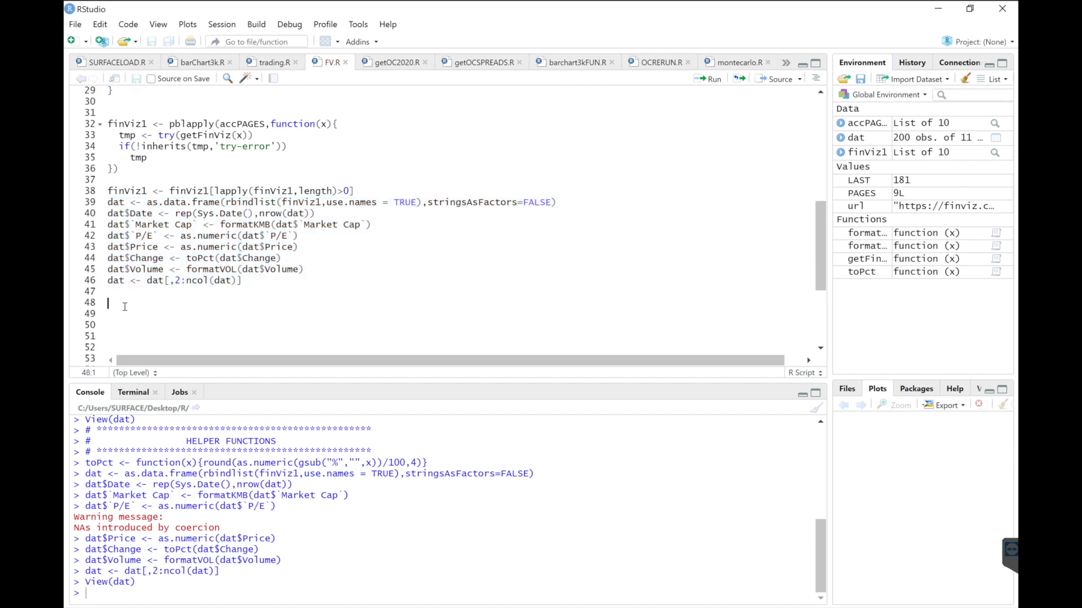
- Write write.table(dat,"FINVIZtg.csv",sep=",") and run it to export the CSV
type("write.table(")
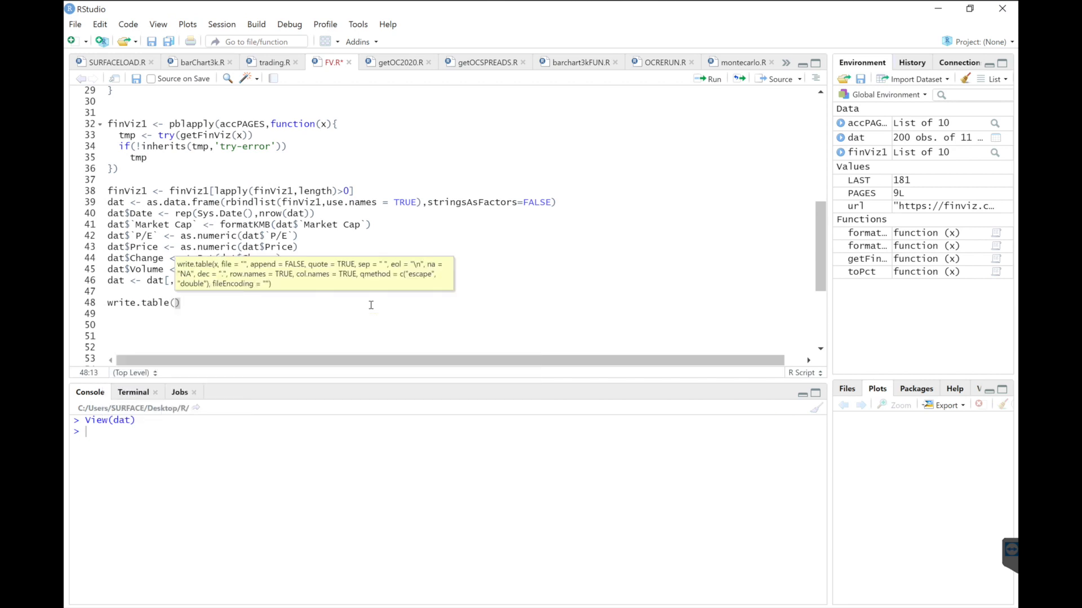
type("dat,")
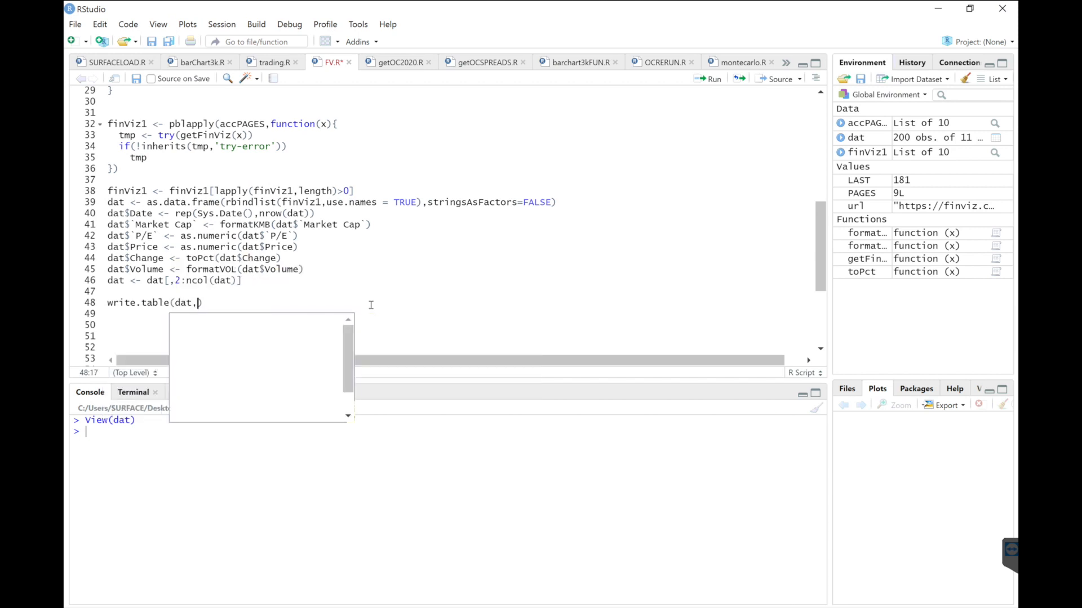
type("\"FIN\"")
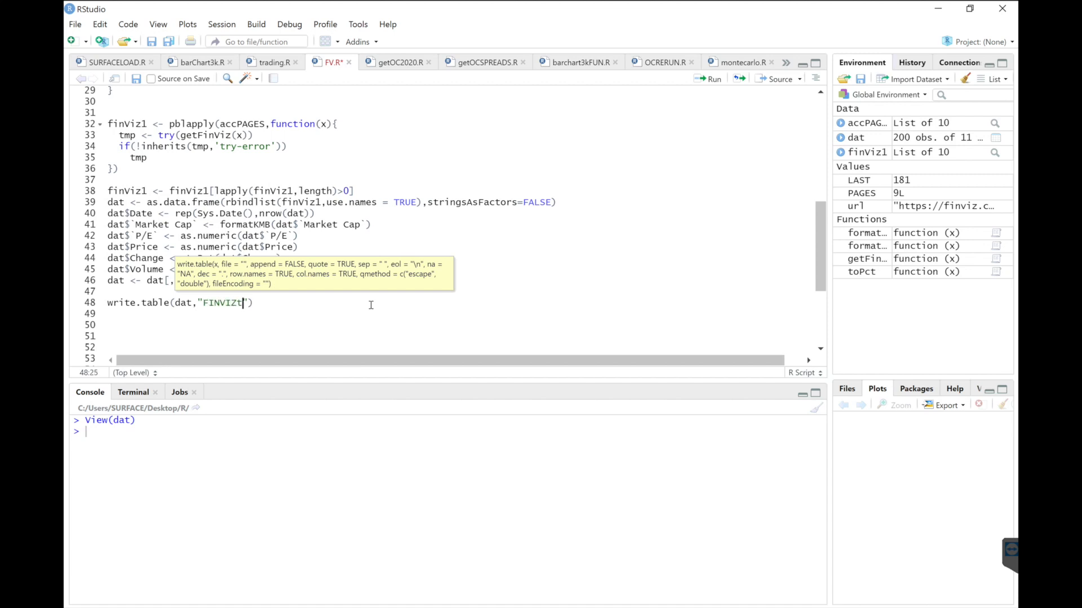
type("g.csv")
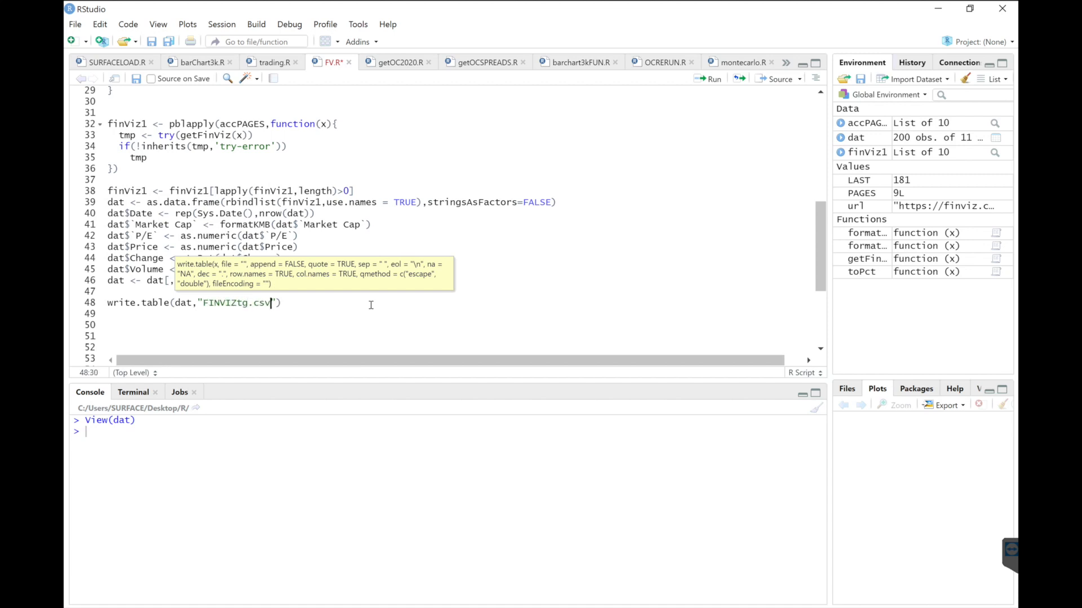
type(",se")
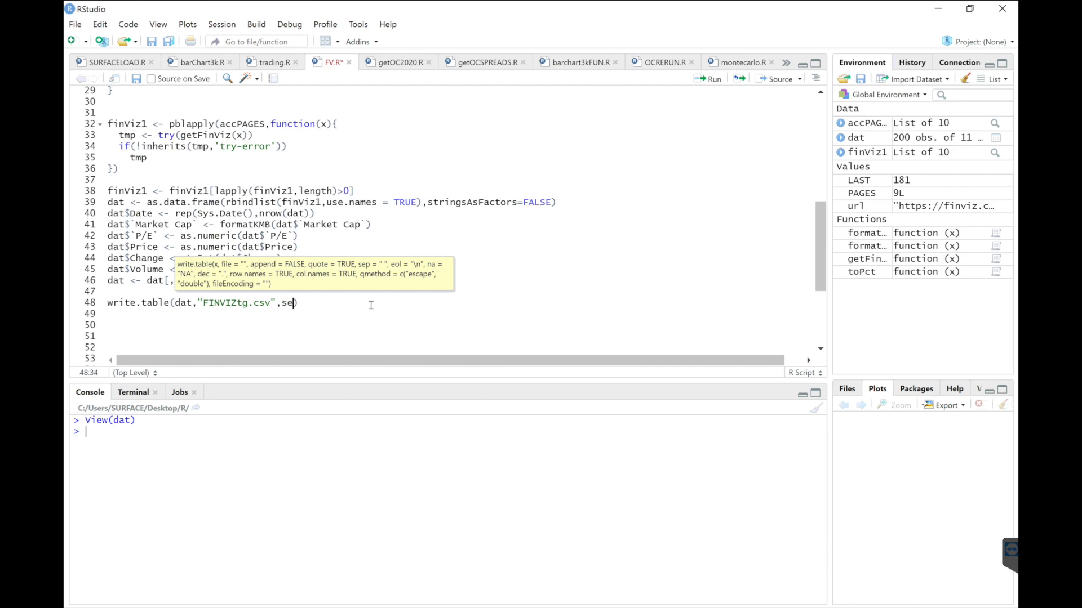
type("p=\"\"")
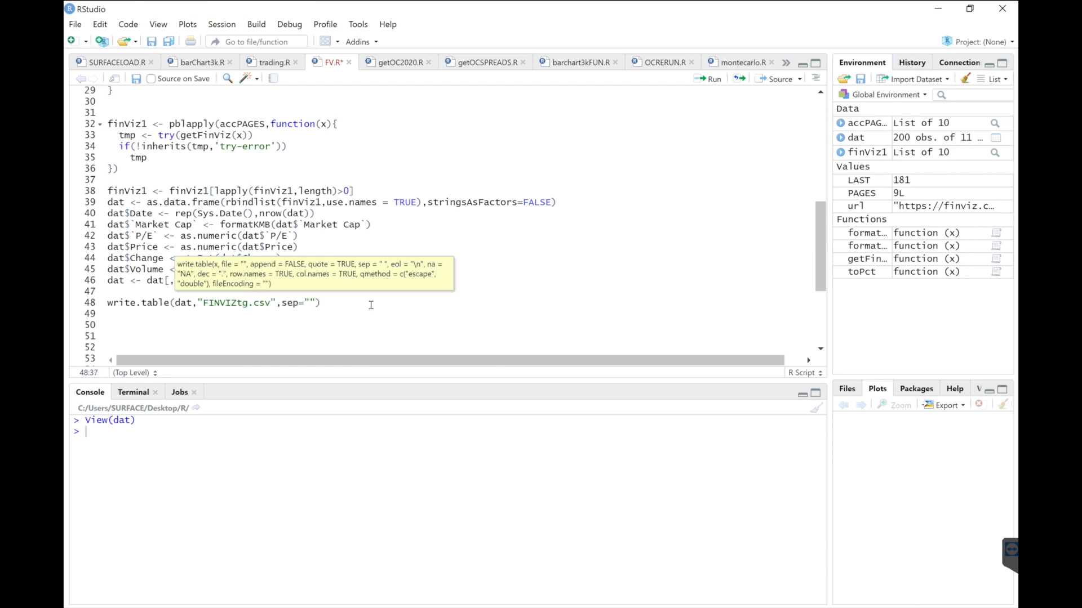
type(",")
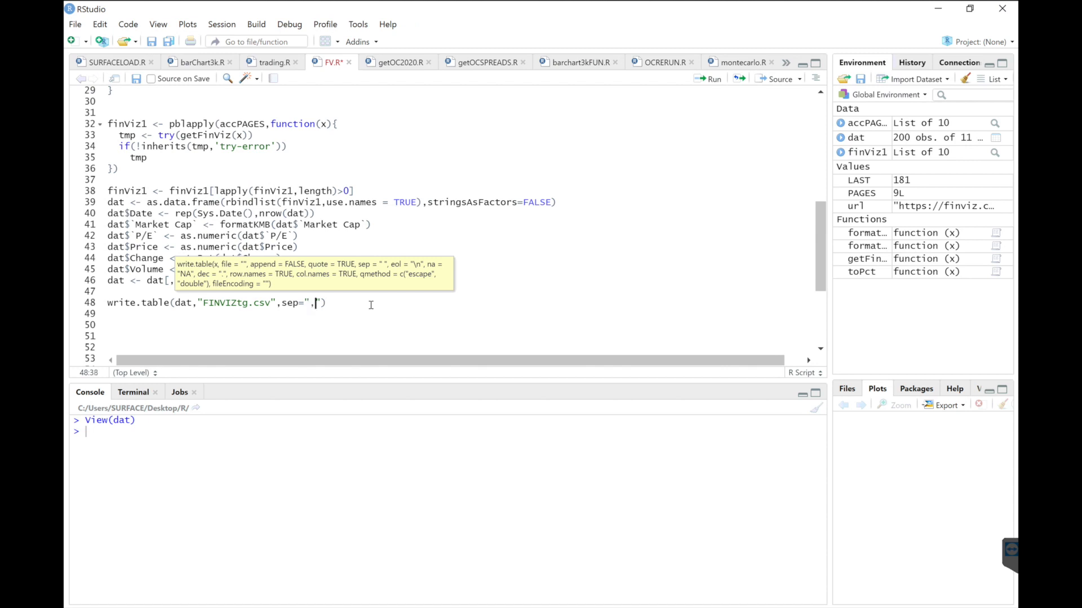
type(")")
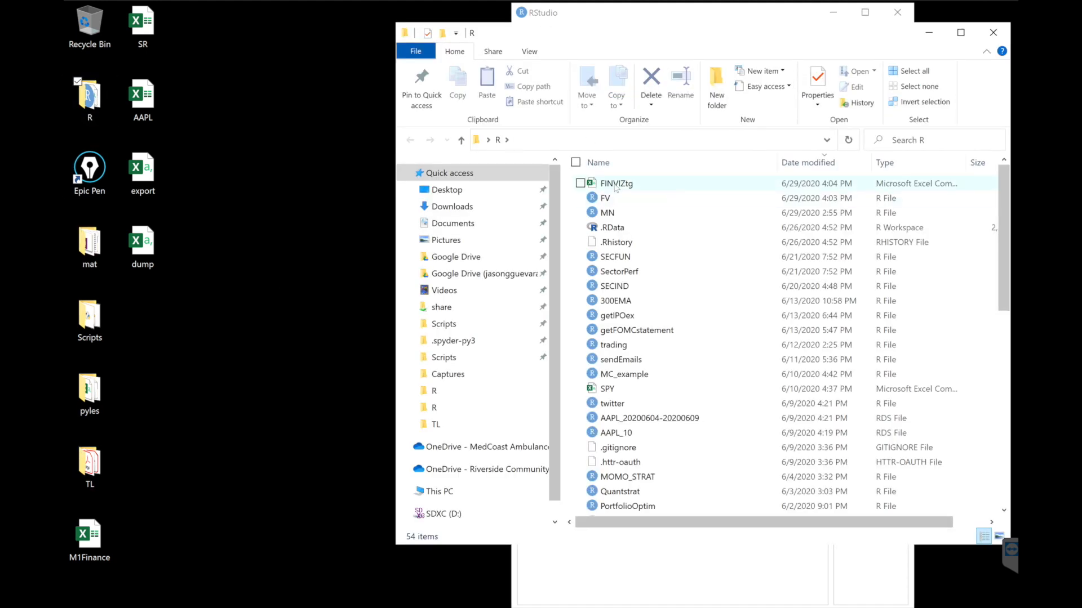
- Open FINVIZtg.csv from the R folder in Excel
left_click(616, 183)
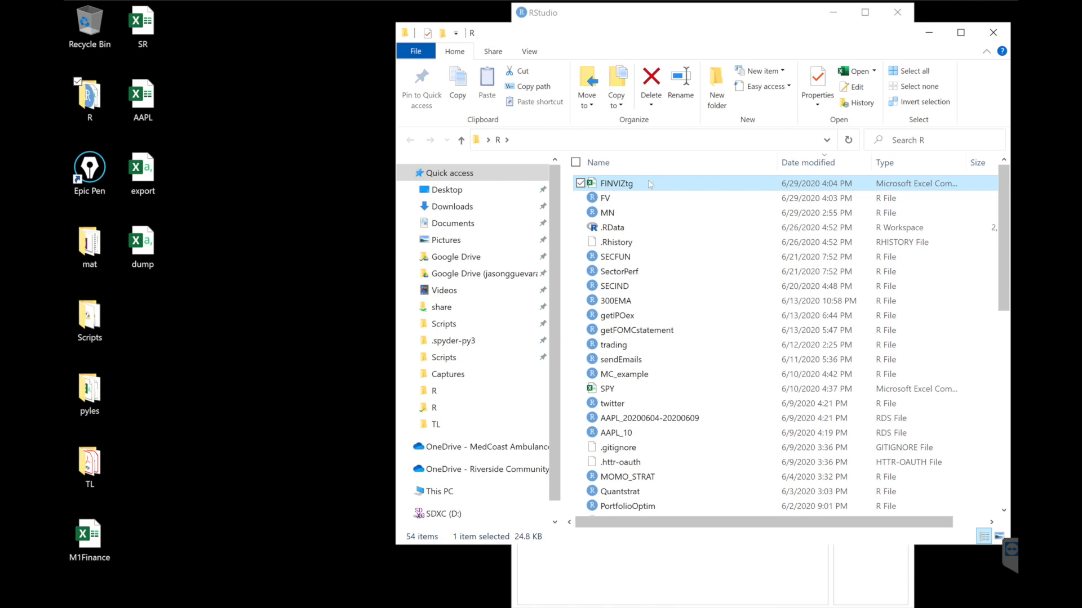
double_click(616, 184)
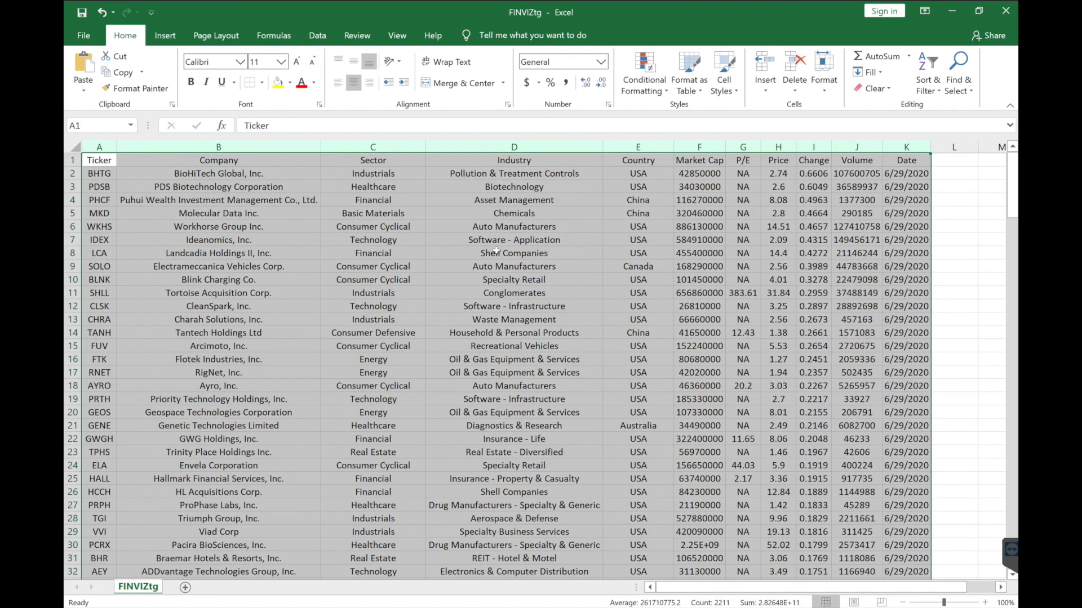
left_click(514, 253)
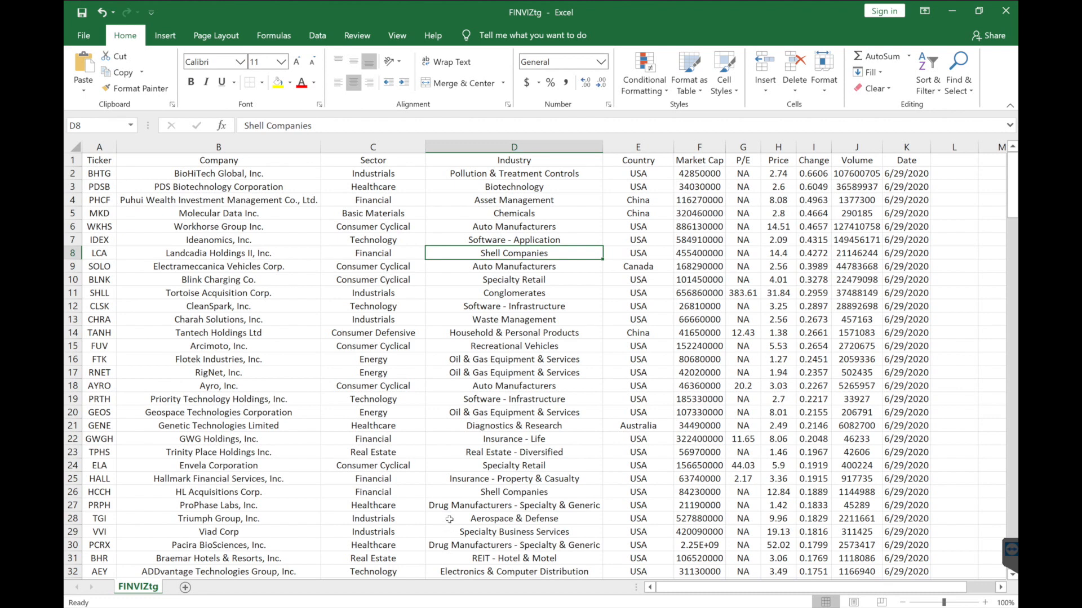
scroll("down", 3)
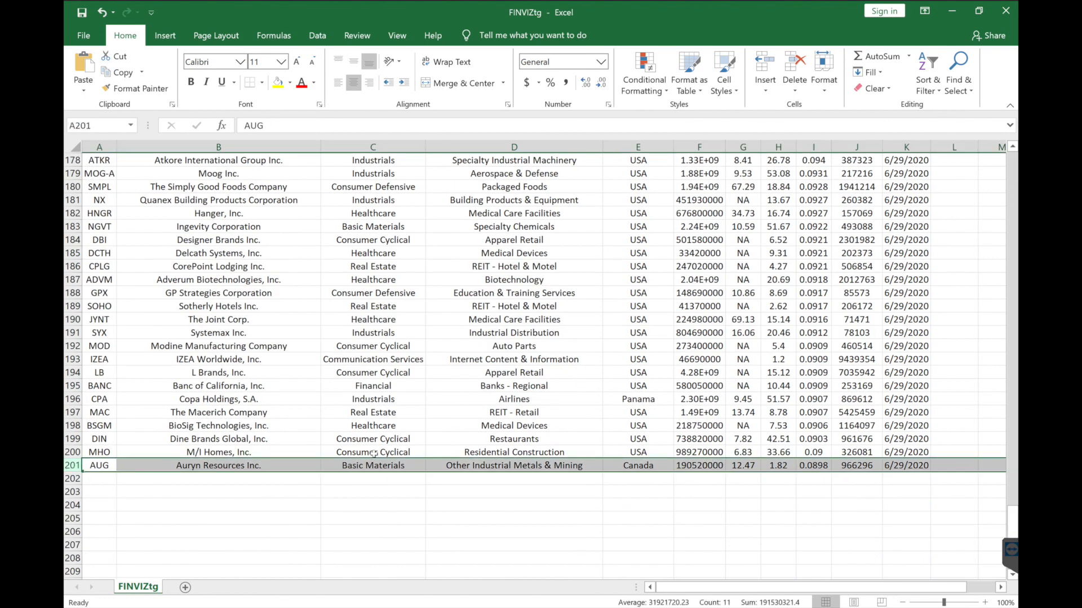
mouse_move(625, 412)
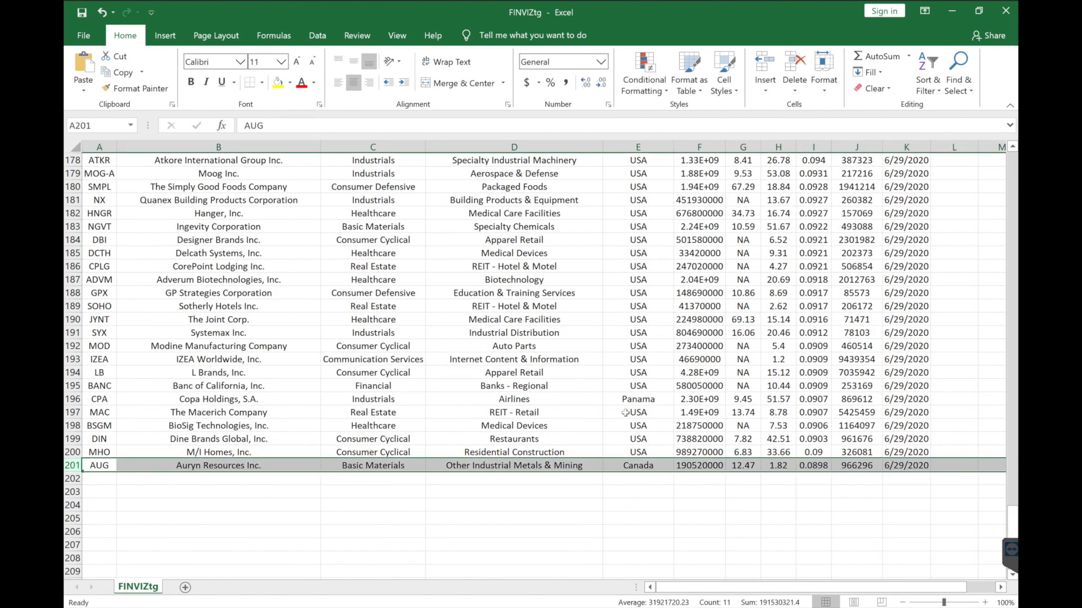